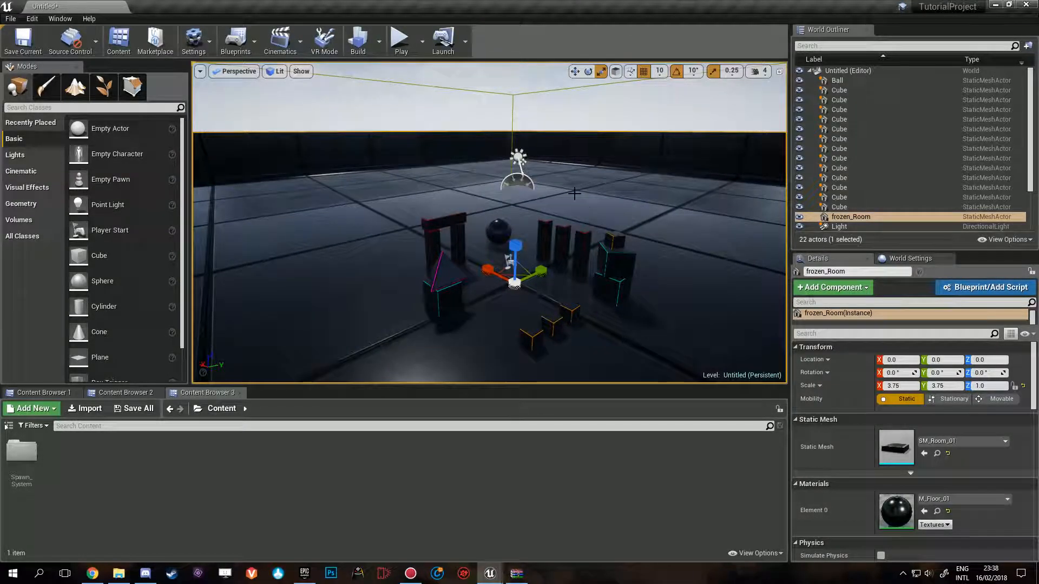
Step: Browse into Spawn_System > Blueprints > Example_AI to view the four example AI characters
{"action": "double_click", "coordinate": [21, 454]}
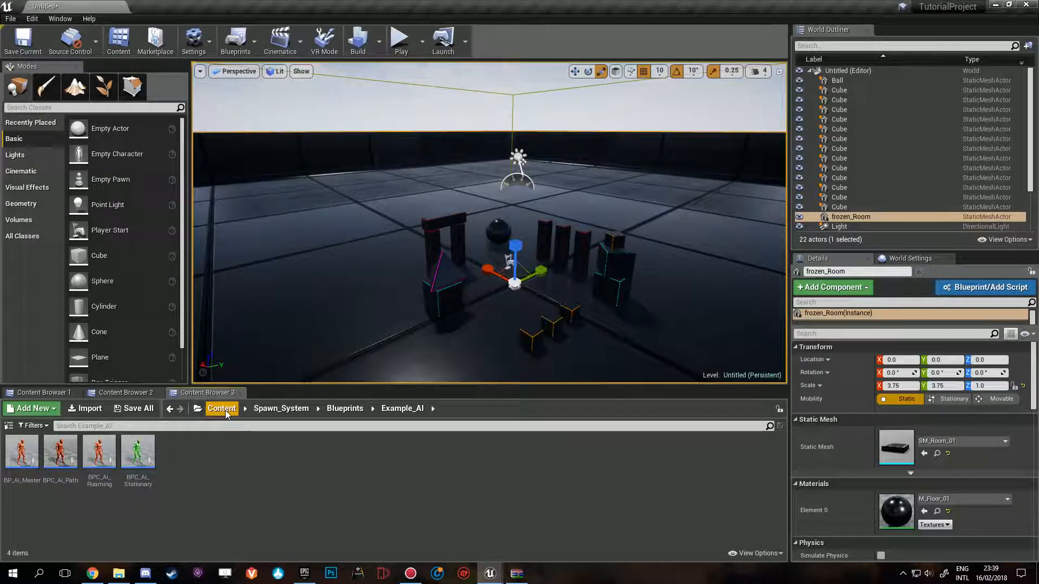
Step: Create a NEWTUTORIALAI folder under Content and a Character blueprint named BP_MasterAITUTORIAL
{"action": "left_click", "coordinate": [31, 408]}
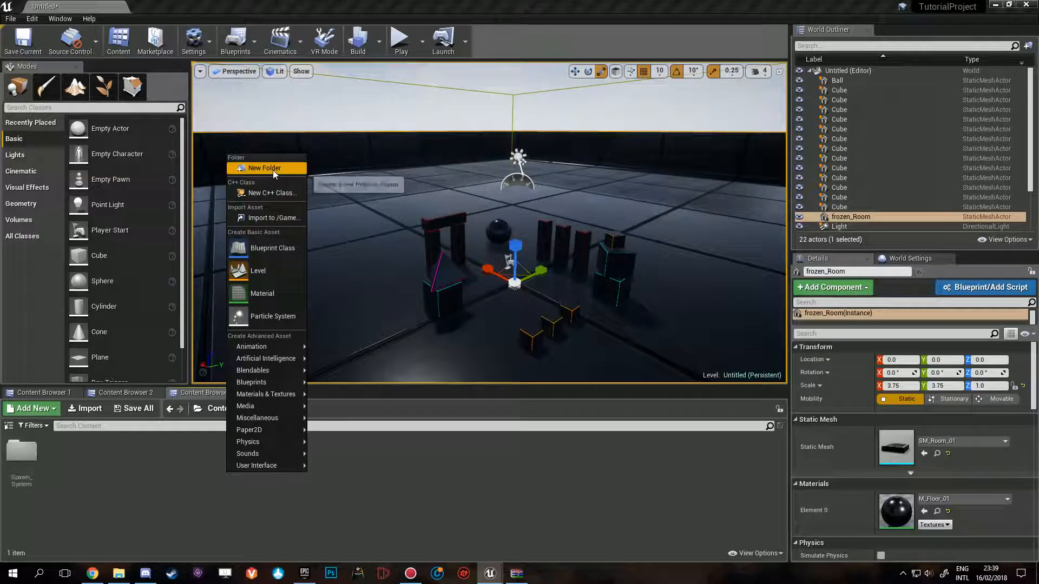
{"action": "mouse_move", "coordinate": [268, 168]}
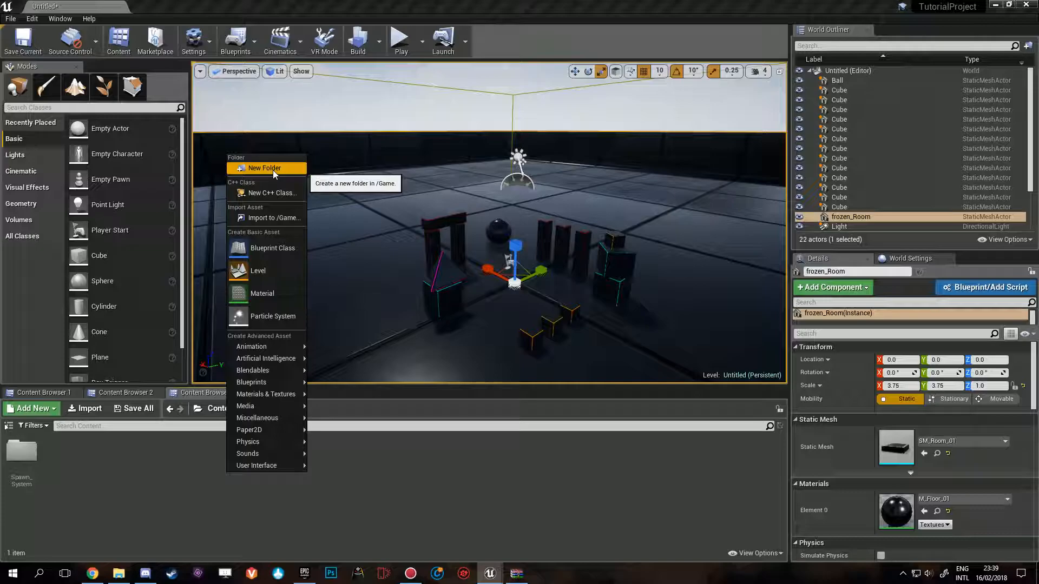
{"action": "left_click", "coordinate": [266, 168]}
{"action": "type", "text": "EWTUTORIAL"}
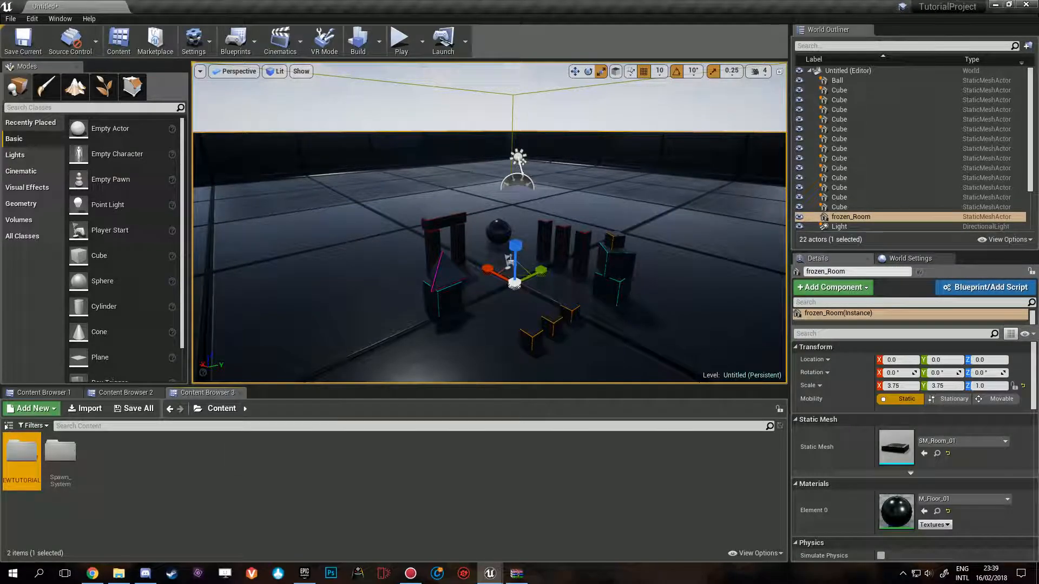
{"action": "left_click", "coordinate": [31, 408]}
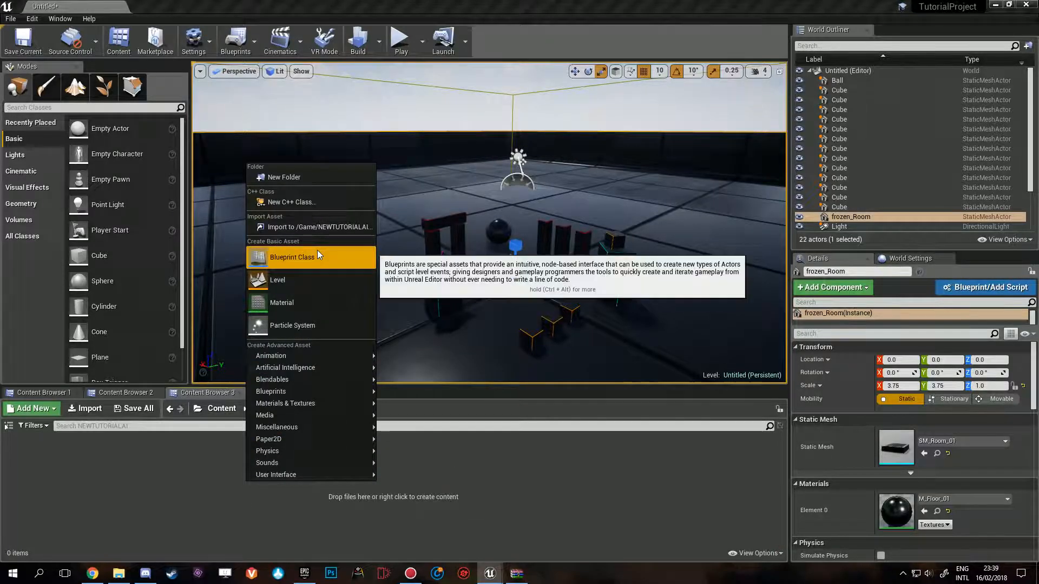
{"action": "left_click", "coordinate": [292, 257]}
{"action": "type", "text": "BP_MasterAITUTORIAL"}
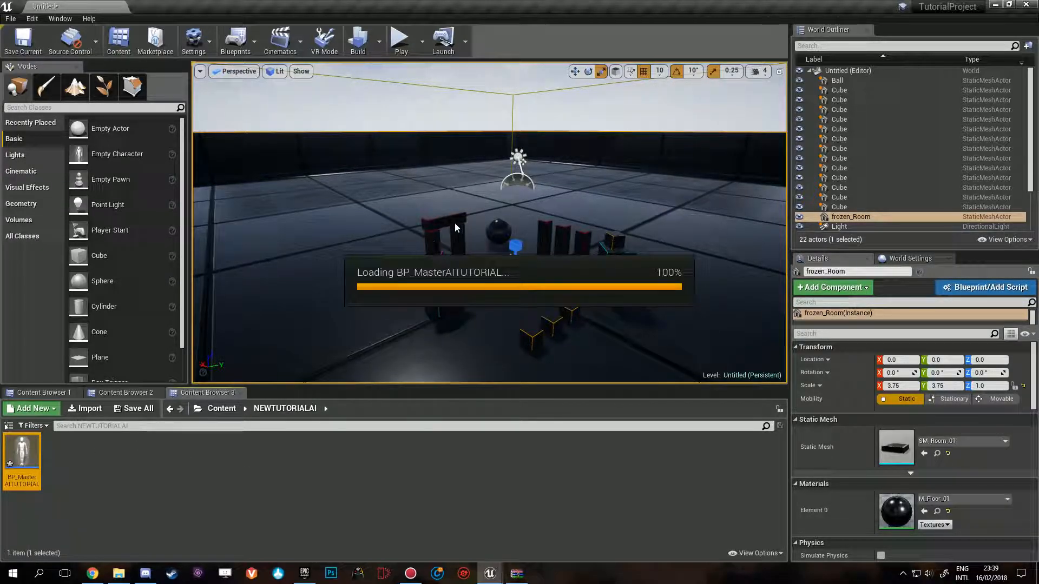
Step: Give BP_MasterAITUTORIAL's mesh SK_Mannequin with the ThirdPerson_AnimBP animation class
{"action": "double_click", "coordinate": [21, 457]}
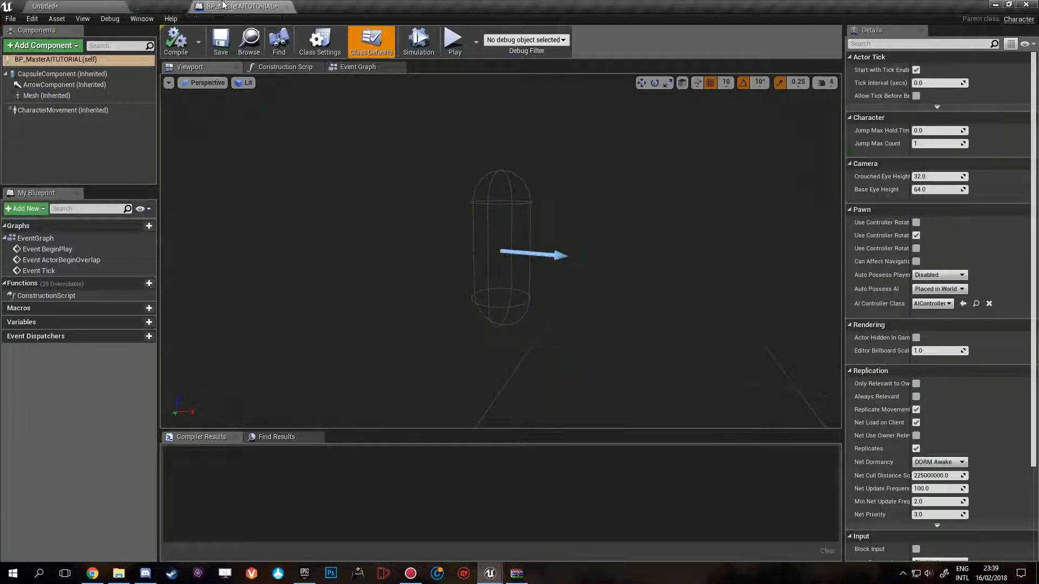
{"action": "left_click", "coordinate": [46, 95]}
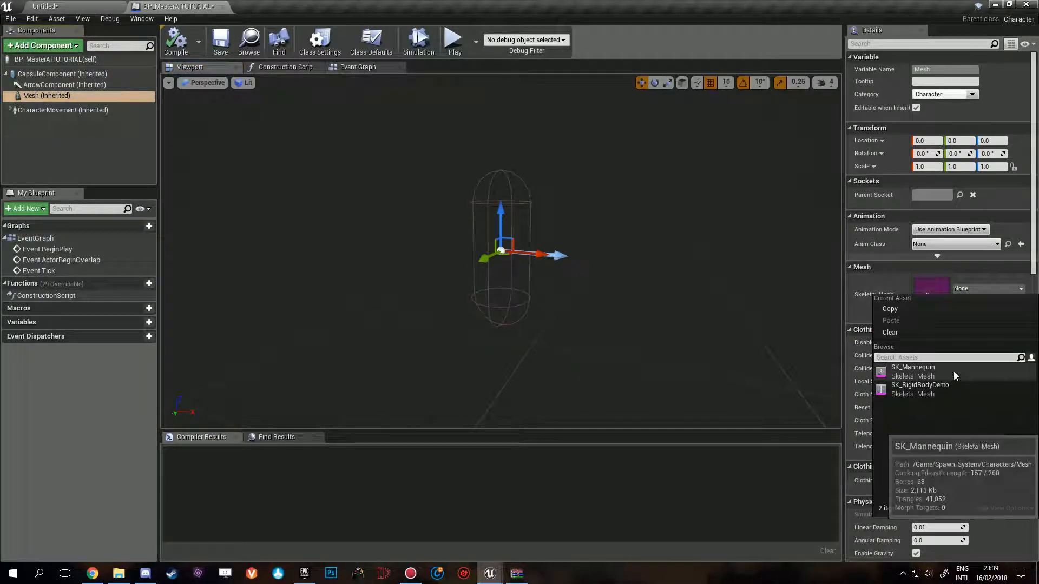
{"action": "left_click", "coordinate": [913, 372]}
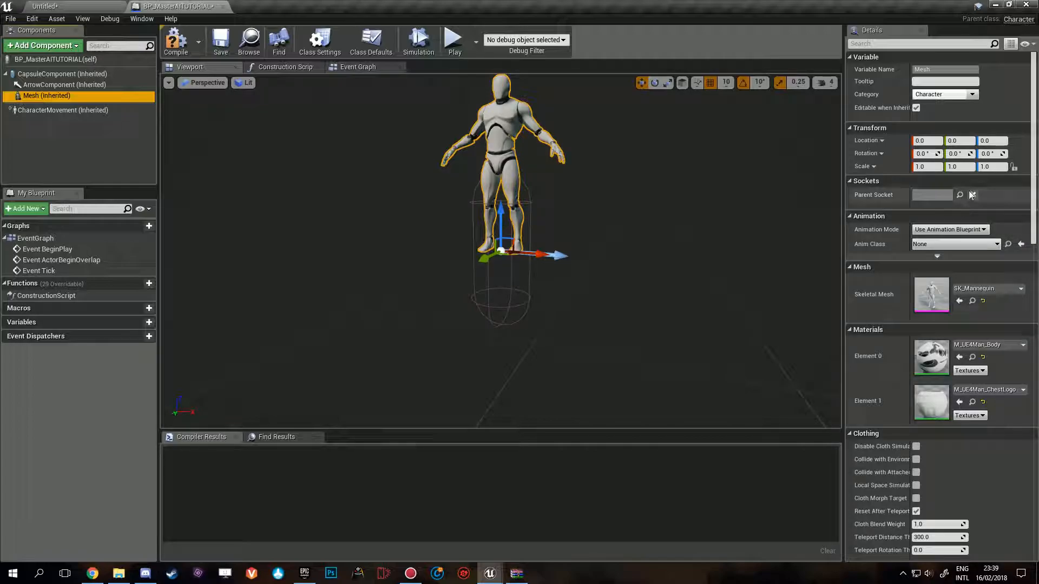
{"action": "left_click", "coordinate": [987, 244]}
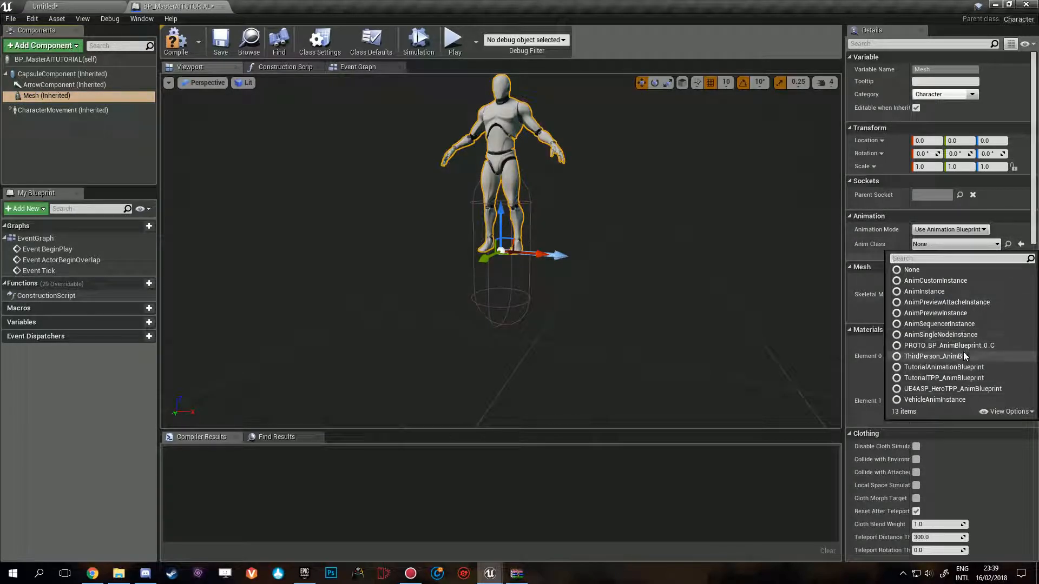
{"action": "left_click", "coordinate": [936, 356]}
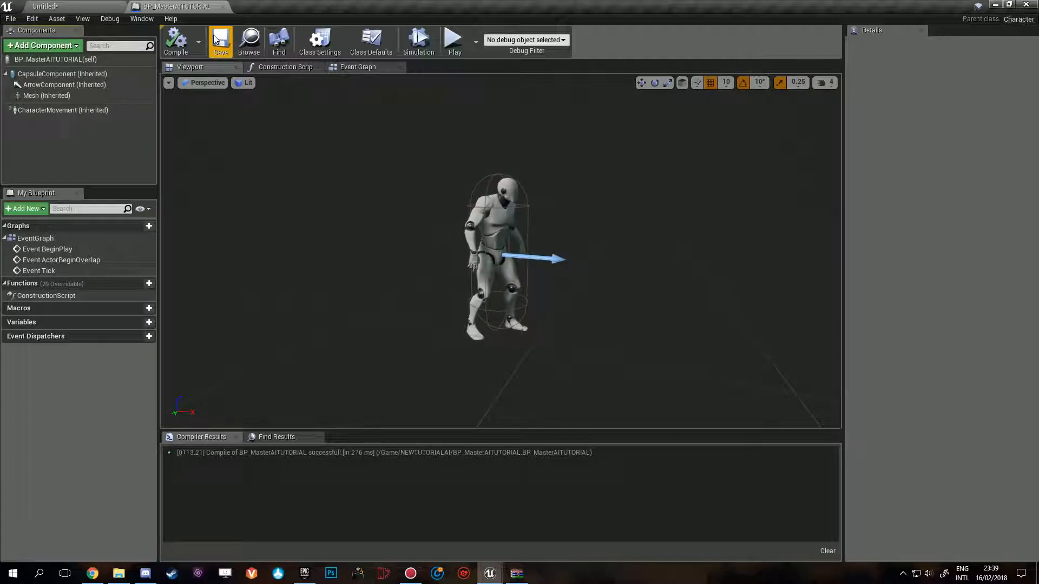
Step: Add float variables MaxWalkSpeed and RoamingRadius to BP_MasterAITUTORIAL, compiling and saving
{"action": "left_click", "coordinate": [148, 322]}
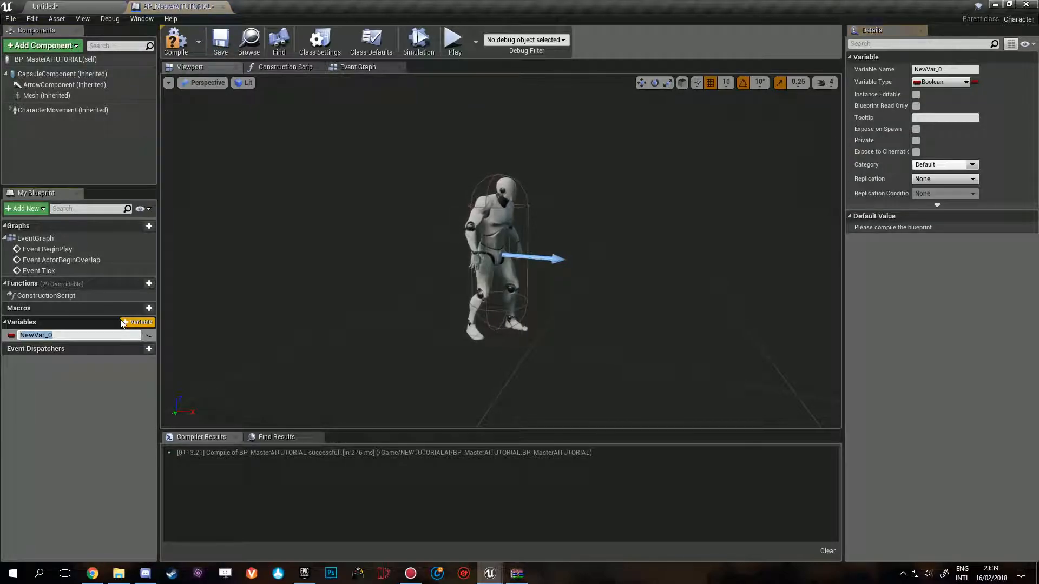
{"action": "type", "text": "MaxWalksP"}
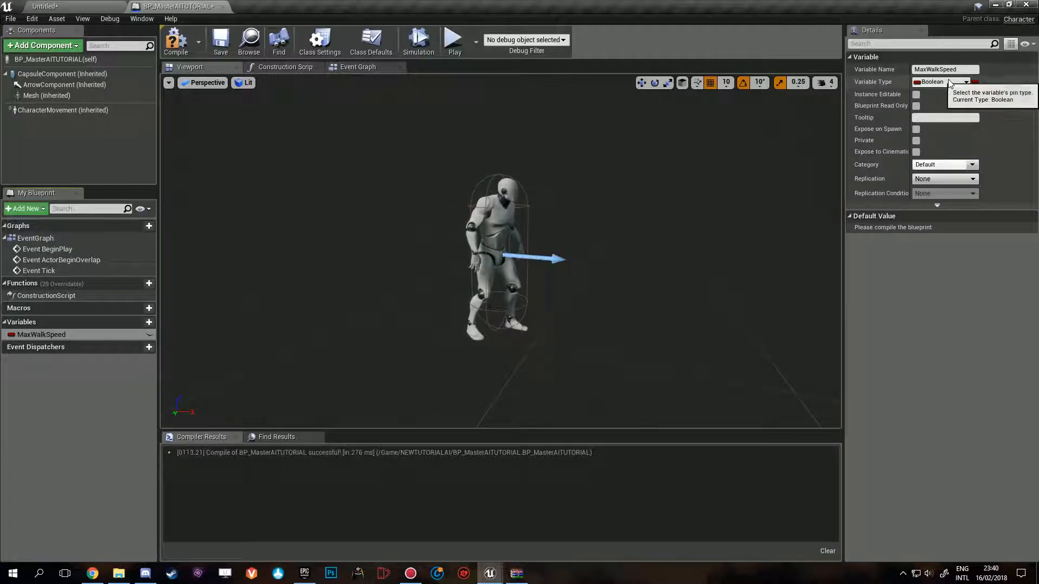
{"action": "left_click", "coordinate": [941, 81]}
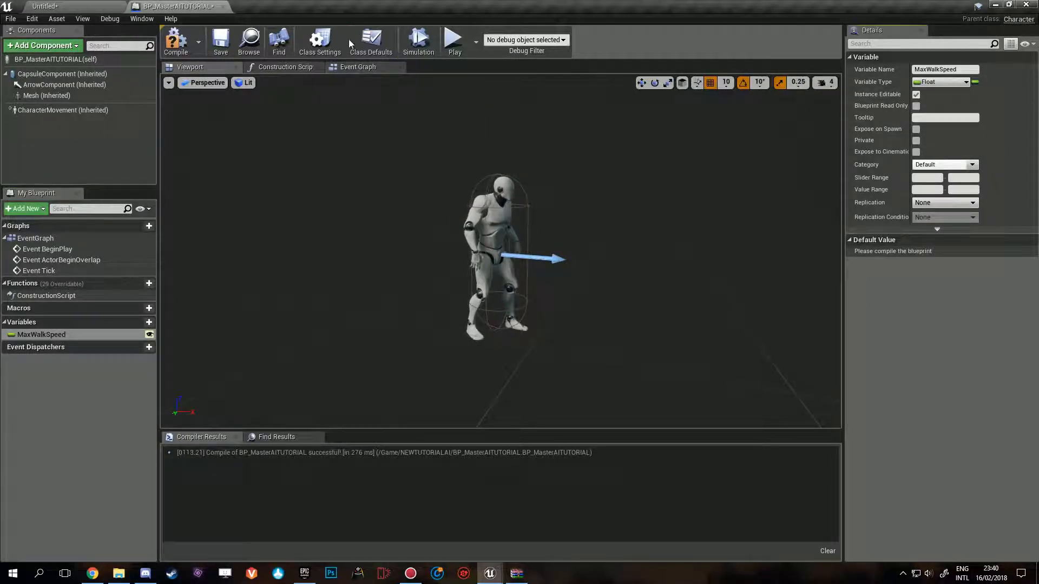
{"action": "left_click", "coordinate": [175, 39]}
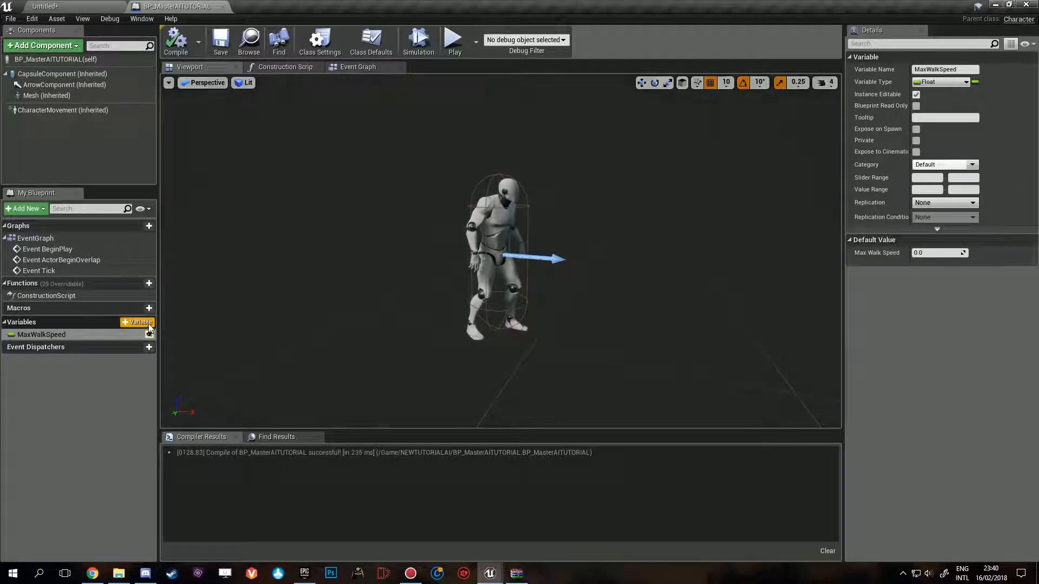
{"action": "left_click", "coordinate": [139, 322]}
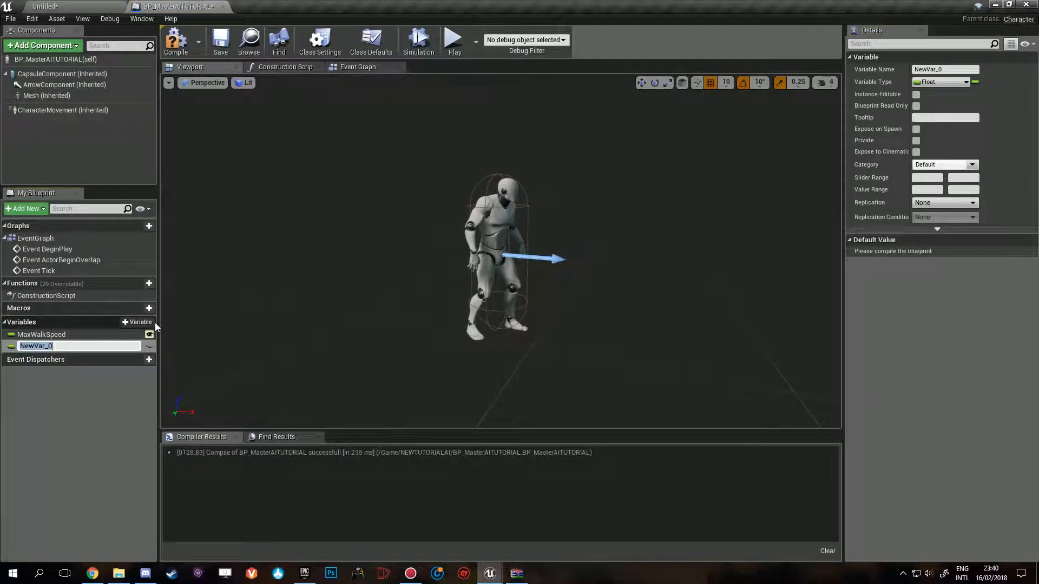
{"action": "type", "text": "RoamingRadius"}
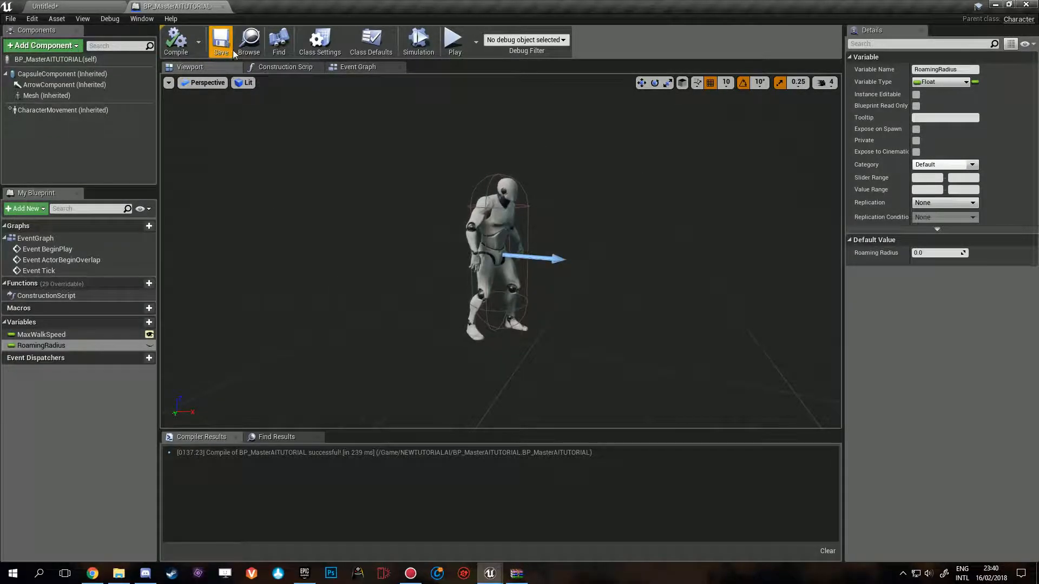
{"action": "left_click", "coordinate": [199, 42]}
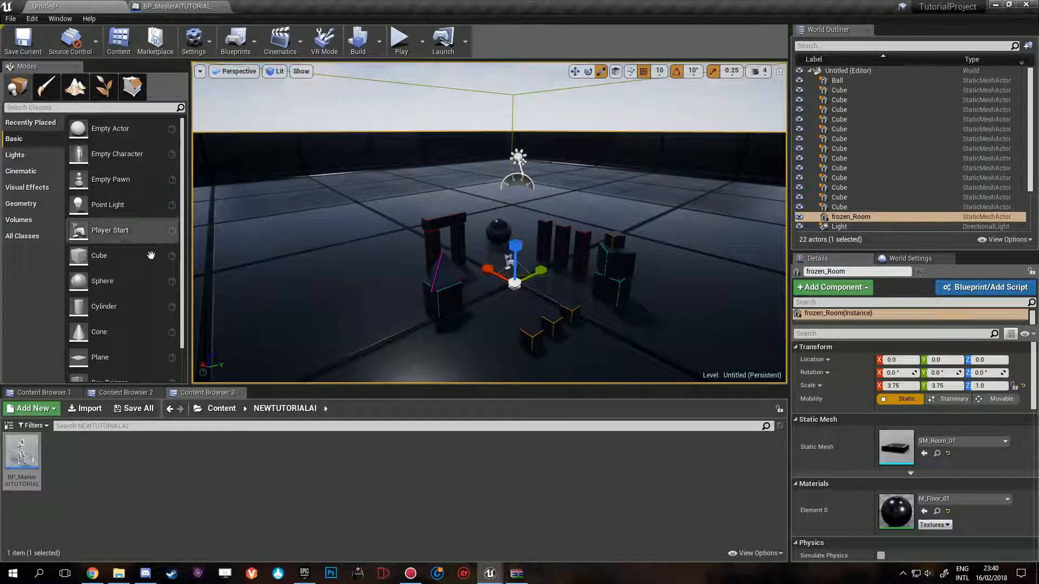
{"action": "mouse_move", "coordinate": [21, 454]}
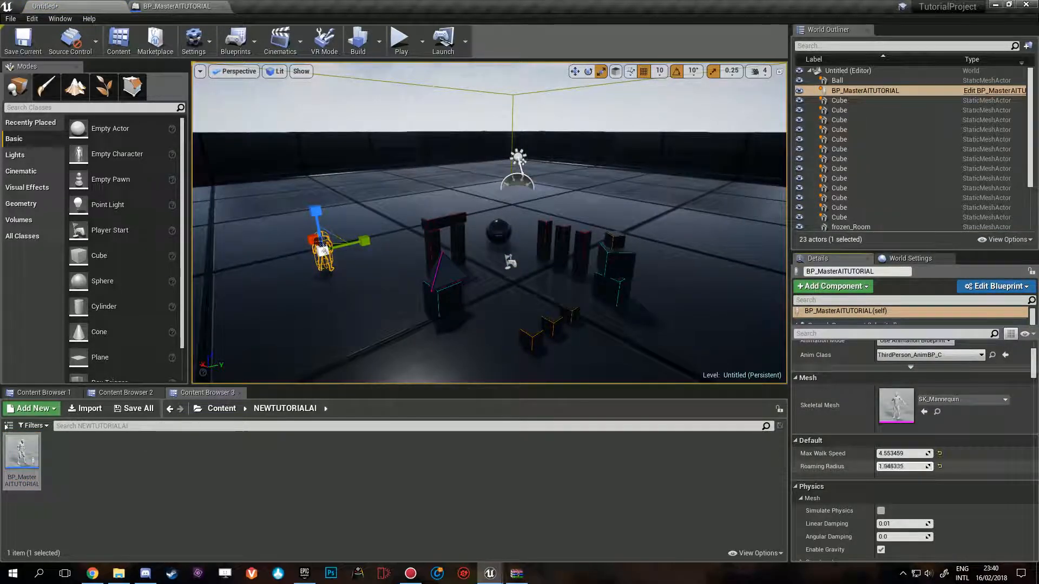
Step: Set default values for MaxWalkSpeed and RoamingRadius (500) in BP_MasterAITUTORIAL and save
{"action": "type", "text": "14.556575"}
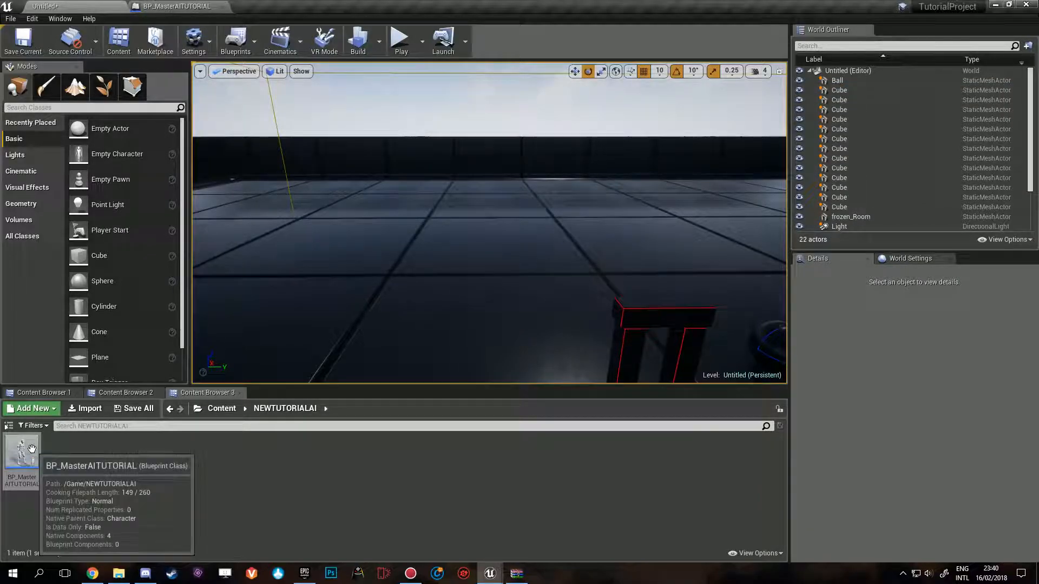
{"action": "double_click", "coordinate": [21, 447]}
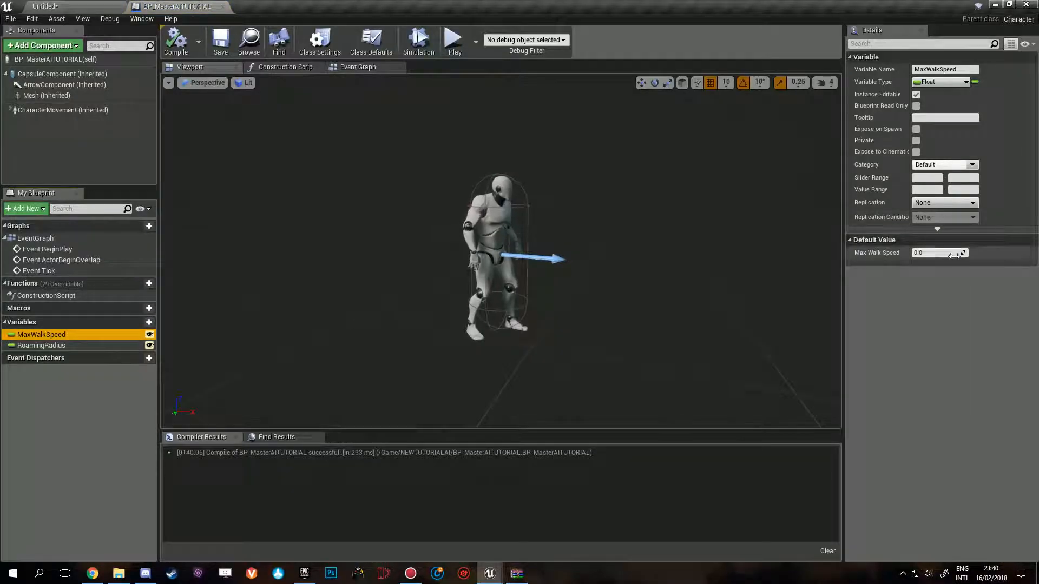
{"action": "left_click", "coordinate": [41, 346]}
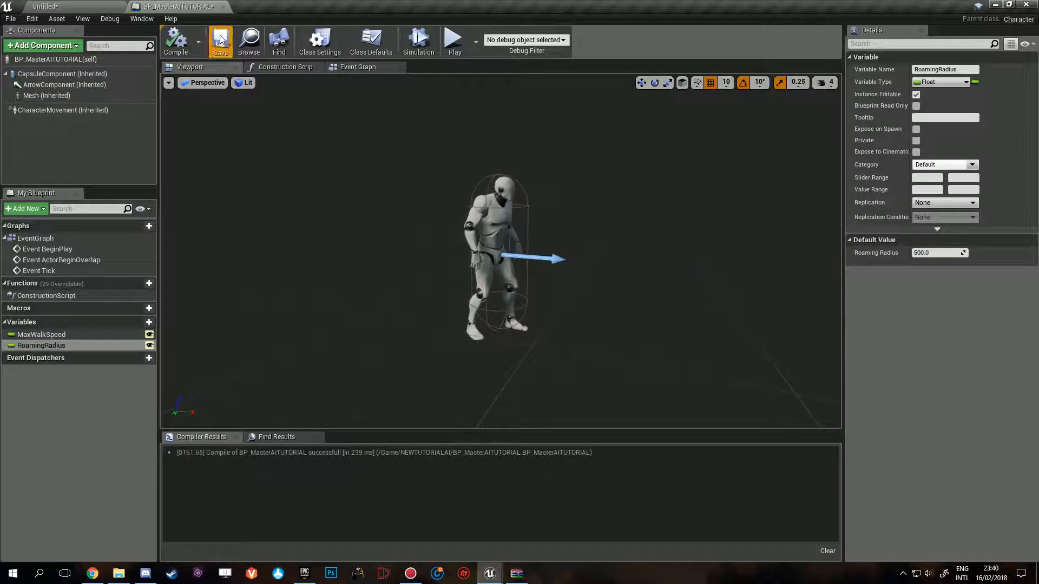
{"action": "left_click", "coordinate": [221, 41]}
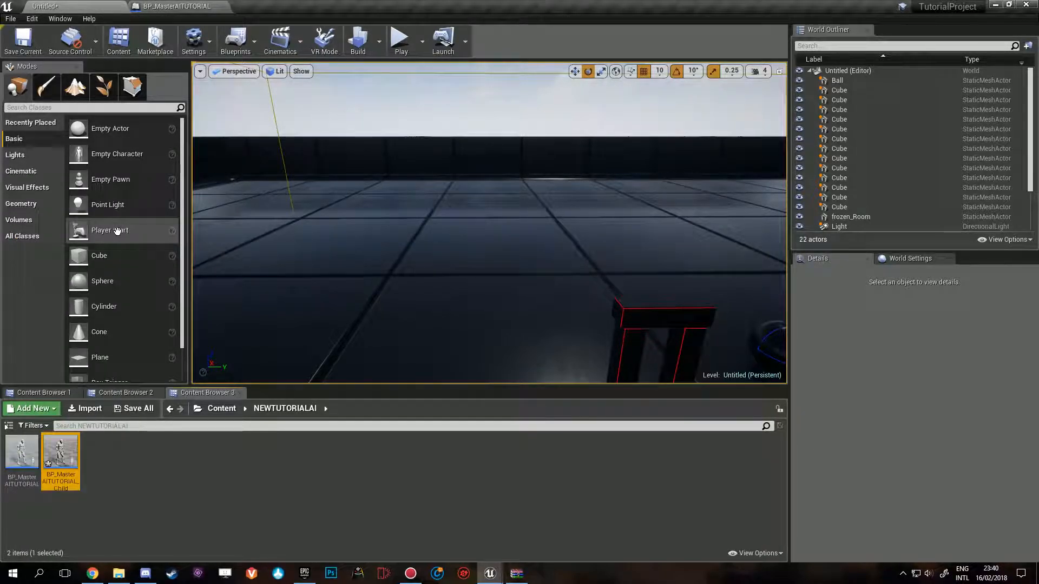
{"action": "mouse_move", "coordinate": [60, 454]}
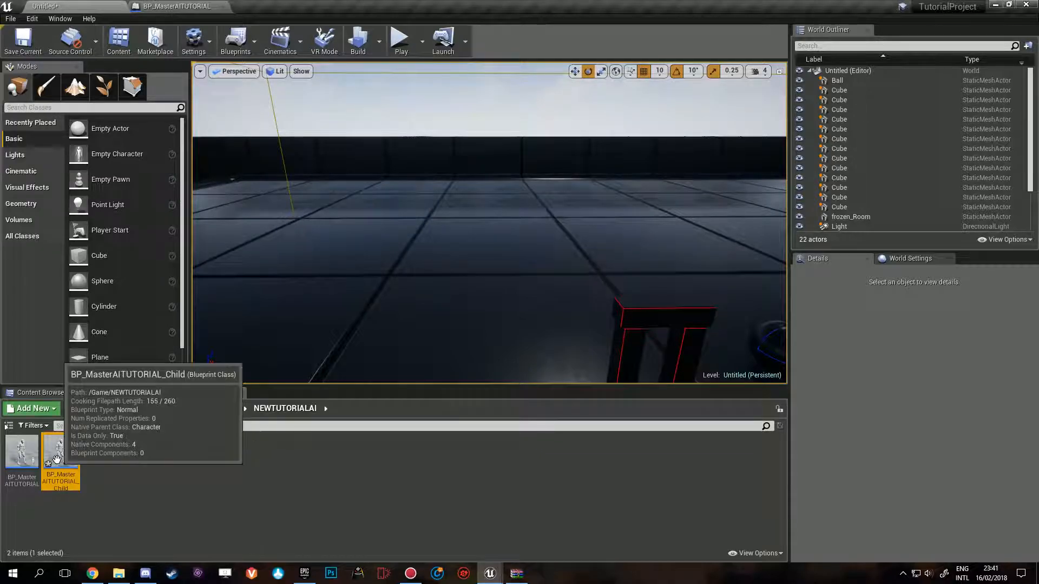
Step: Open the renamed BPC_ROAMING child blueprint, showing inherited defaults of speed 200 and radius 500
{"action": "double_click", "coordinate": [59, 451]}
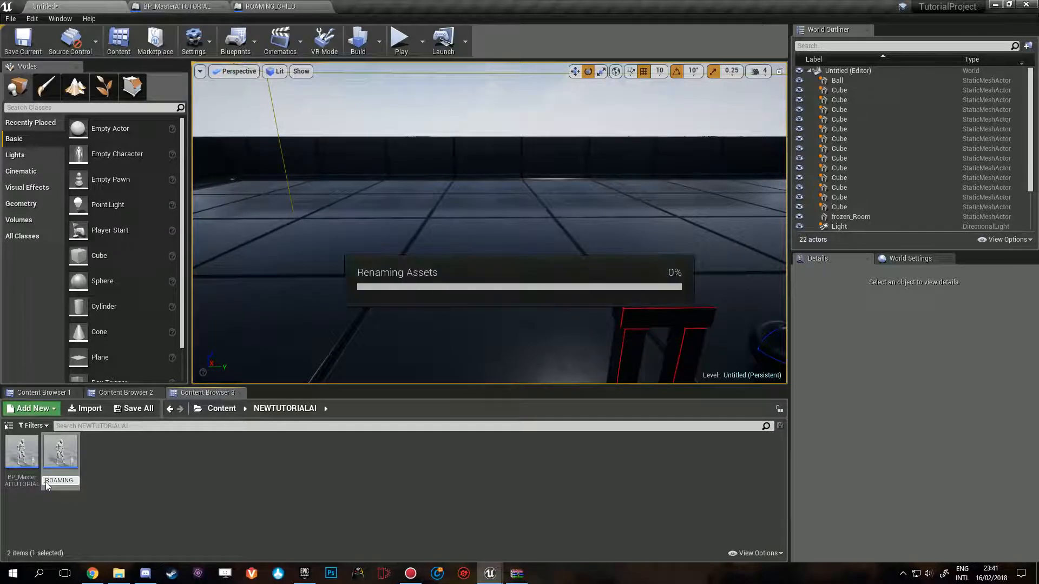
{"action": "double_click", "coordinate": [59, 454]}
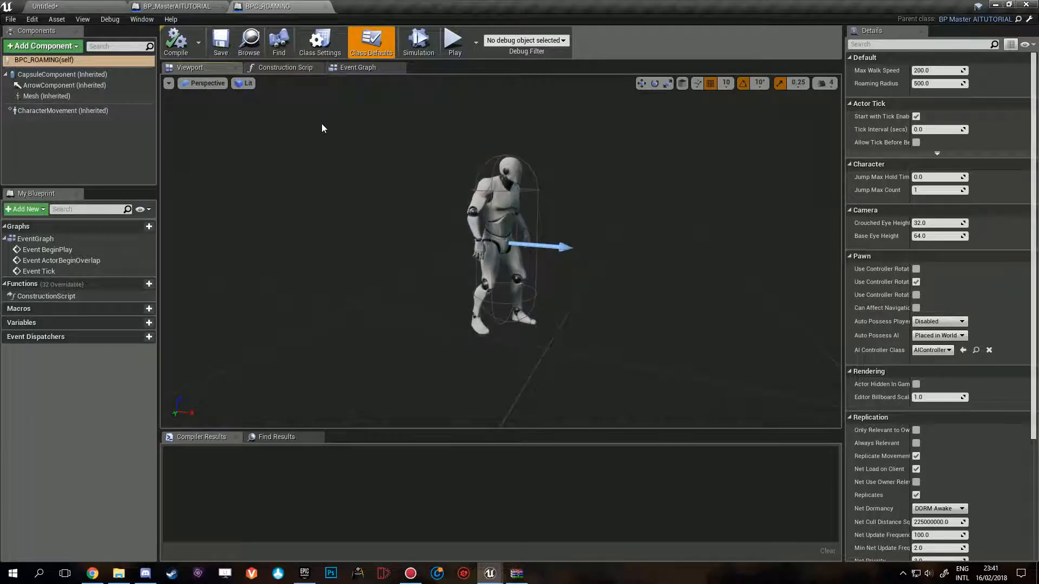
Step: In BPC_ROAMING's event graph, add a 'Find Location' custom event and a SpawnOrigin variable
{"action": "left_click", "coordinate": [358, 67]}
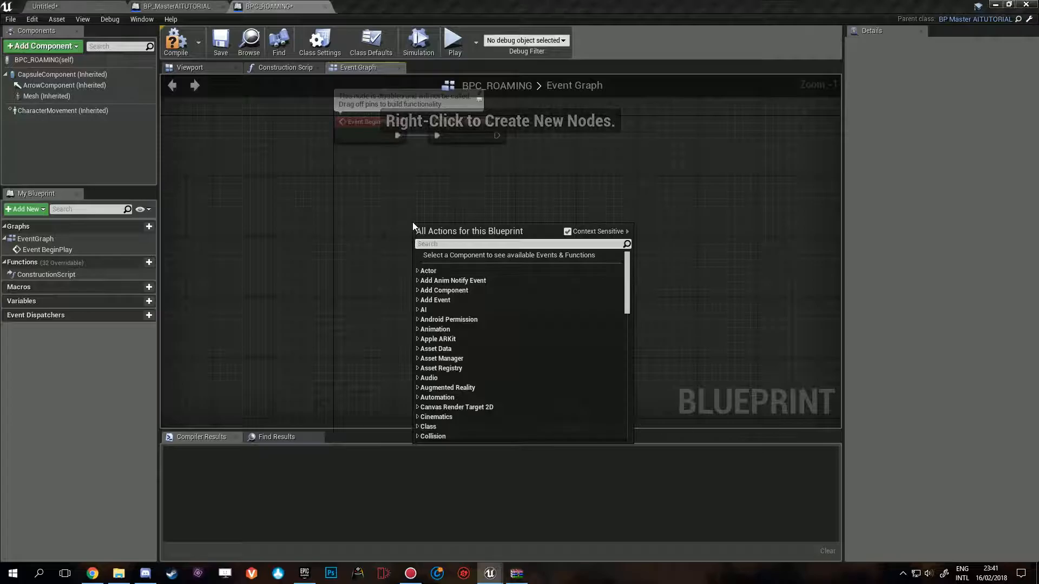
{"action": "type", "text": "add custom"}
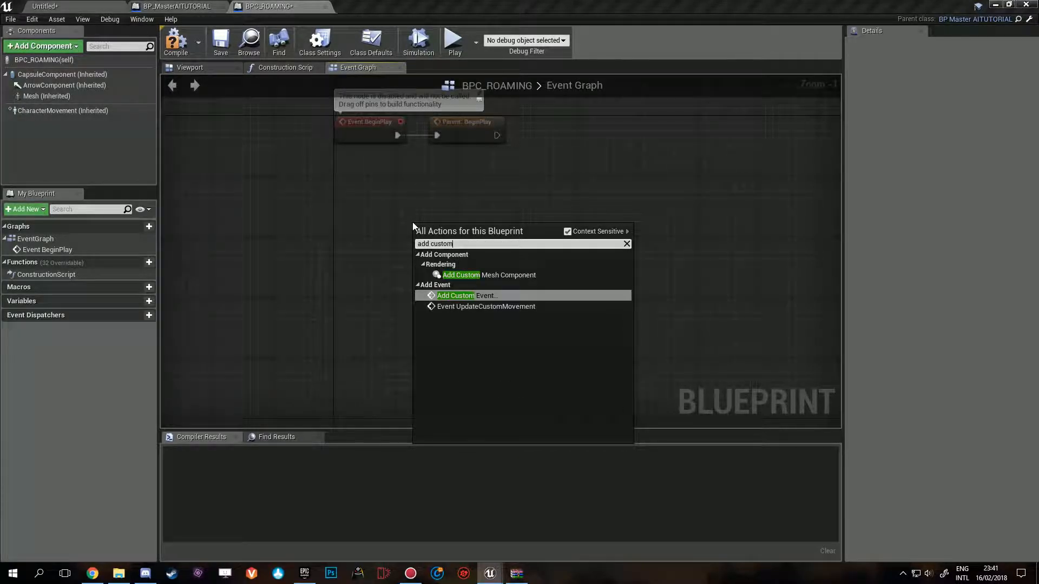
{"action": "left_click", "coordinate": [455, 296]}
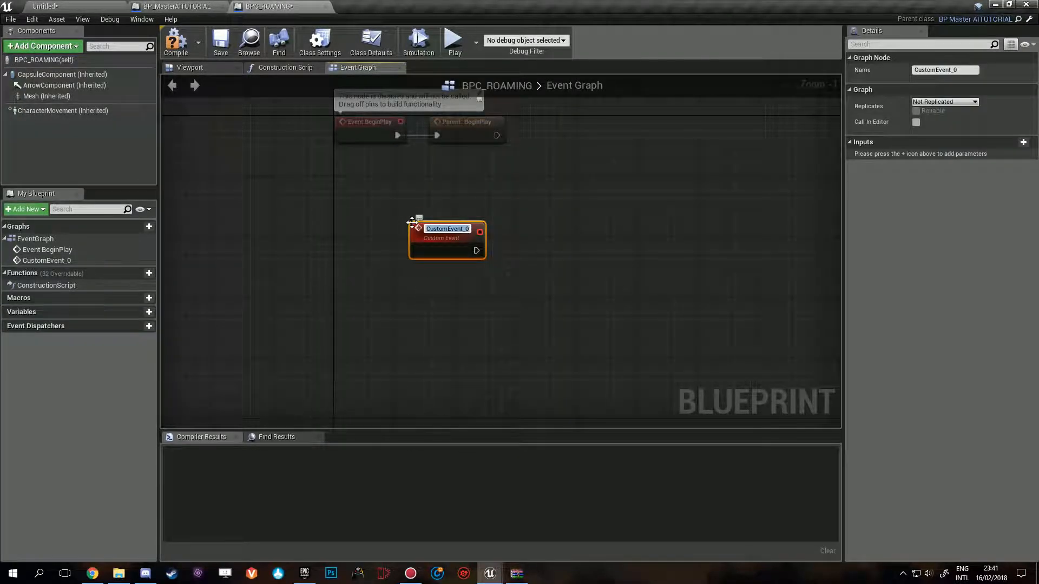
{"action": "type", "text": "Find Location To walk to"}
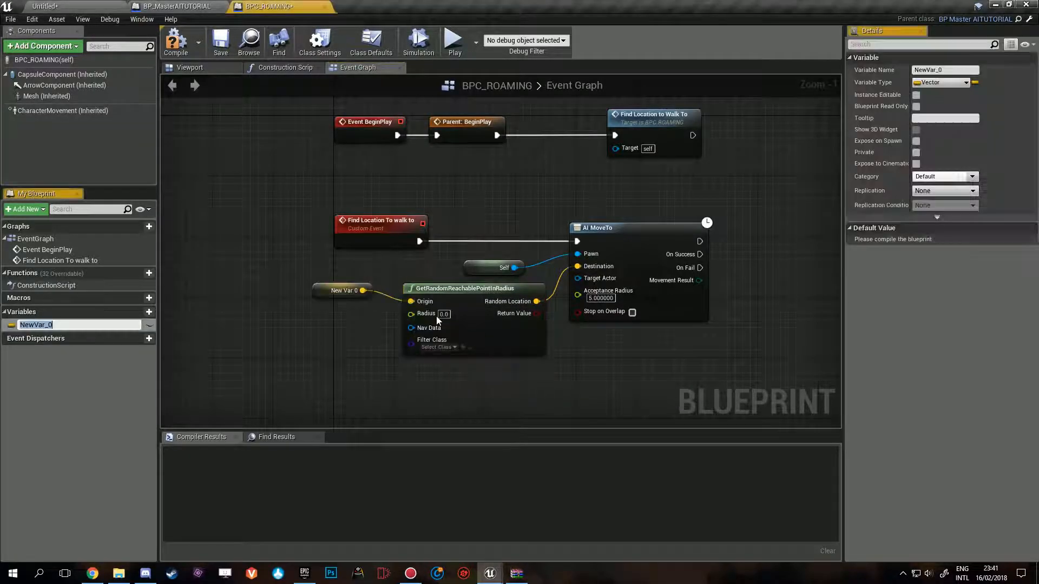
{"action": "mouse_move", "coordinate": [426, 313]}
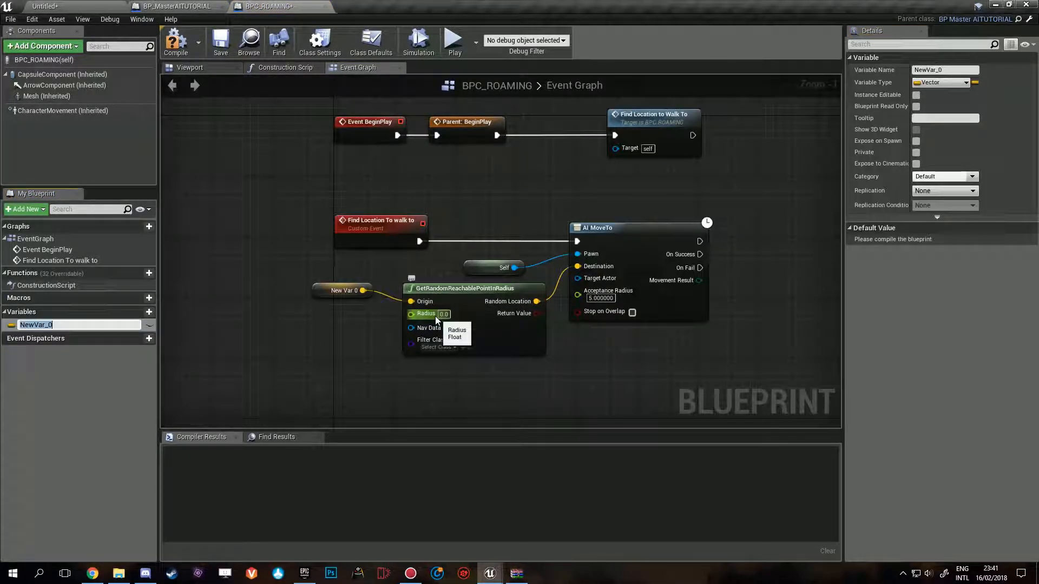
{"action": "type", "text": "SpawnOrigin"}
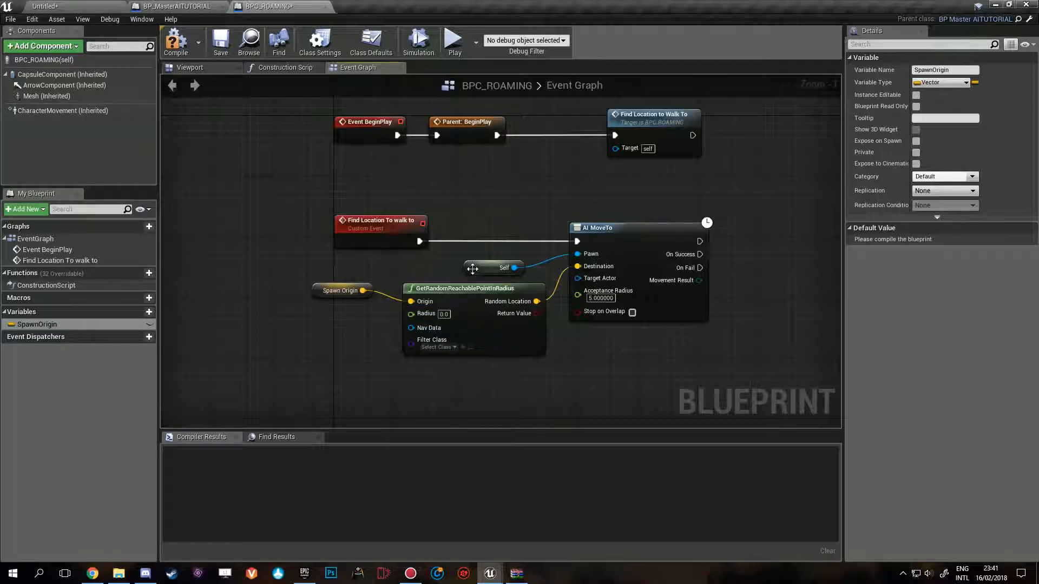
{"action": "left_click", "coordinate": [593, 121]}
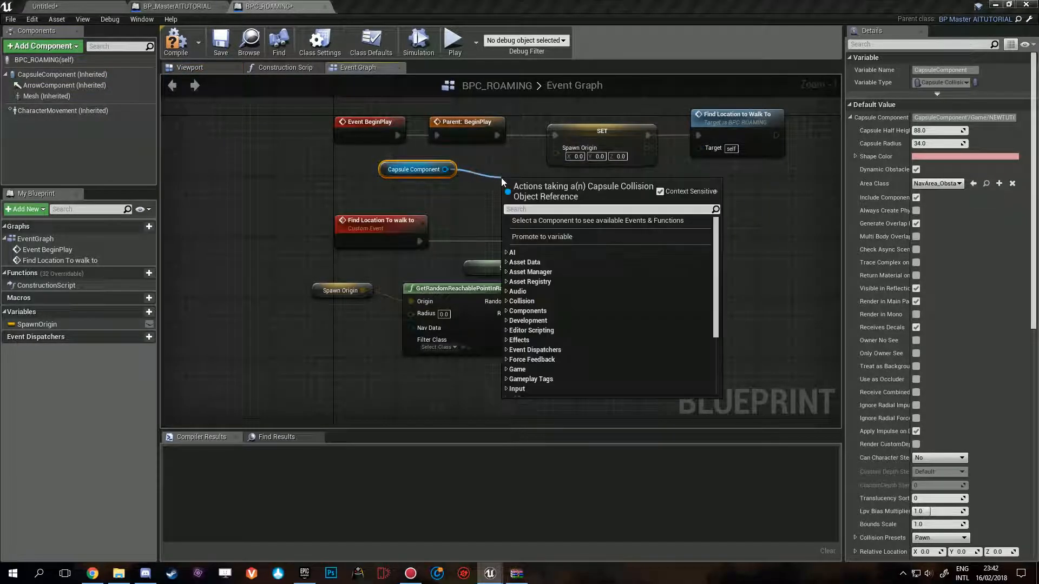
Step: Feed the capsule's GetWorldLocation into SET SpawnOrigin on BeginPlay
{"action": "type", "text": "get world r"}
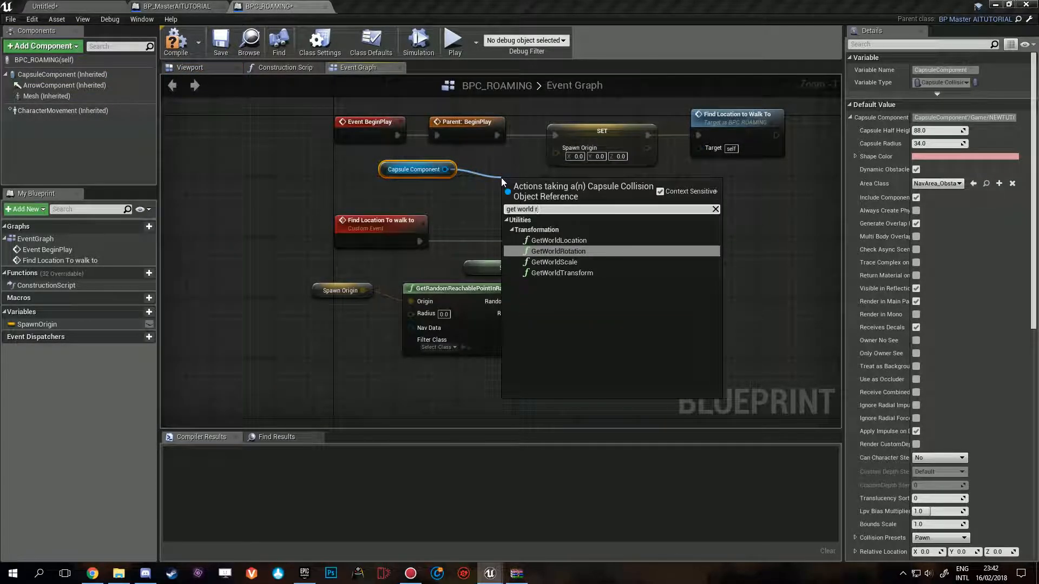
{"action": "left_click", "coordinate": [558, 240]}
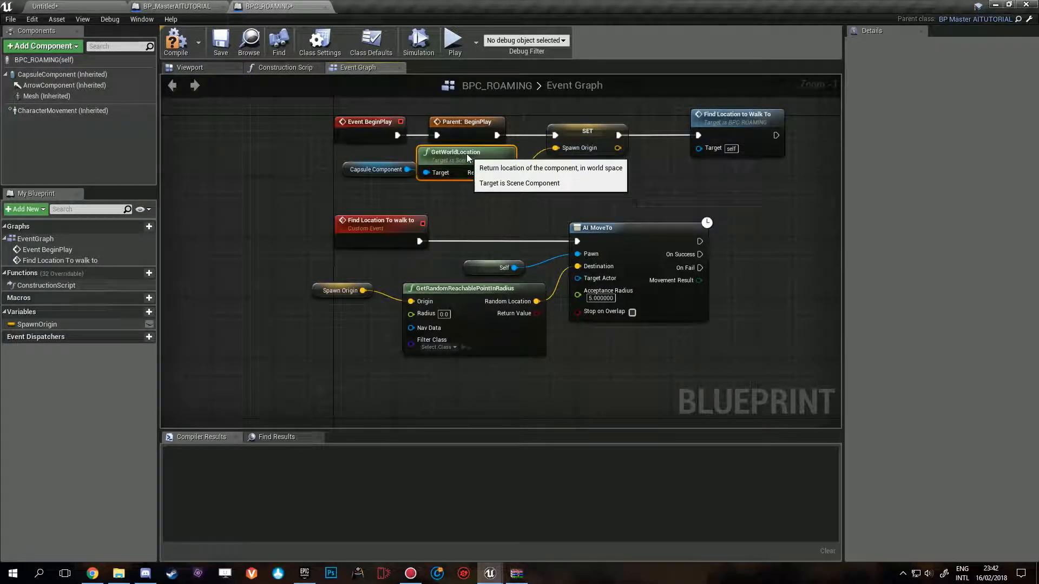
{"action": "left_click", "coordinate": [374, 169]}
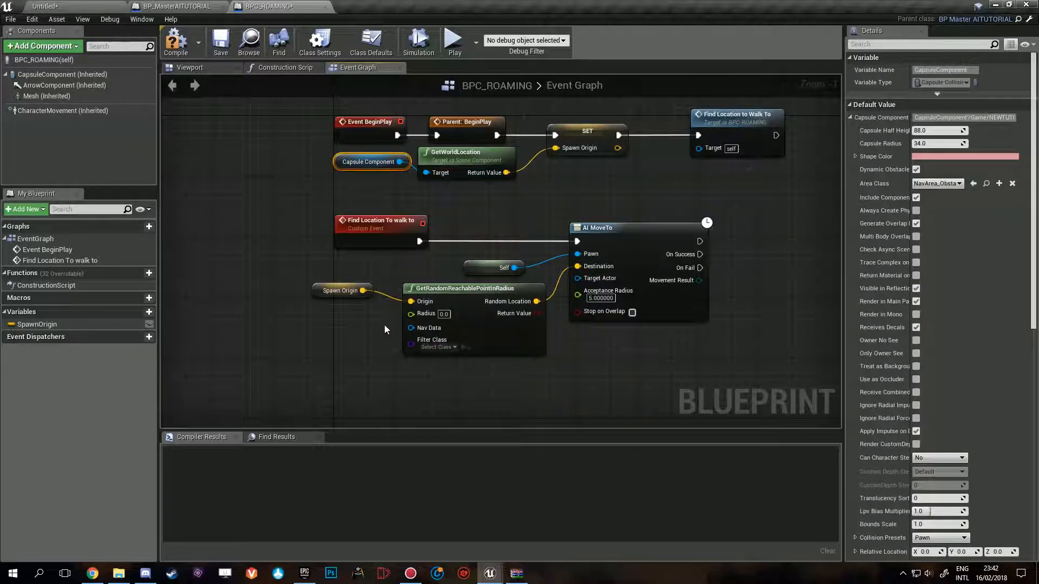
{"action": "left_click", "coordinate": [176, 6]}
{"action": "type", "text": "delay"}
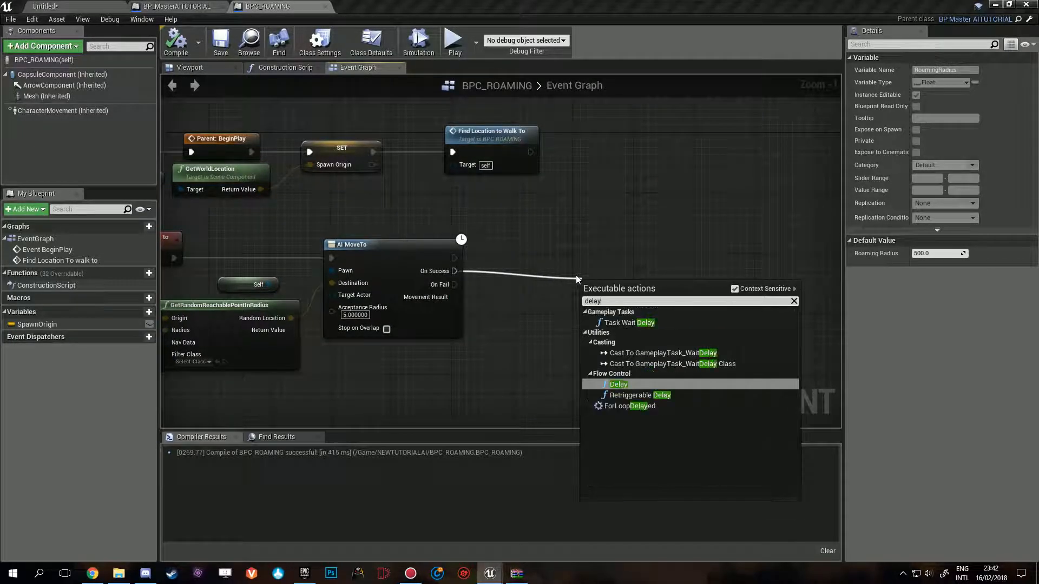
Step: After AI MoveTo, add a random 0–5 second Delay calling Find Location to Walk To, then compile
{"action": "left_click", "coordinate": [617, 384]}
{"action": "type", "text": "g"}
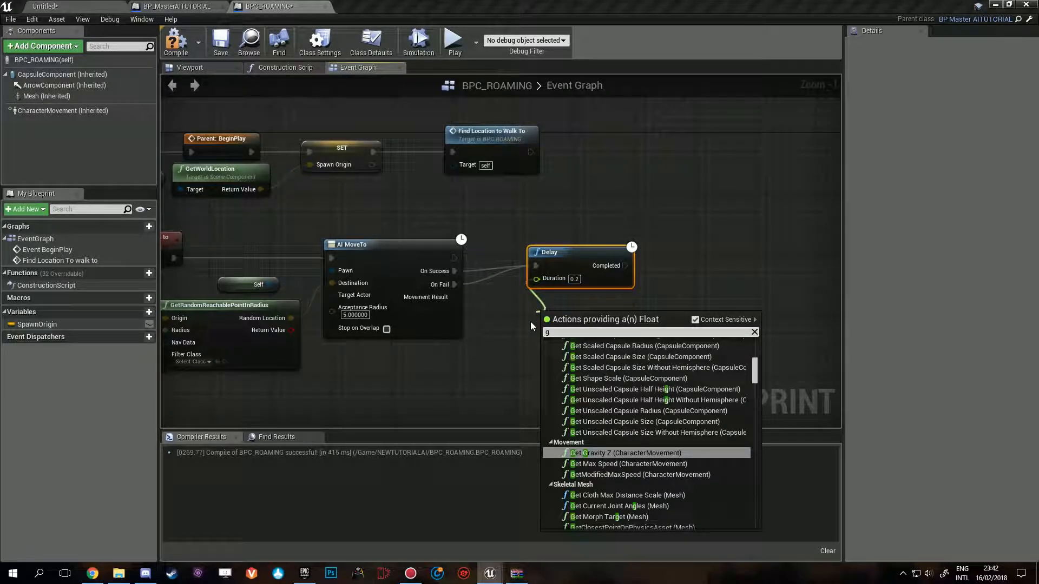
{"action": "type", "text": "random re"}
{"action": "type", "text": "find location to walk"}
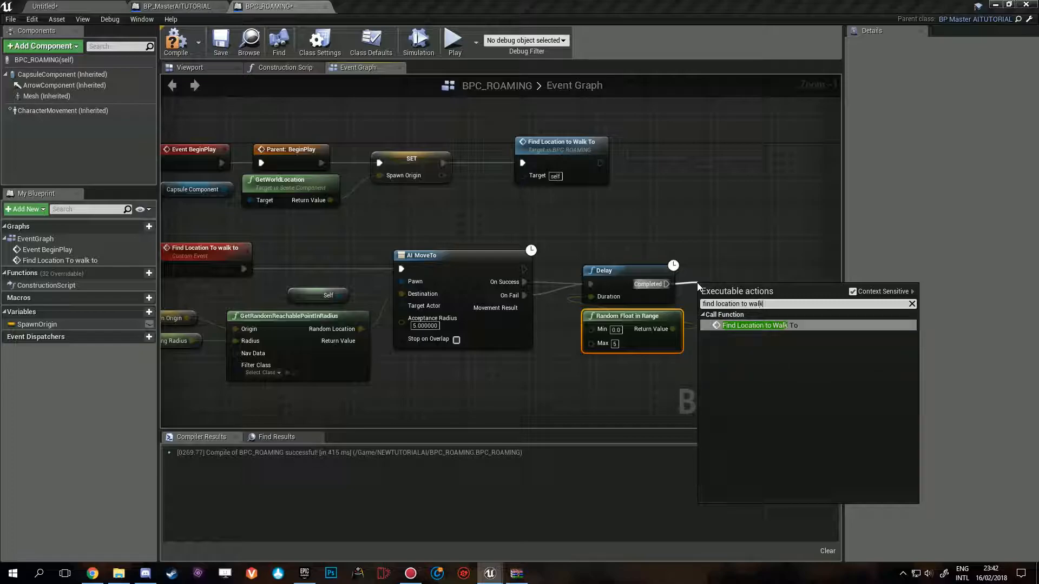
{"action": "left_click", "coordinate": [758, 325]}
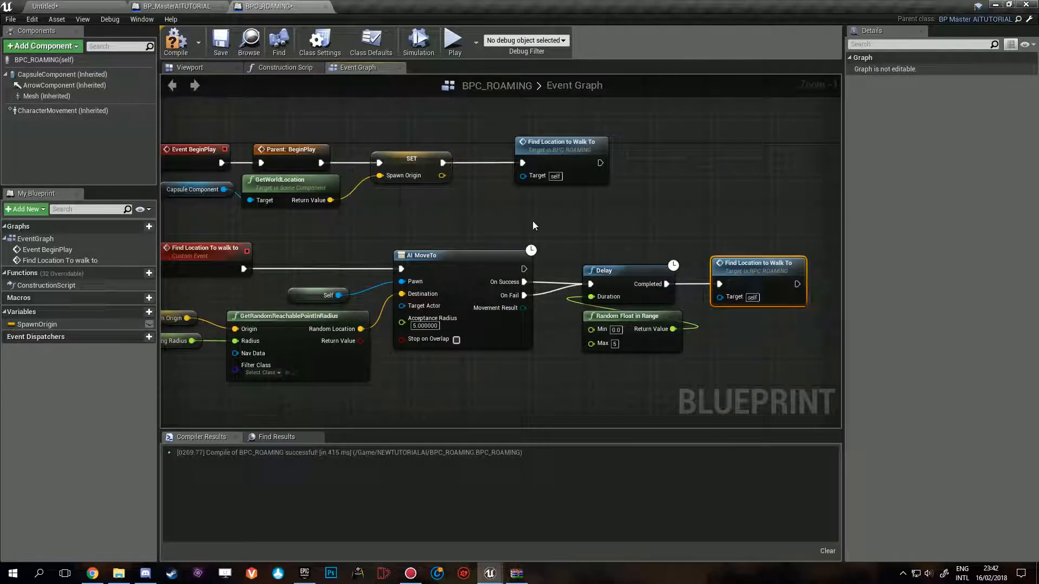
{"action": "left_click", "coordinate": [176, 40]}
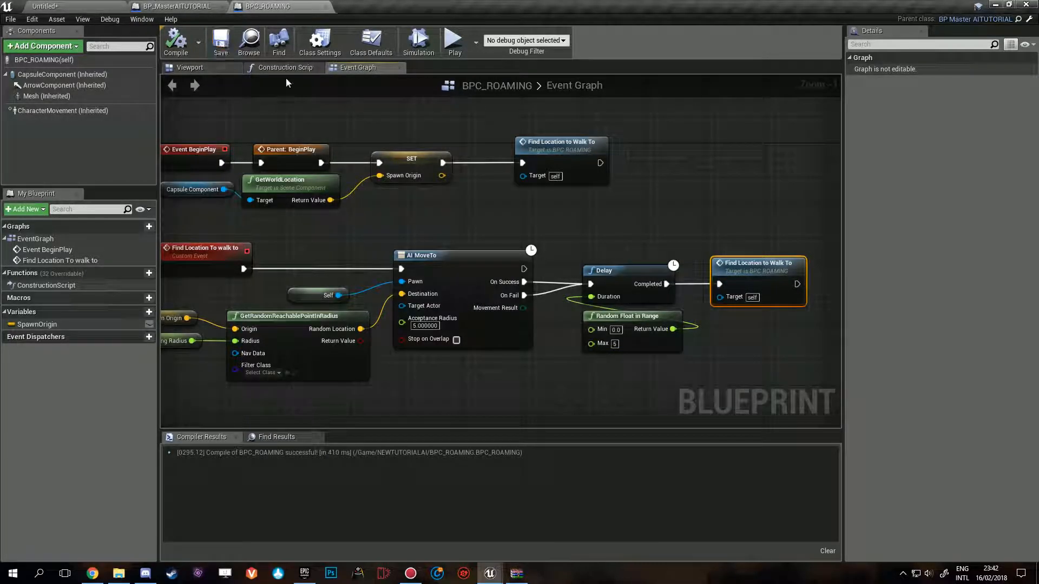
{"action": "mouse_move", "coordinate": [242, 6]}
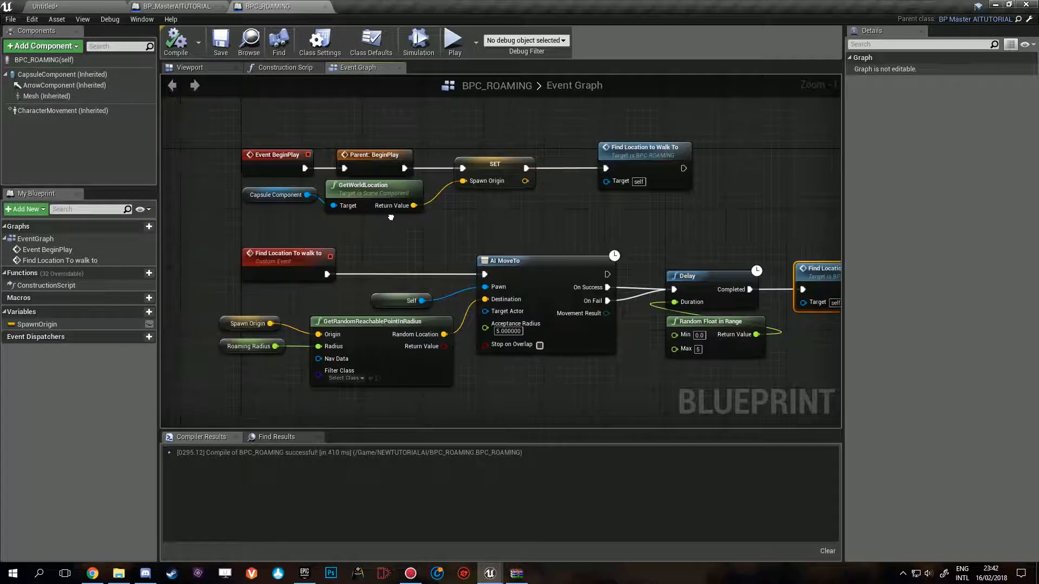
{"action": "left_click", "coordinate": [177, 6]}
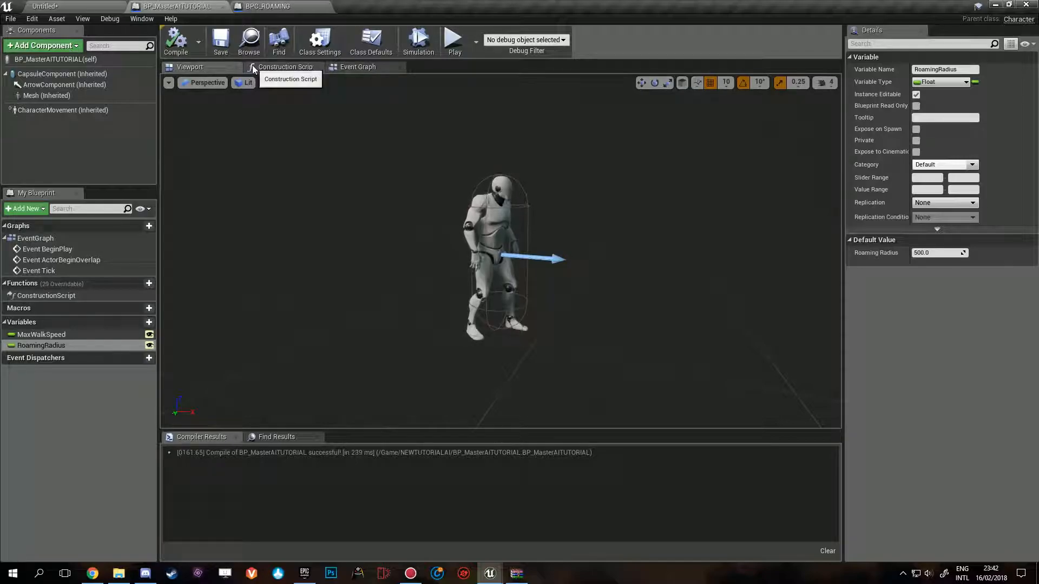
Step: After BeginPlay, delay 0.1 seconds, then set Max Walk Speed from MaxWalkSpeed and compile
{"action": "left_click", "coordinate": [357, 66]}
{"action": "type", "text": "delay"}
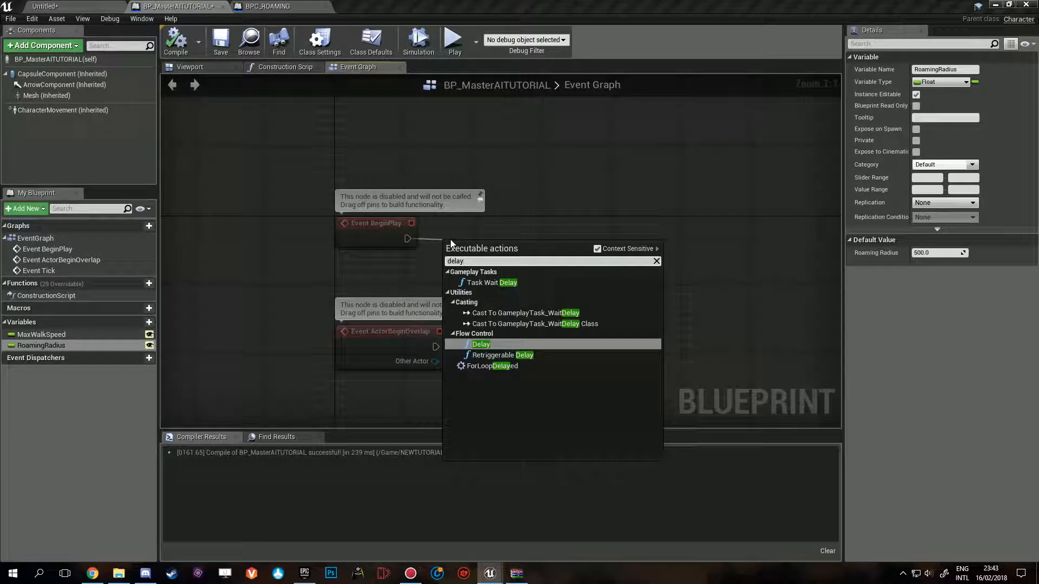
{"action": "left_click", "coordinate": [481, 345]}
{"action": "type", "text": "0.1"}
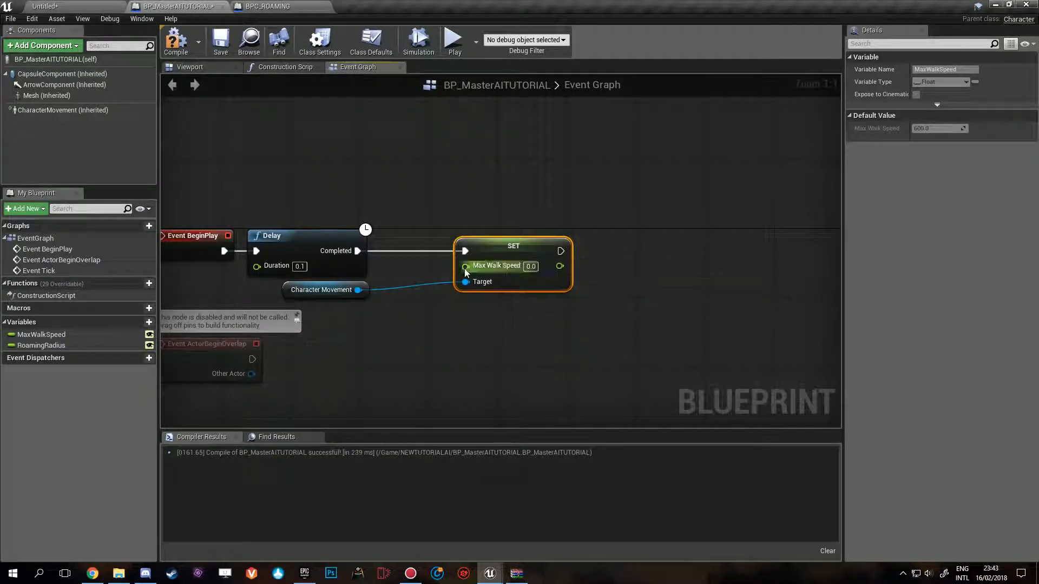
{"action": "left_click", "coordinate": [41, 334]}
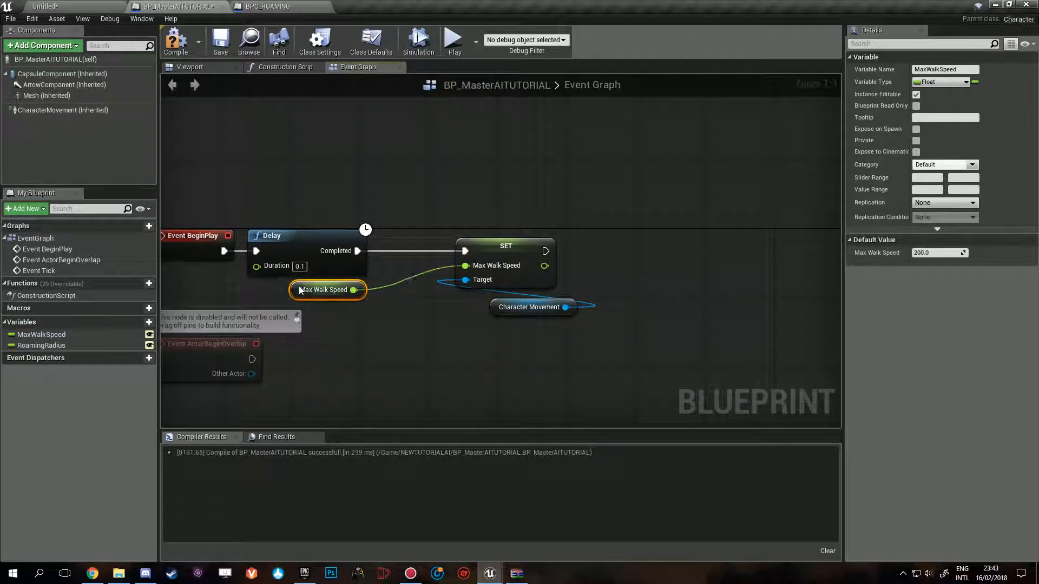
{"action": "left_click", "coordinate": [221, 40]}
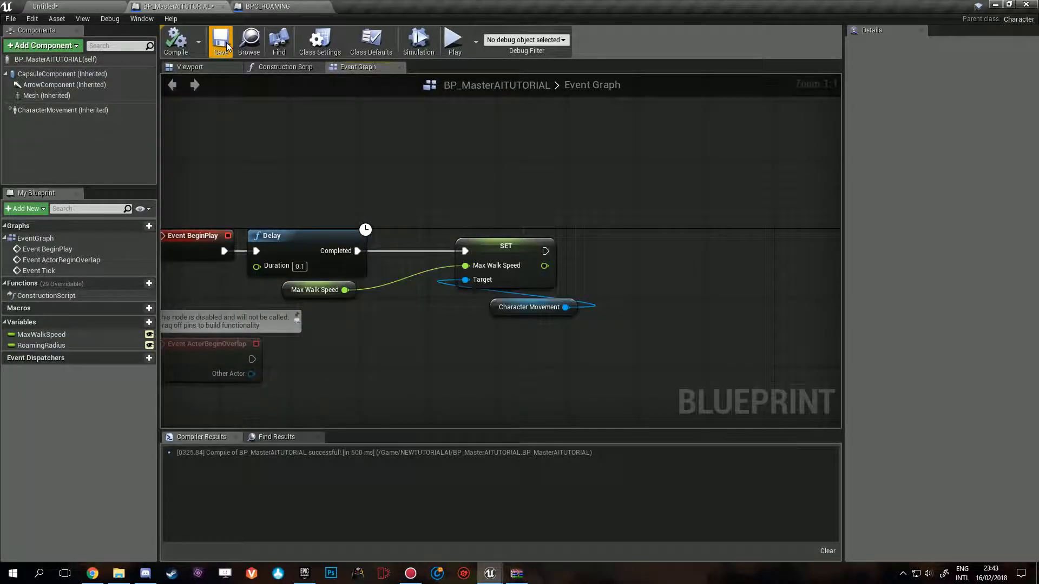
Step: Set BP_MasterAITUTORIAL's Auto Possess AI to Placed in World or Spawned, then save and compile
{"action": "left_click", "coordinate": [513, 306]}
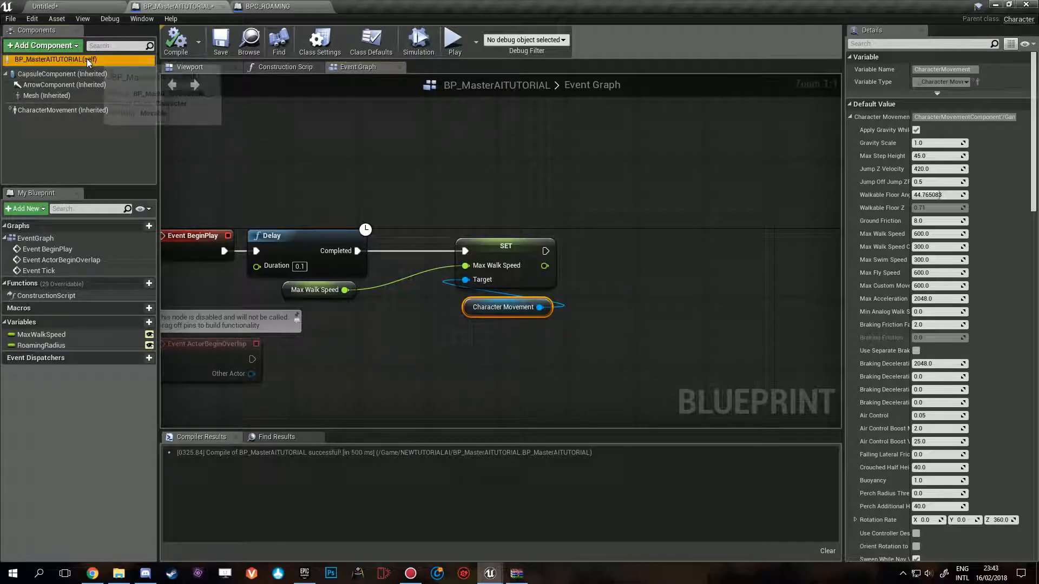
{"action": "left_click", "coordinate": [370, 40]}
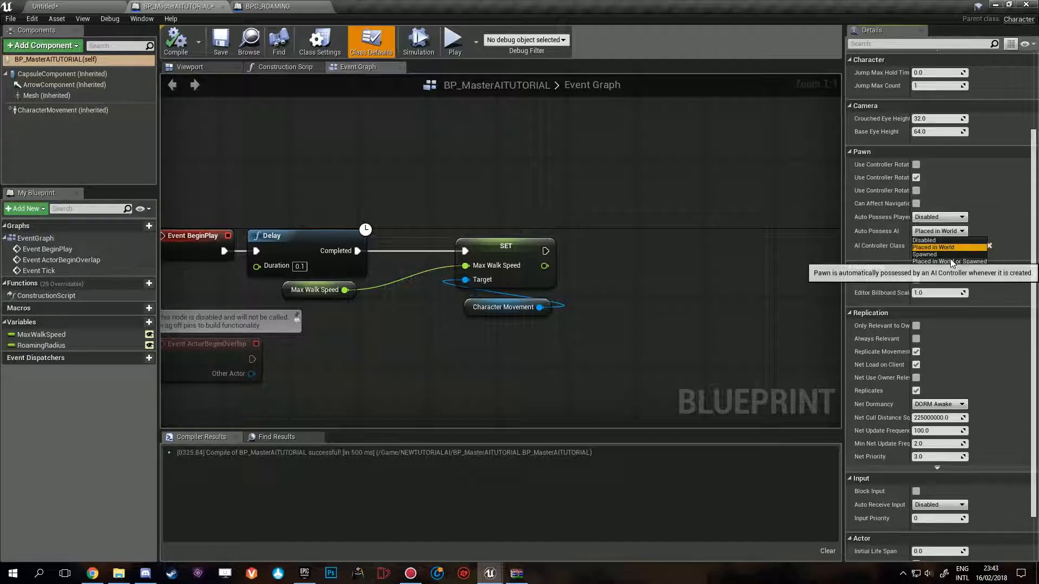
{"action": "left_click", "coordinate": [949, 261]}
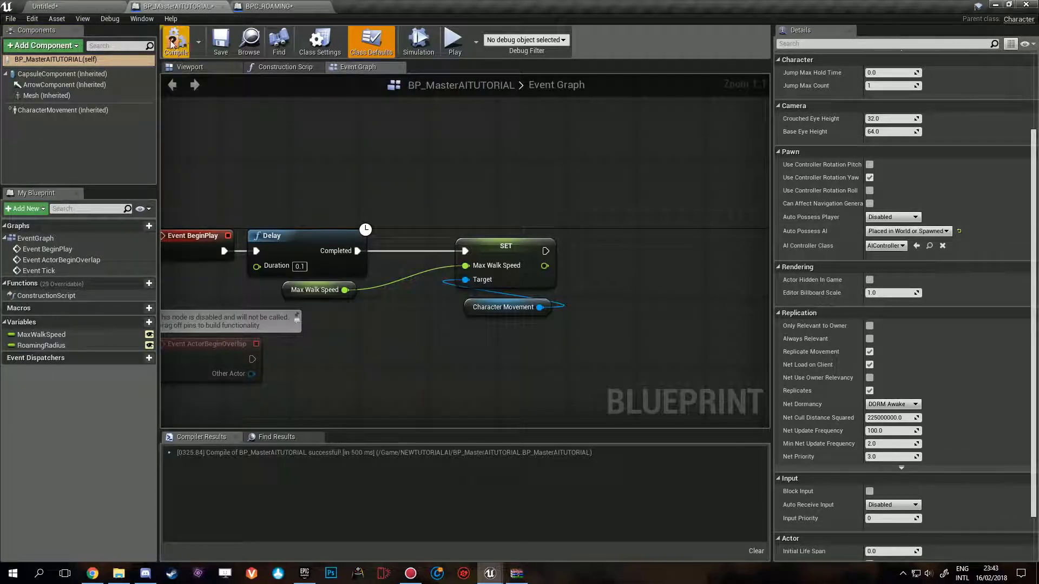
{"action": "left_click", "coordinate": [175, 41]}
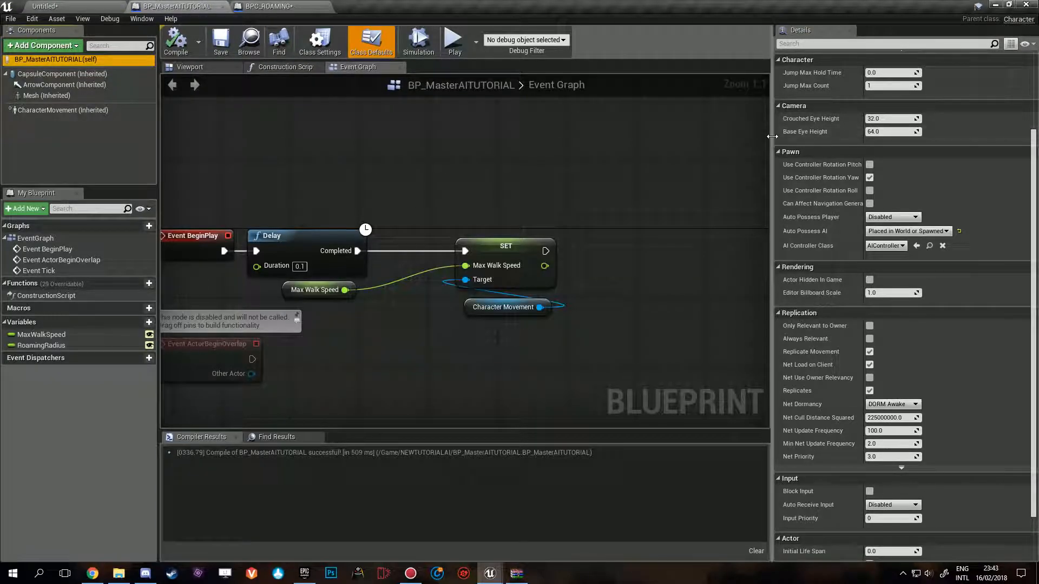
{"action": "left_click", "coordinate": [269, 6]}
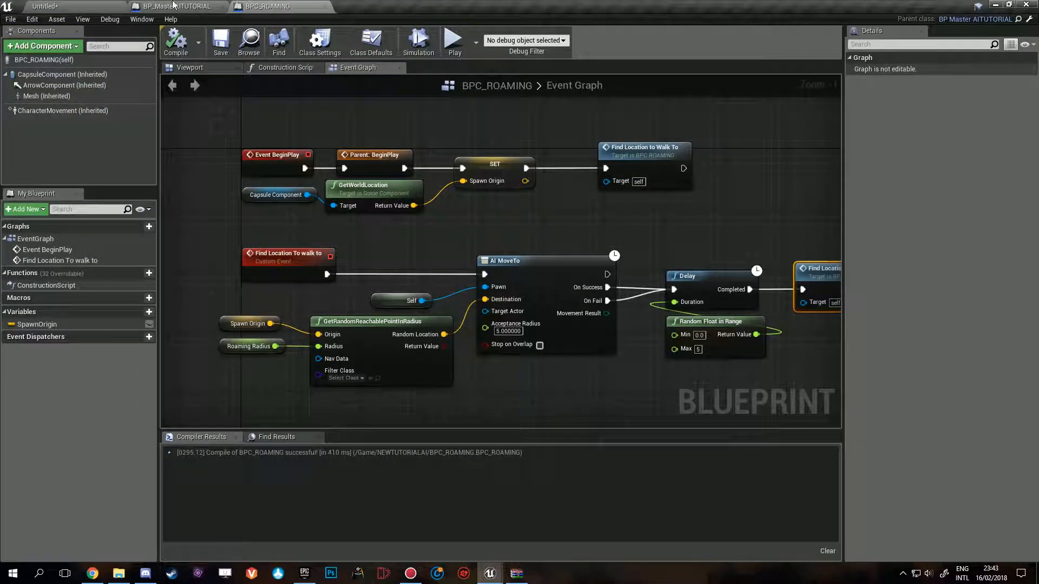
{"action": "scroll", "scroll_direction": "down", "scroll_amount": 3}
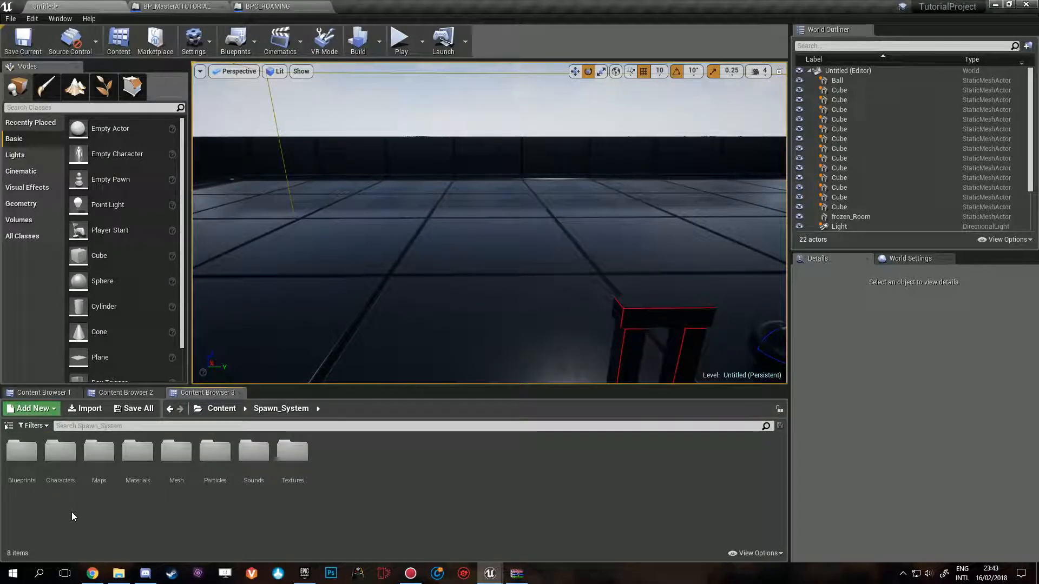
Step: Open BP_AI_SpawnLocation from the Spawn_System folder and bring up its ST_Spawn_AI structure
{"action": "double_click", "coordinate": [22, 454]}
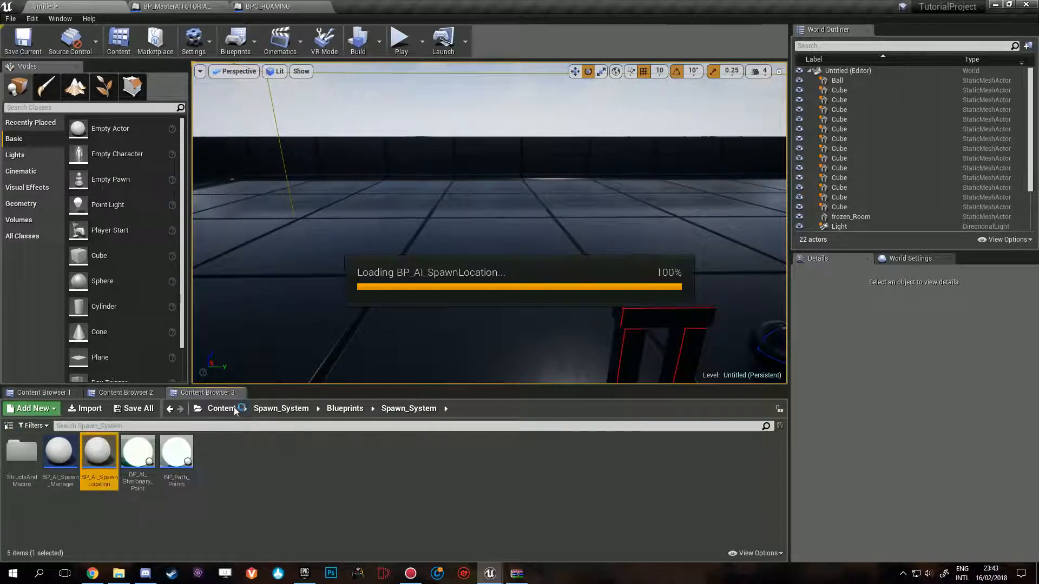
{"action": "double_click", "coordinate": [97, 457]}
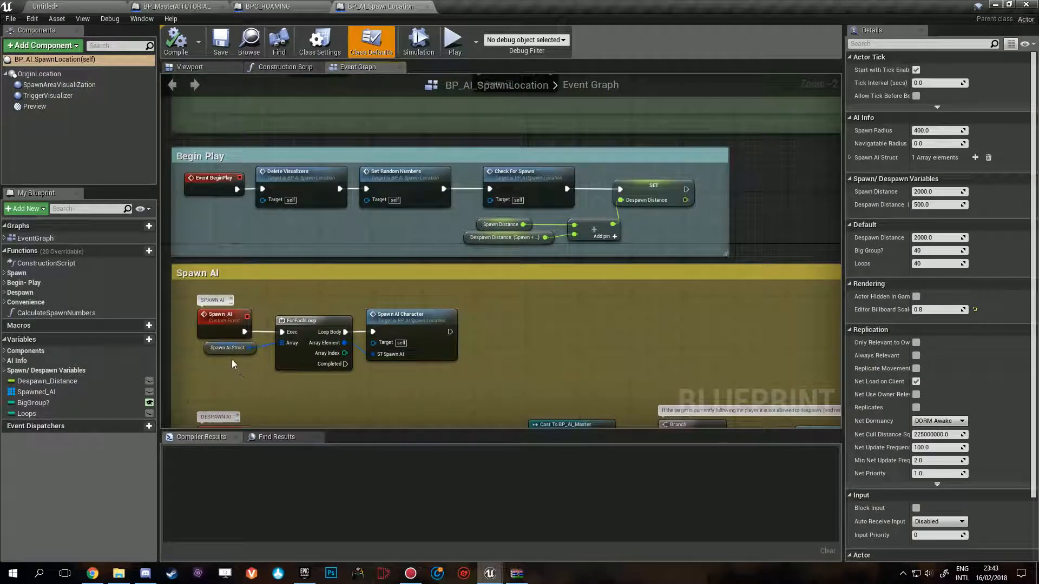
{"action": "left_click", "coordinate": [45, 6]}
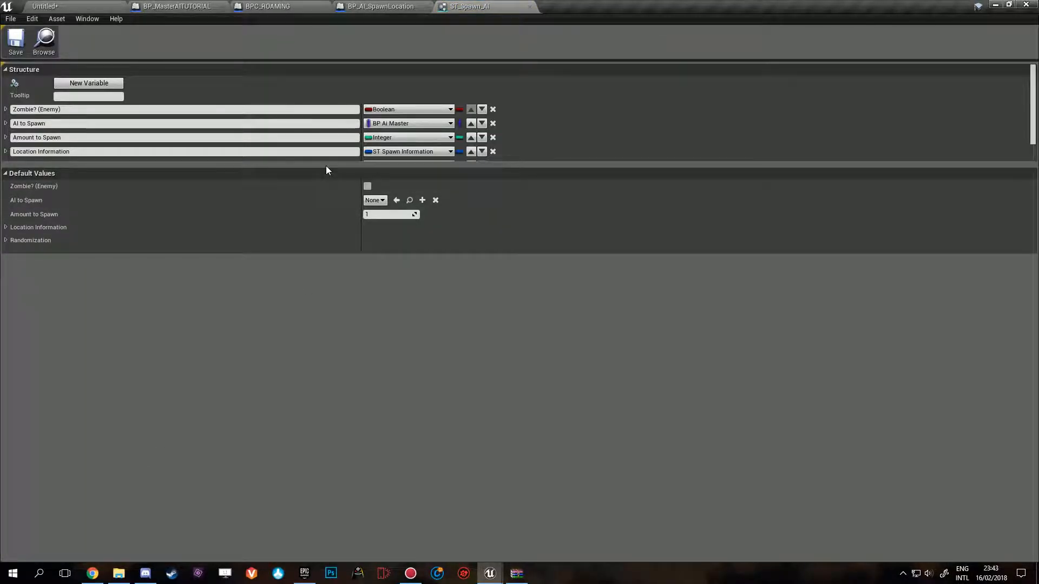
Step: Delete the Zombie, Location Information and Randomization members from ST_Spawn_AI
{"action": "left_click", "coordinate": [89, 82]}
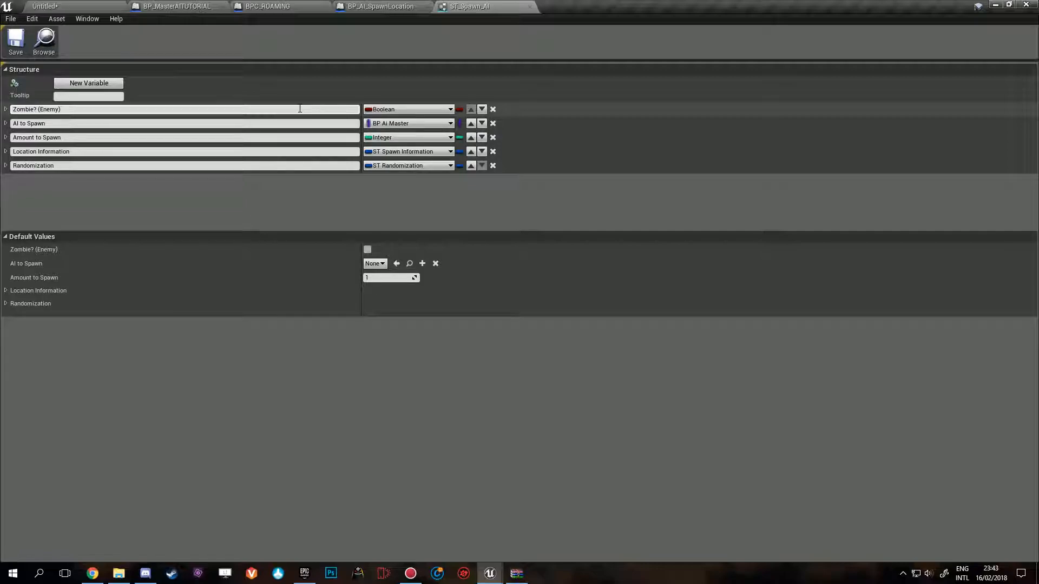
{"action": "left_click", "coordinate": [5, 151]}
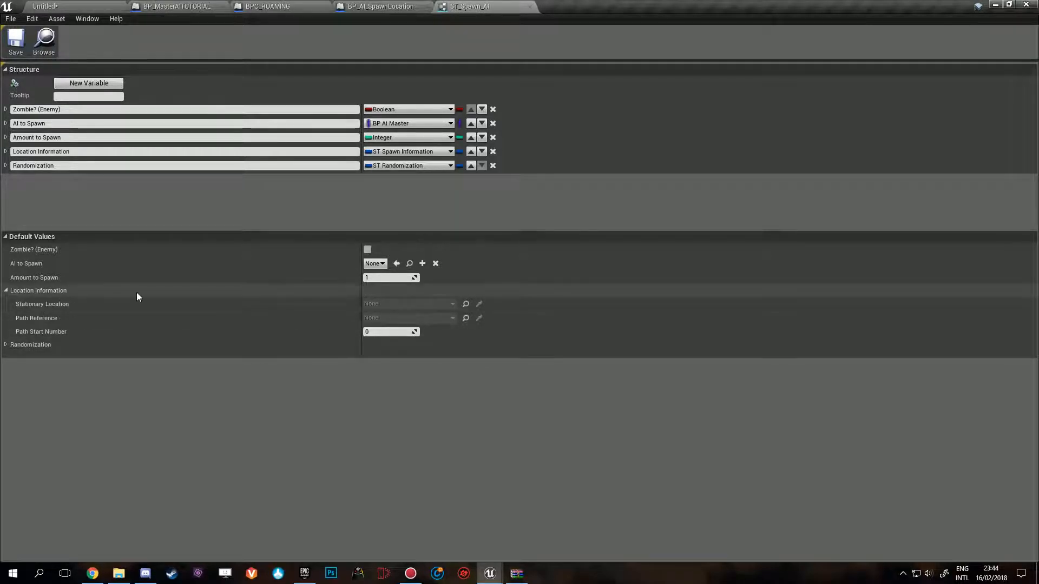
{"action": "left_click", "coordinate": [6, 345]}
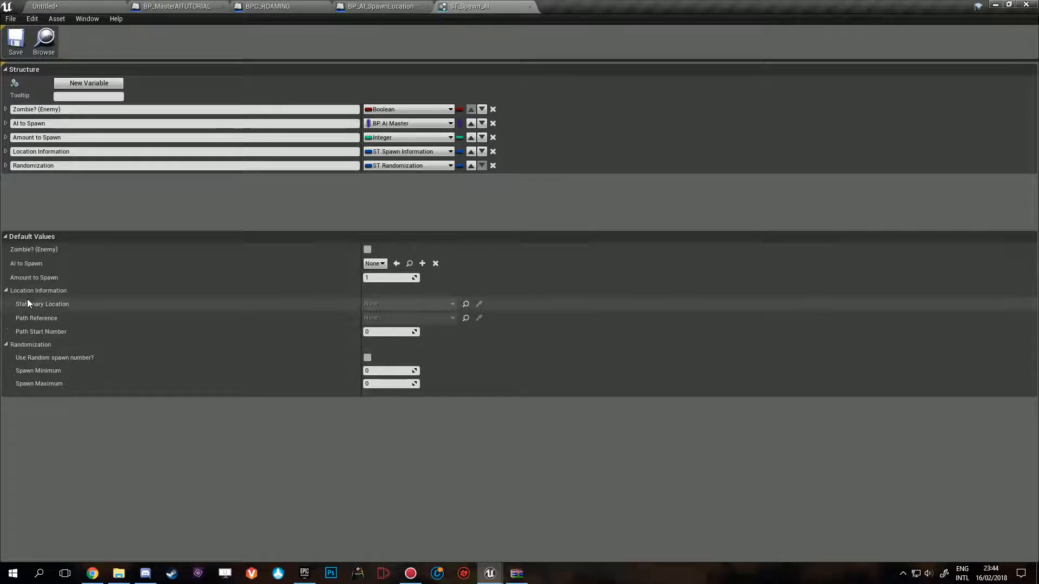
{"action": "left_click", "coordinate": [6, 290]}
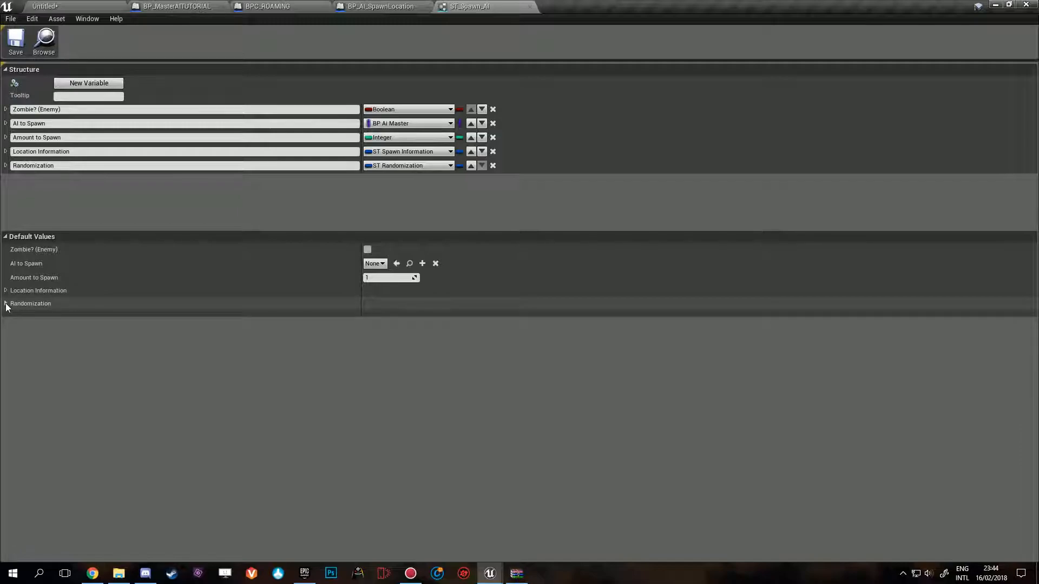
{"action": "left_click", "coordinate": [493, 151]}
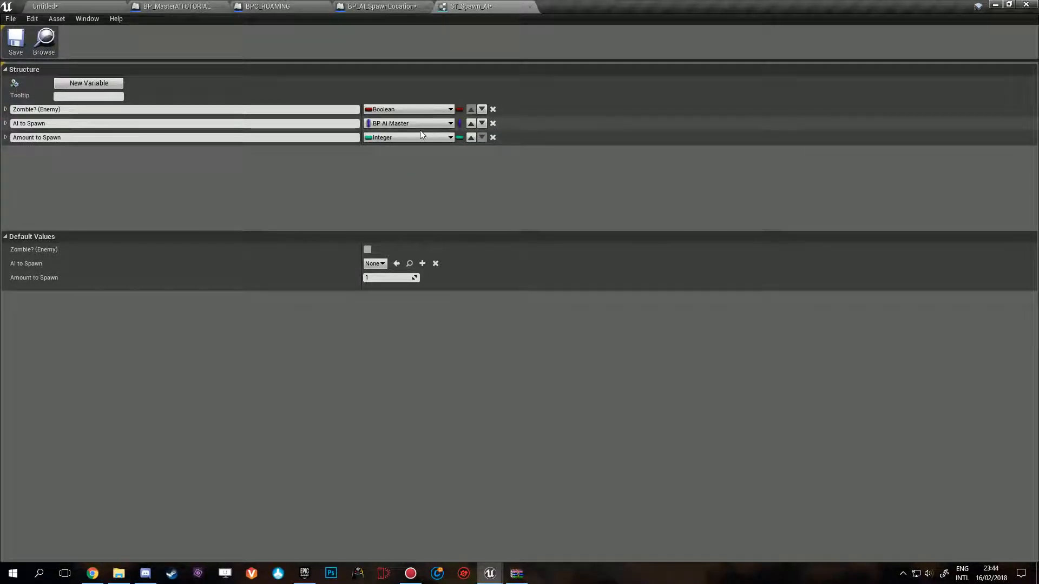
{"action": "left_click", "coordinate": [409, 137]}
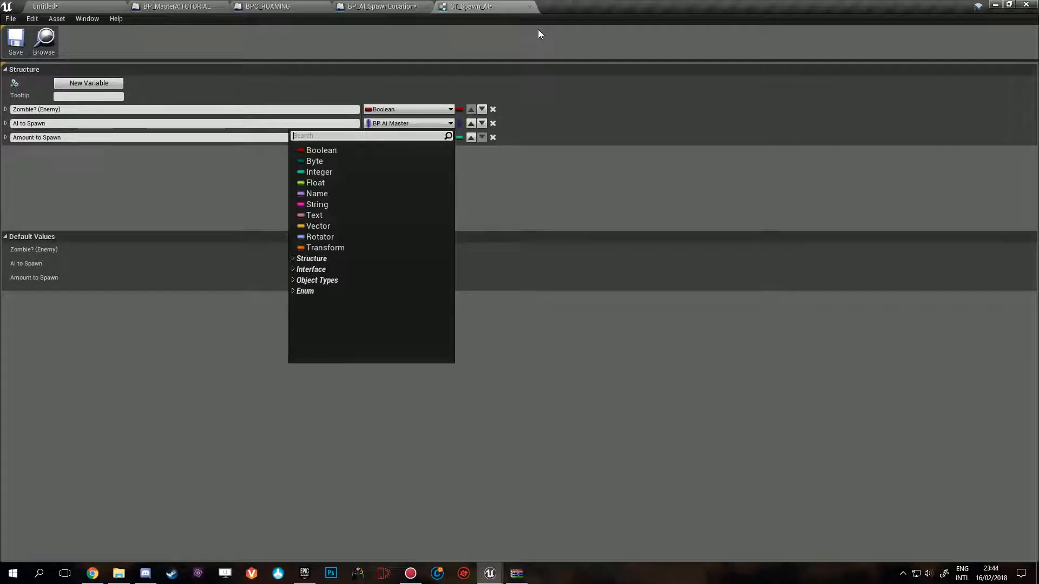
{"action": "left_click", "coordinate": [492, 108]}
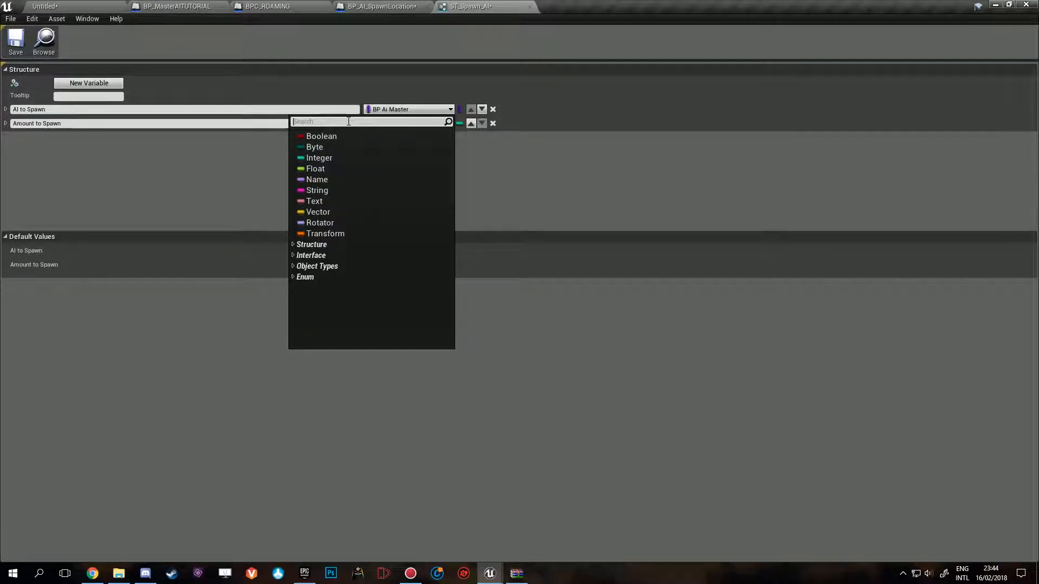
Step: Make AI to Spawn a BP Master AITUTORIAL class reference defaulting to BPC_ROAMING
{"action": "type", "text": "master"}
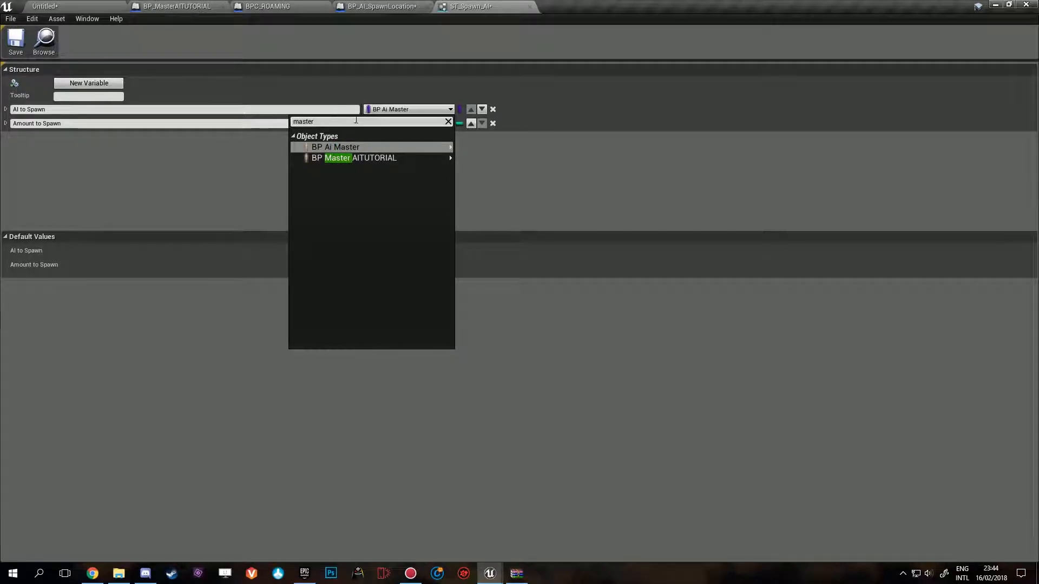
{"action": "mouse_move", "coordinate": [374, 158]}
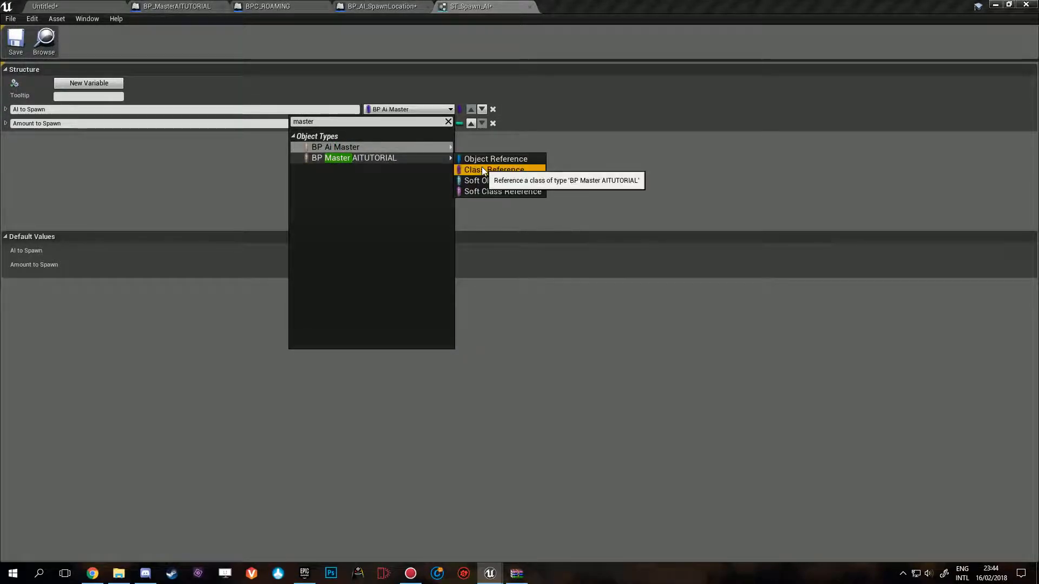
{"action": "left_click", "coordinate": [496, 159]}
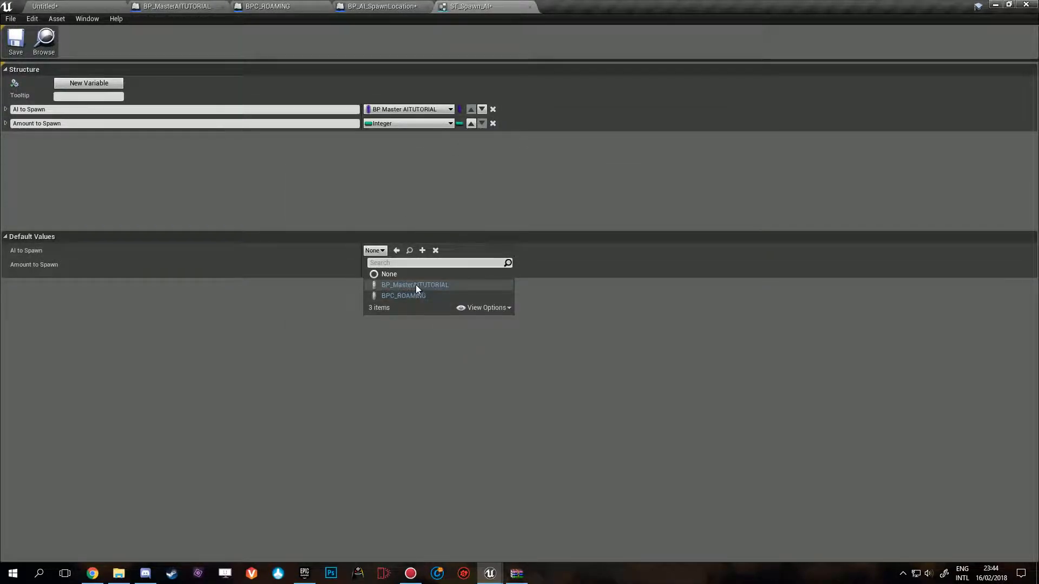
{"action": "mouse_move", "coordinate": [415, 285]}
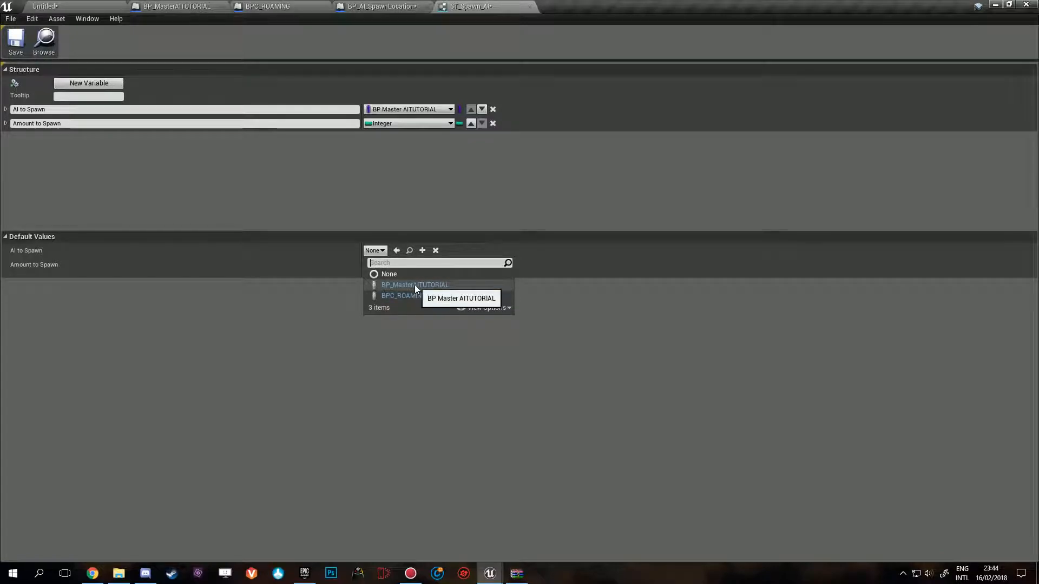
{"action": "mouse_move", "coordinate": [402, 295]}
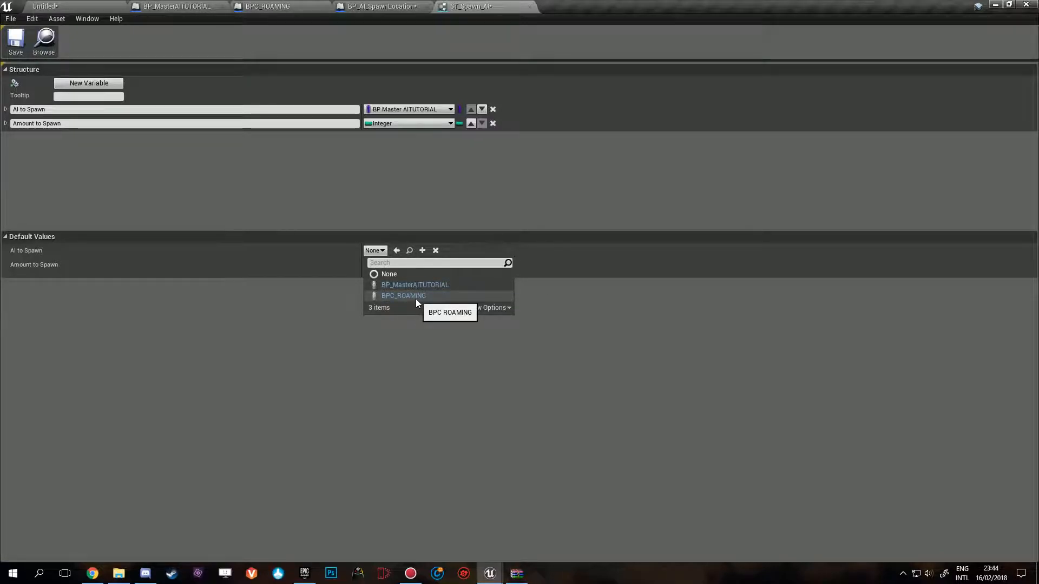
{"action": "left_click", "coordinate": [404, 296]}
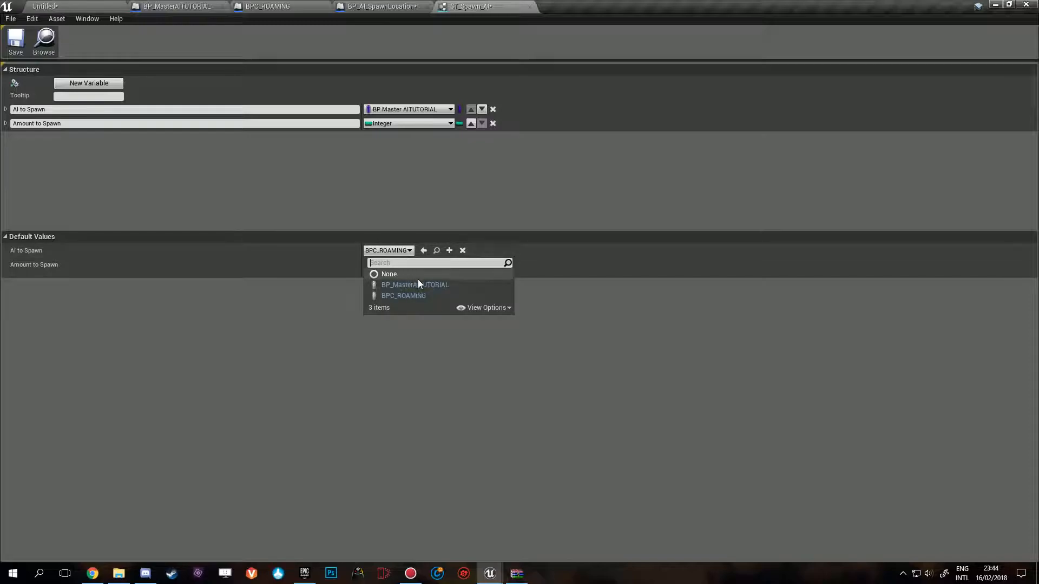
Step: Add float members MaxWalkSpeed and RoamingRadius to the structure
{"action": "left_click", "coordinate": [402, 295]}
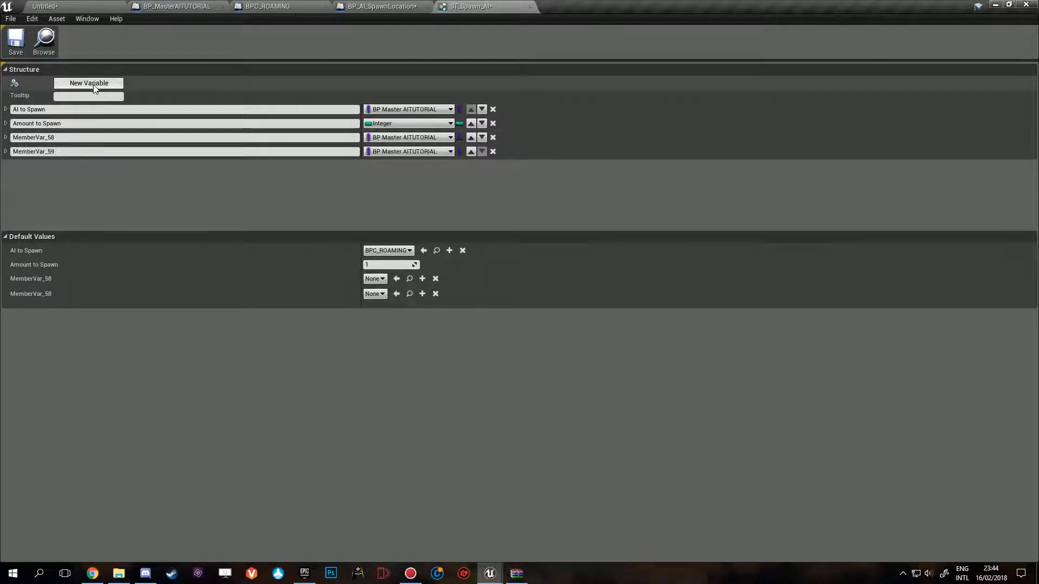
{"action": "type", "text": "Max"}
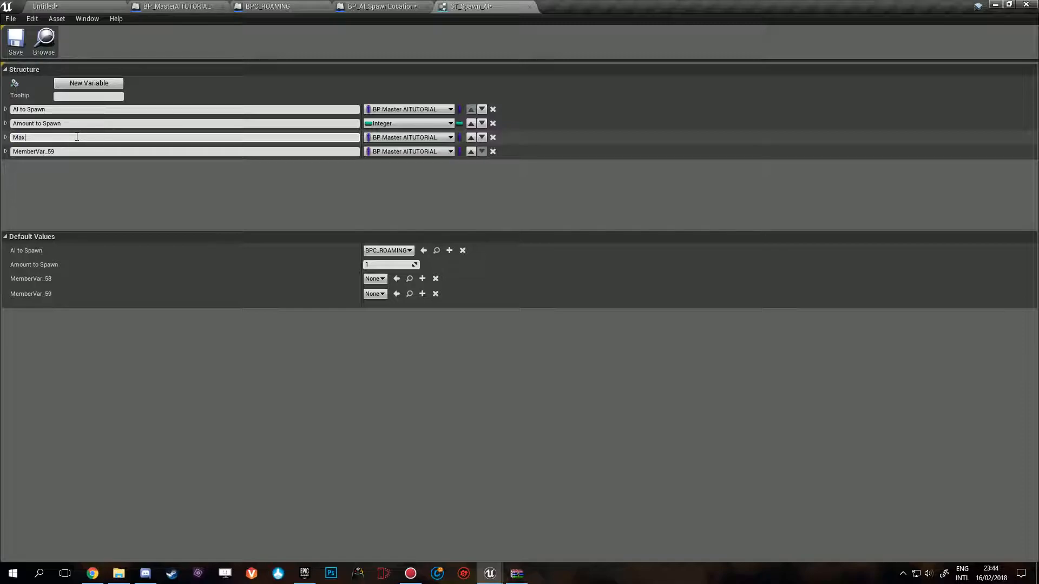
{"action": "type", "text": "WalkSpeed"}
{"action": "left_click", "coordinate": [185, 152]}
{"action": "type", "text": "RoamingRad"}
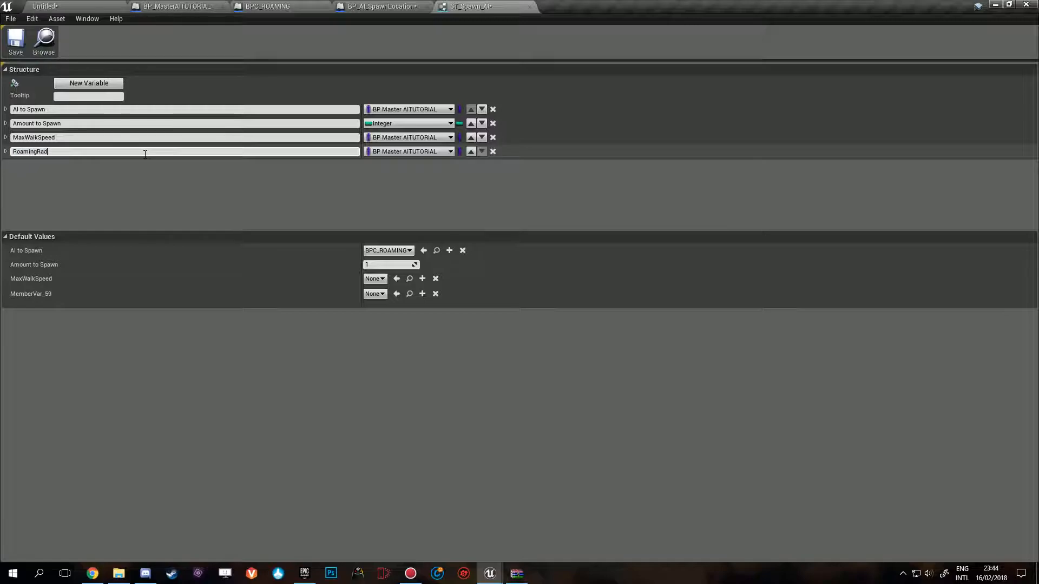
{"action": "left_click", "coordinate": [409, 151]}
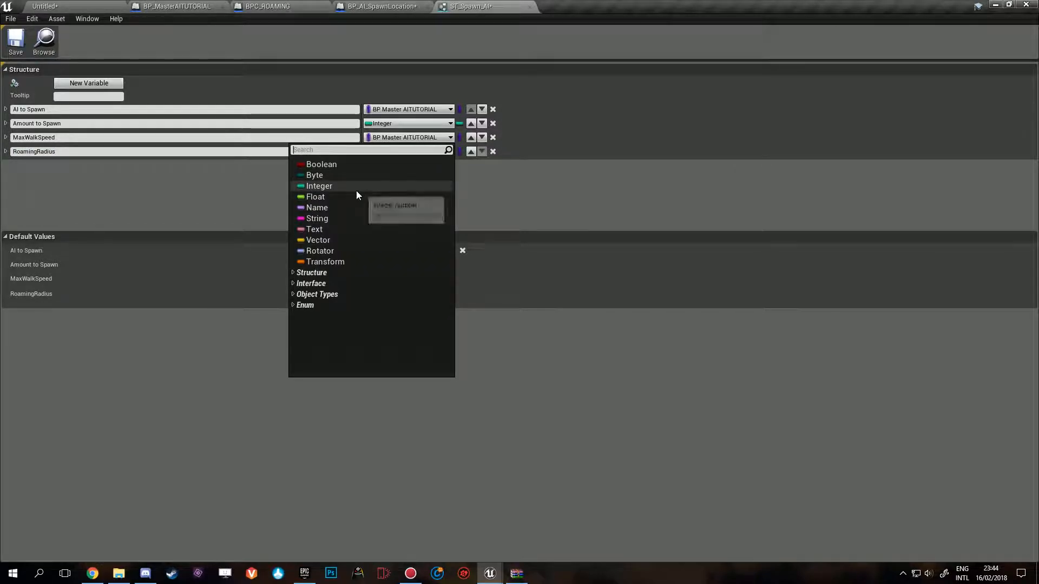
{"action": "left_click", "coordinate": [316, 197]}
{"action": "type", "text": "500"}
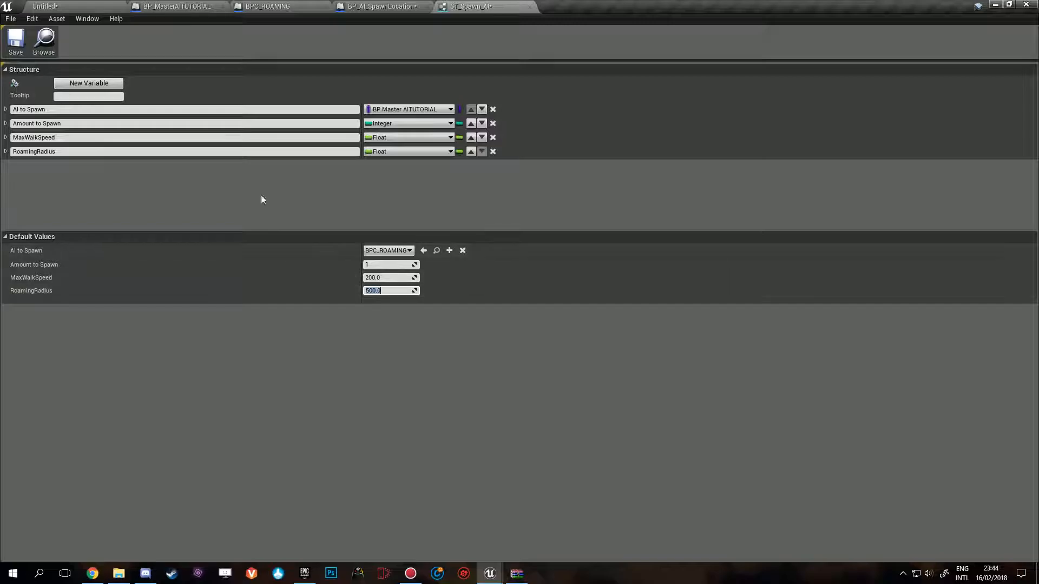
{"action": "left_click", "coordinate": [378, 6]}
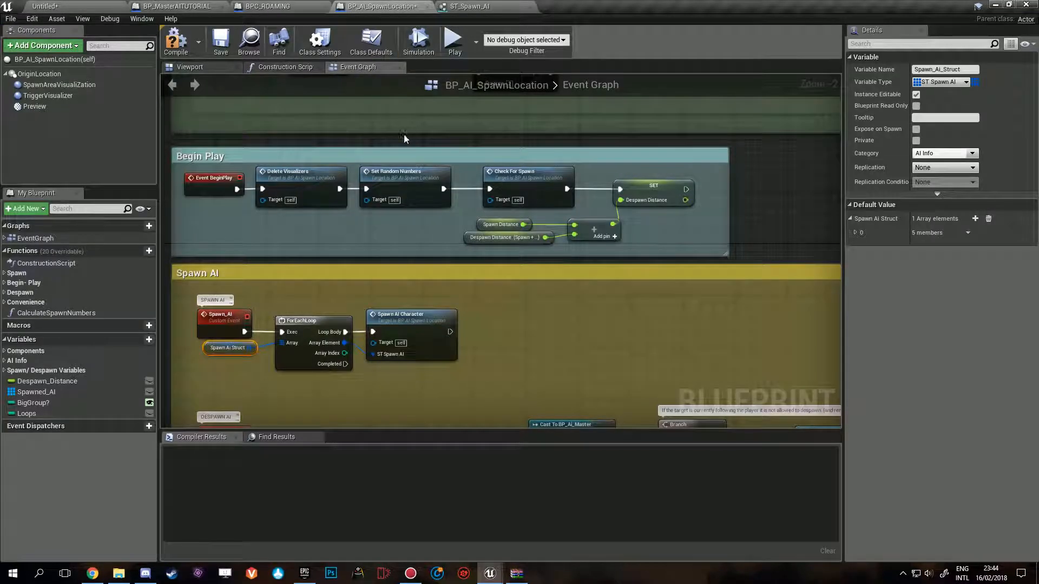
Step: Compile, then unlink the Is Enemy? getter from the Set Variables Zombie?(Enemy) pin
{"action": "left_click", "coordinate": [175, 39]}
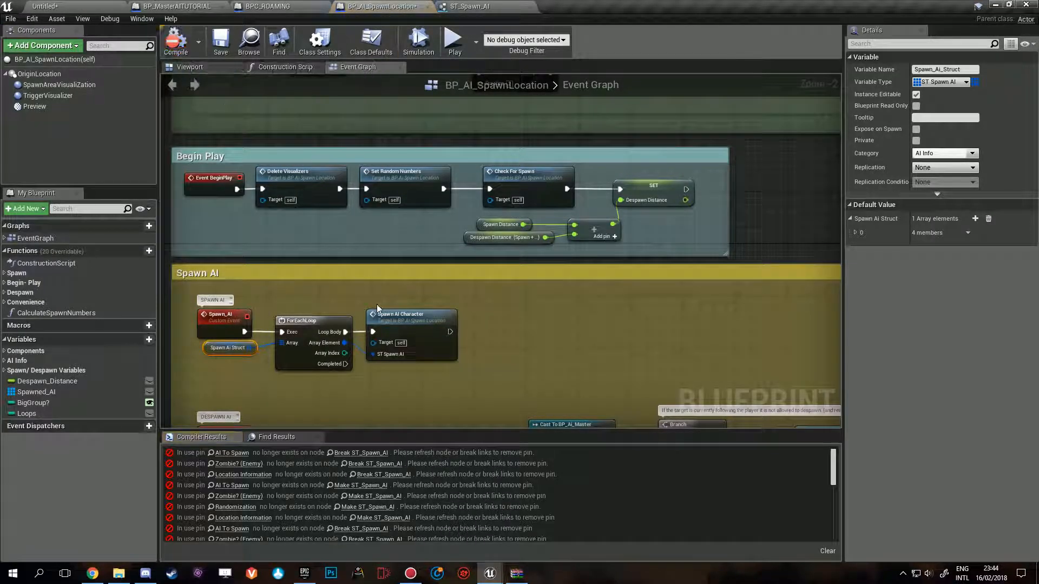
{"action": "scroll", "scroll_direction": "down", "scroll_amount": 3}
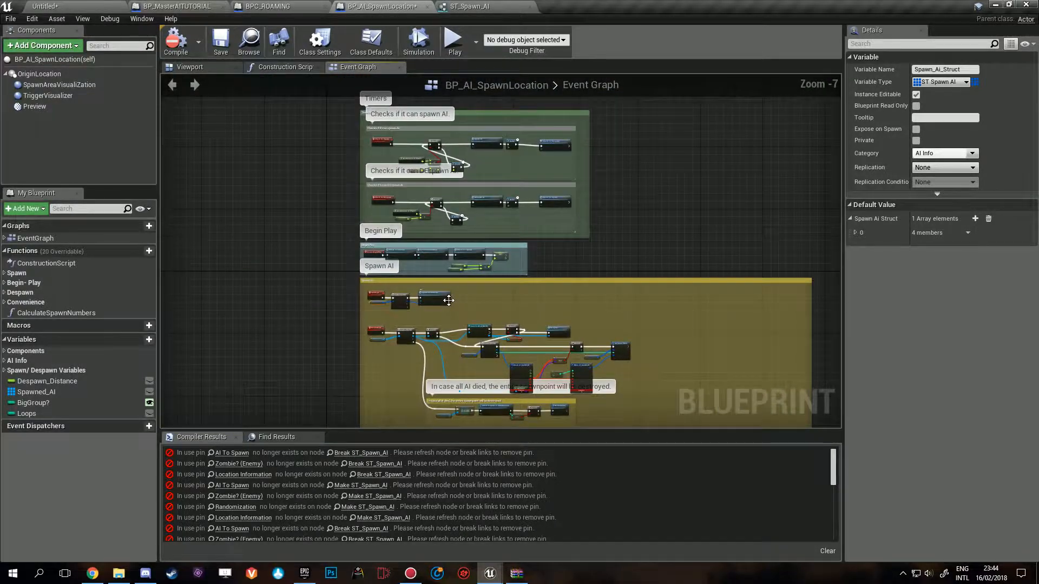
{"action": "scroll", "scroll_direction": "up", "scroll_amount": 3}
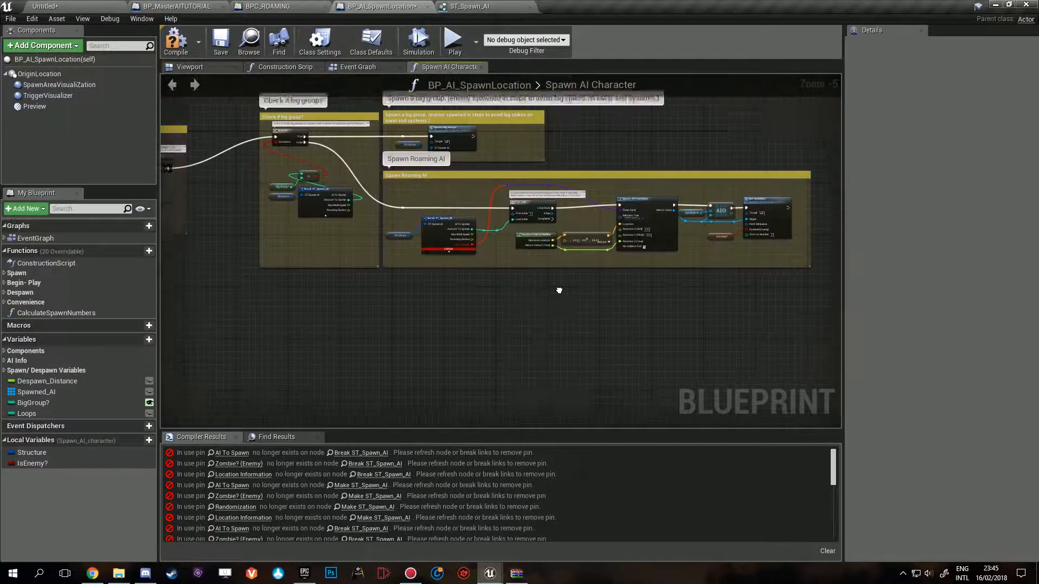
{"action": "scroll", "scroll_direction": "up", "scroll_amount": 3}
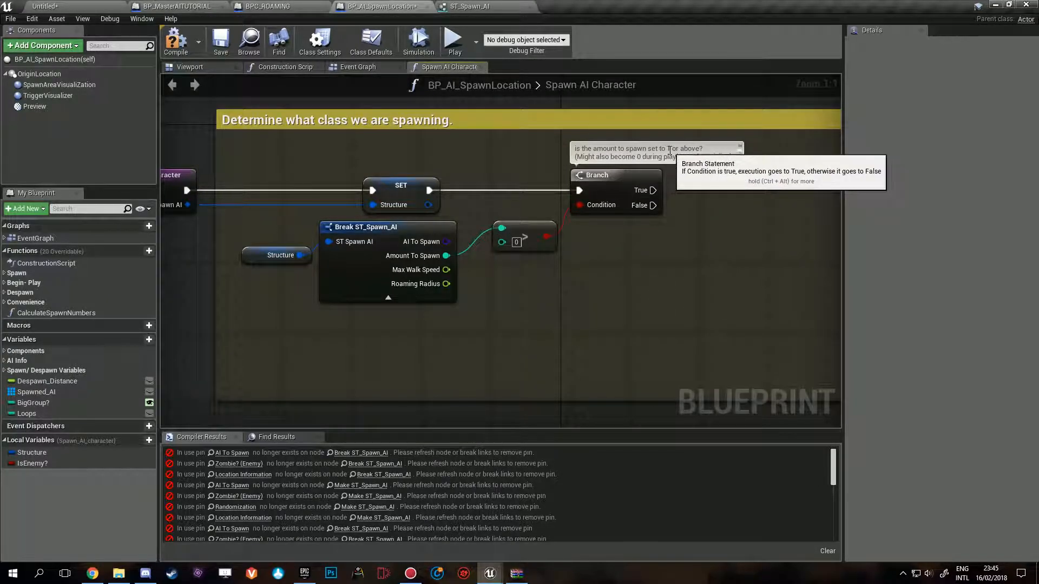
{"action": "scroll", "scroll_direction": "down", "scroll_amount": 3}
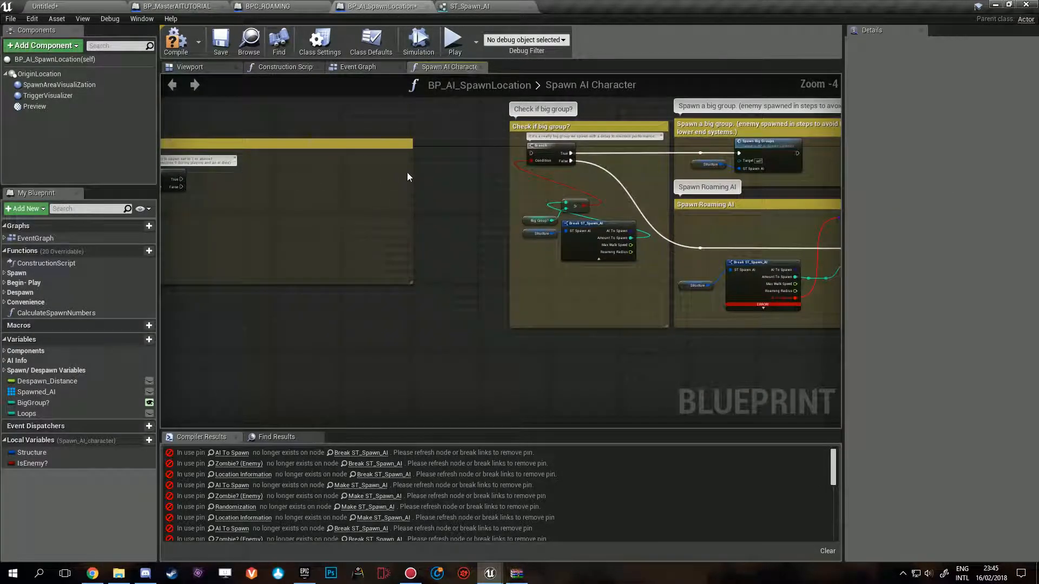
{"action": "left_click_drag", "start_coordinate": [408, 177], "coordinate": [319, 147]}
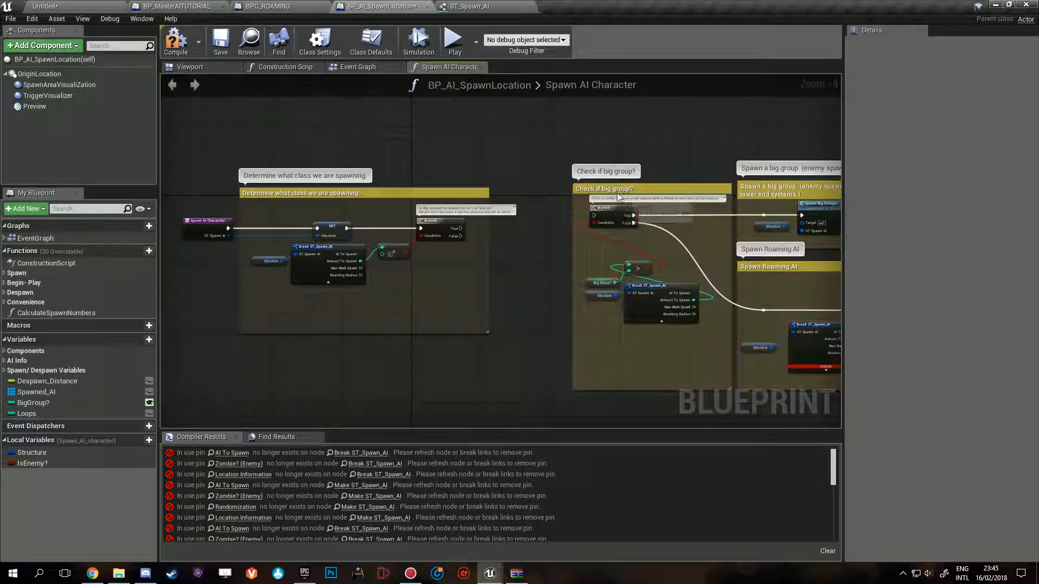
{"action": "left_click", "coordinate": [604, 189]}
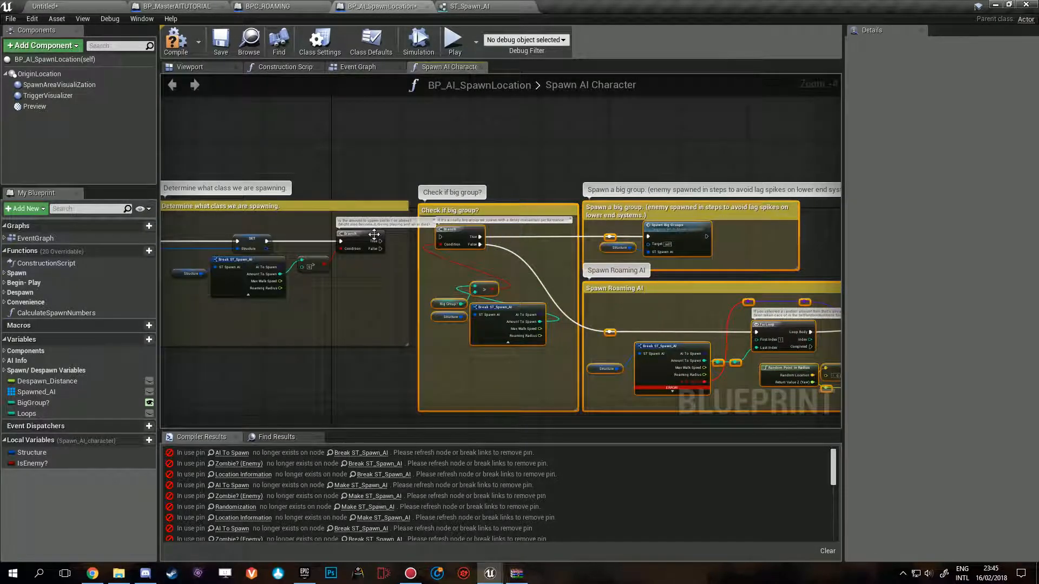
{"action": "scroll", "scroll_direction": "up", "scroll_amount": 3}
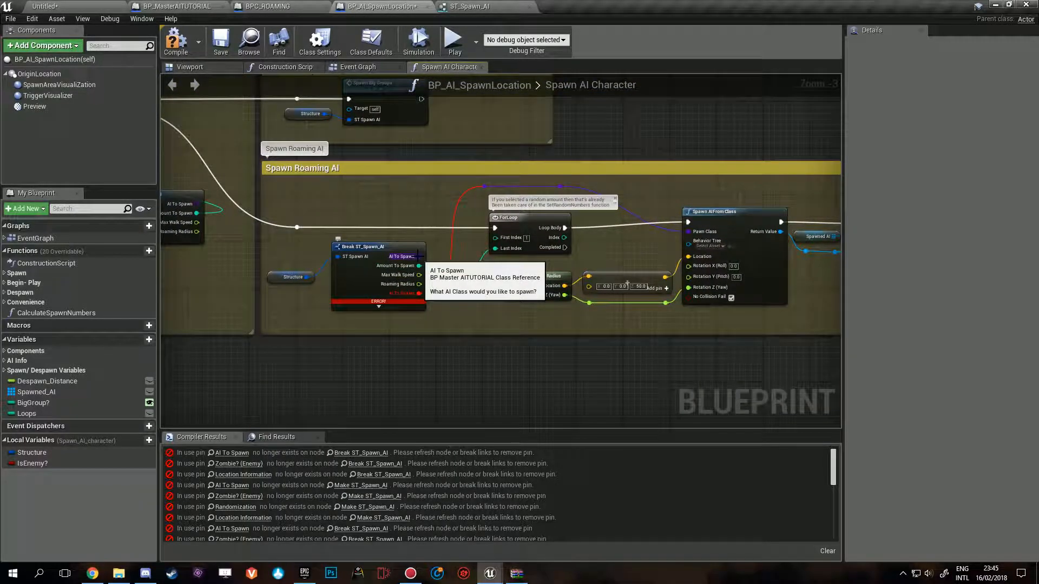
{"action": "mouse_move", "coordinate": [719, 257]}
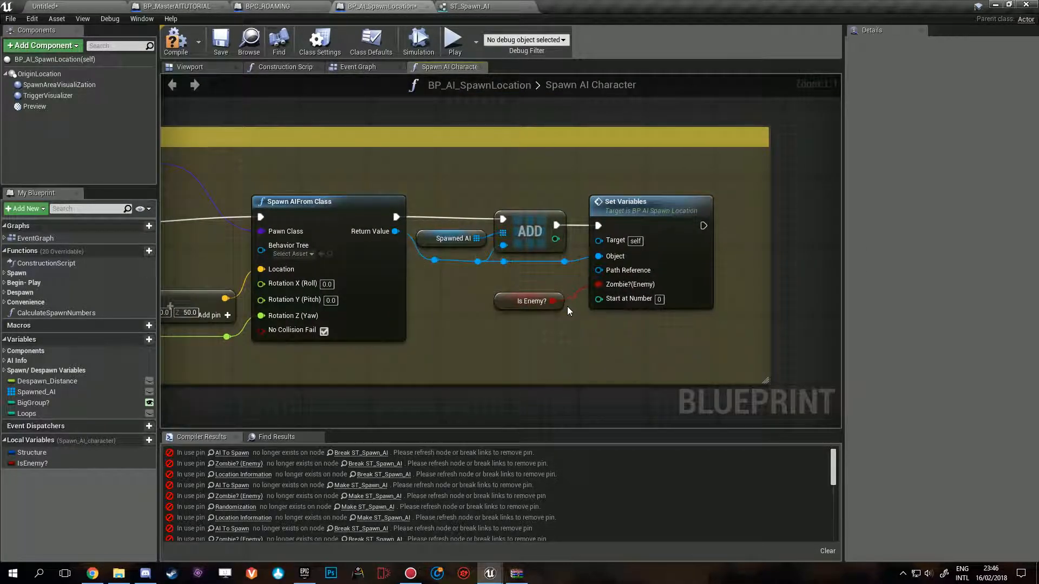
{"action": "mouse_move", "coordinate": [685, 240]}
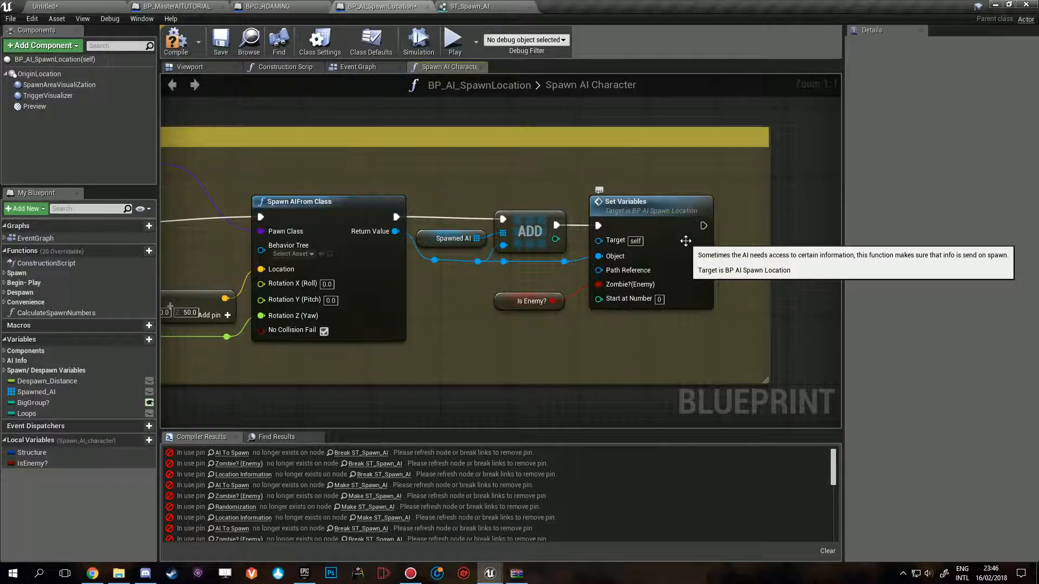
Step: Add a Set Max Walk Speed node to Set Variables and delete the unused Zombie and Start at Number inputs
{"action": "double_click", "coordinate": [624, 201]}
{"action": "type", "text": "set max"}
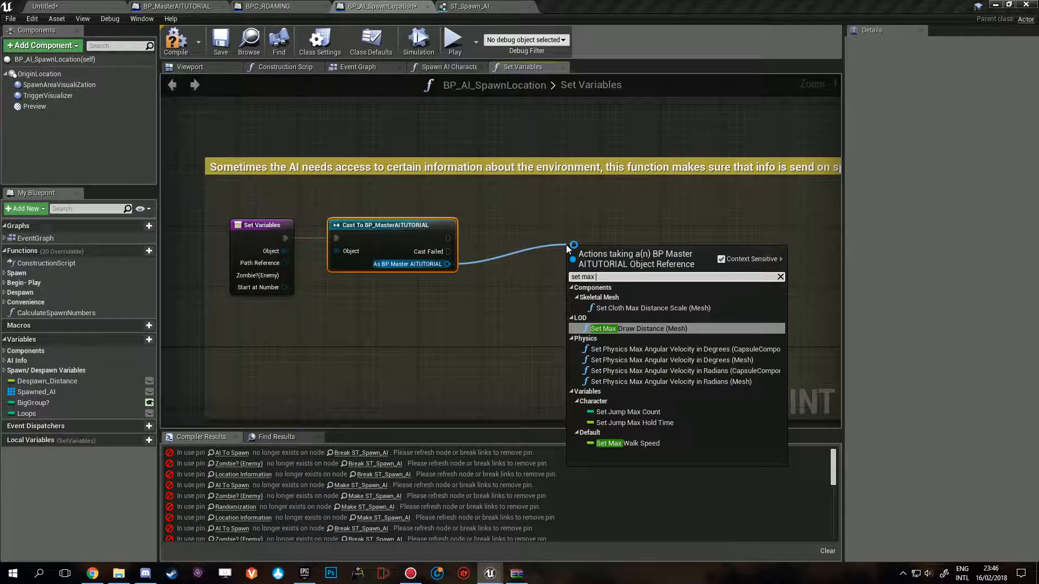
{"action": "type", "text": "walk s"}
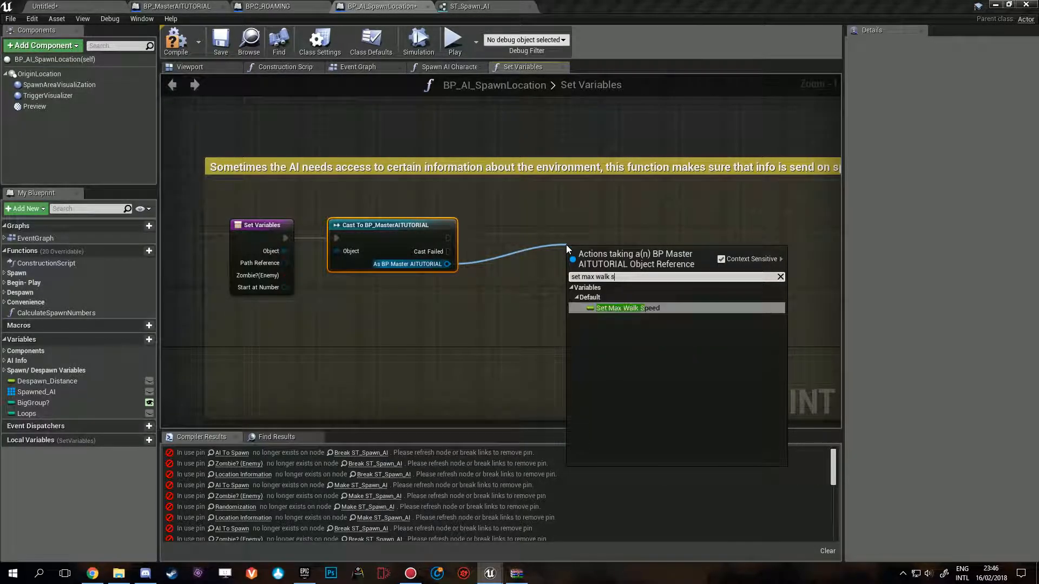
{"action": "left_click", "coordinate": [626, 308]}
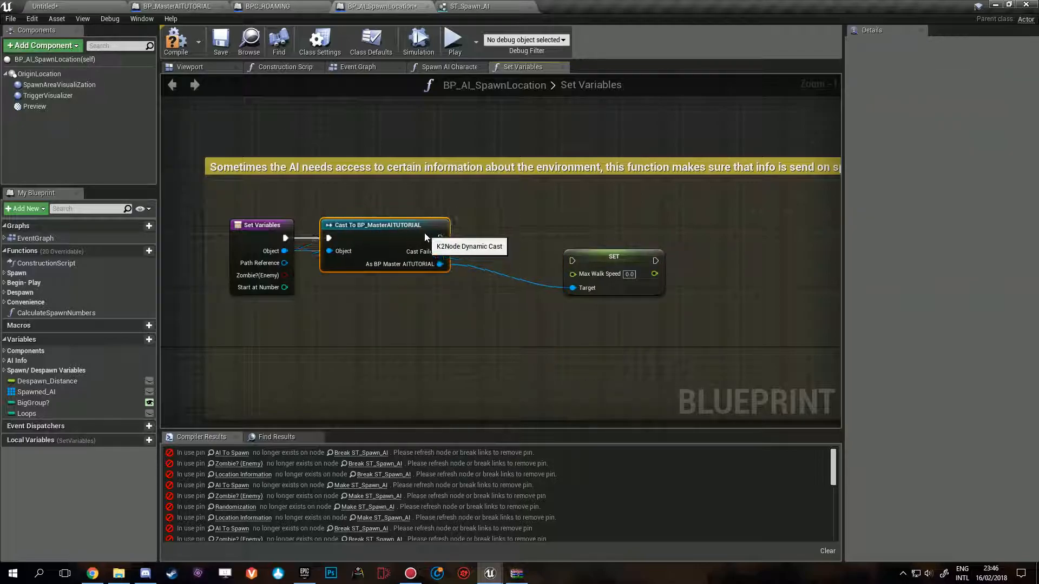
{"action": "left_click", "coordinate": [553, 234]}
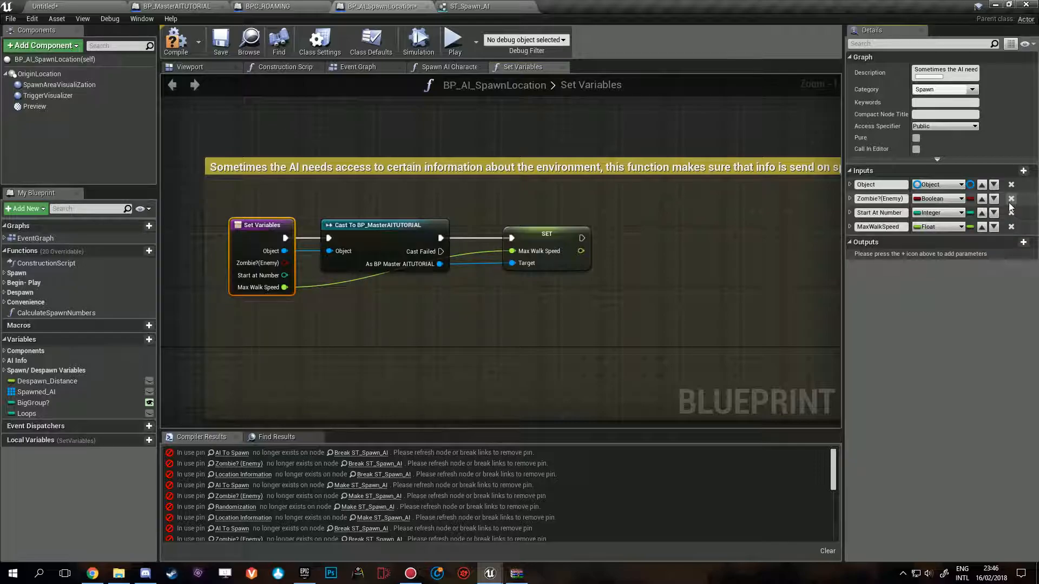
{"action": "left_click", "coordinate": [1011, 198]}
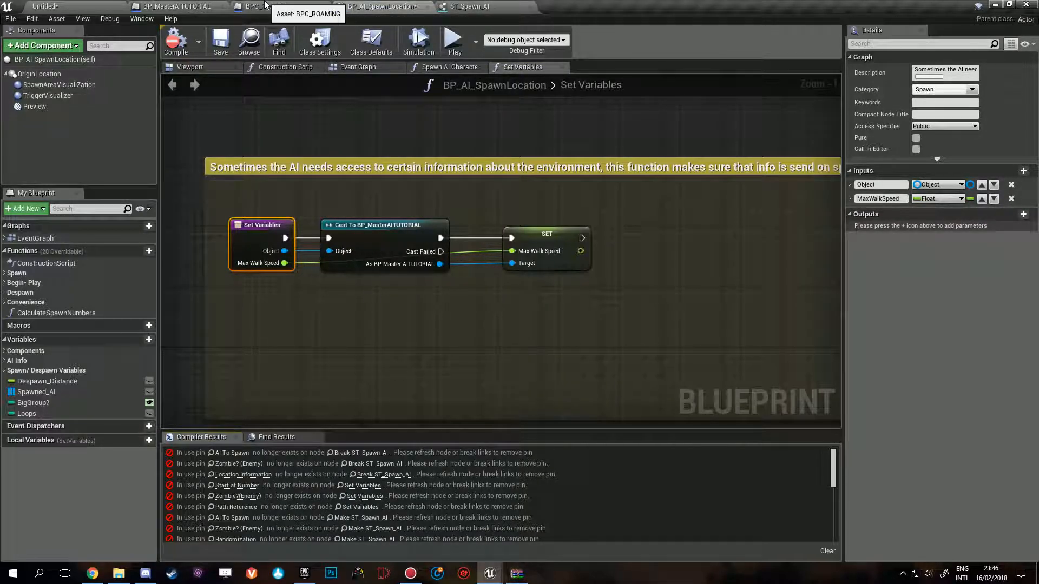
Step: Tick Expose on Spawn for MaxWalkSpeed in BP_MasterAITUTORIAL and save
{"action": "left_click", "coordinate": [175, 6]}
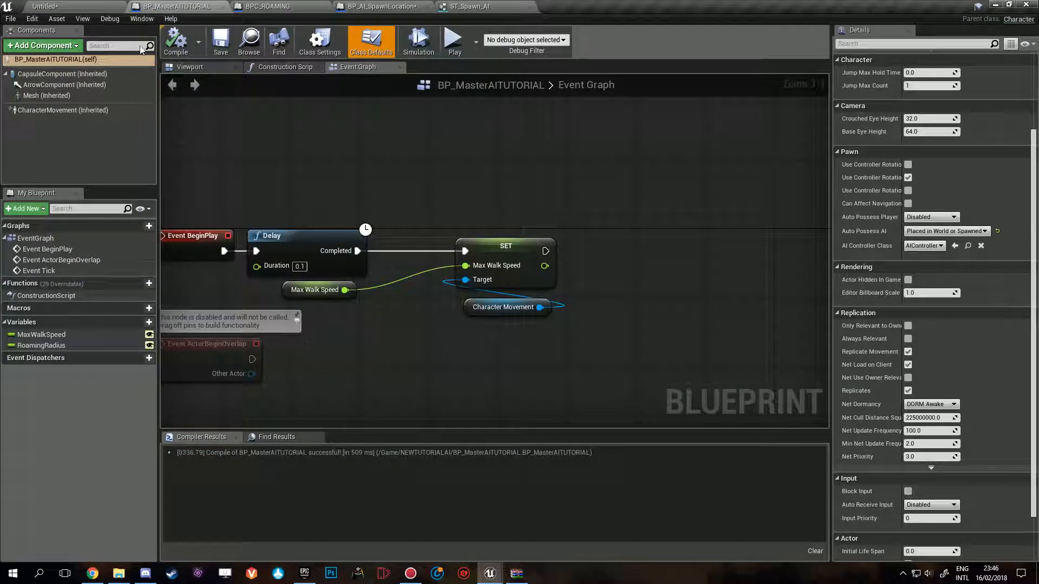
{"action": "left_click", "coordinate": [41, 334]}
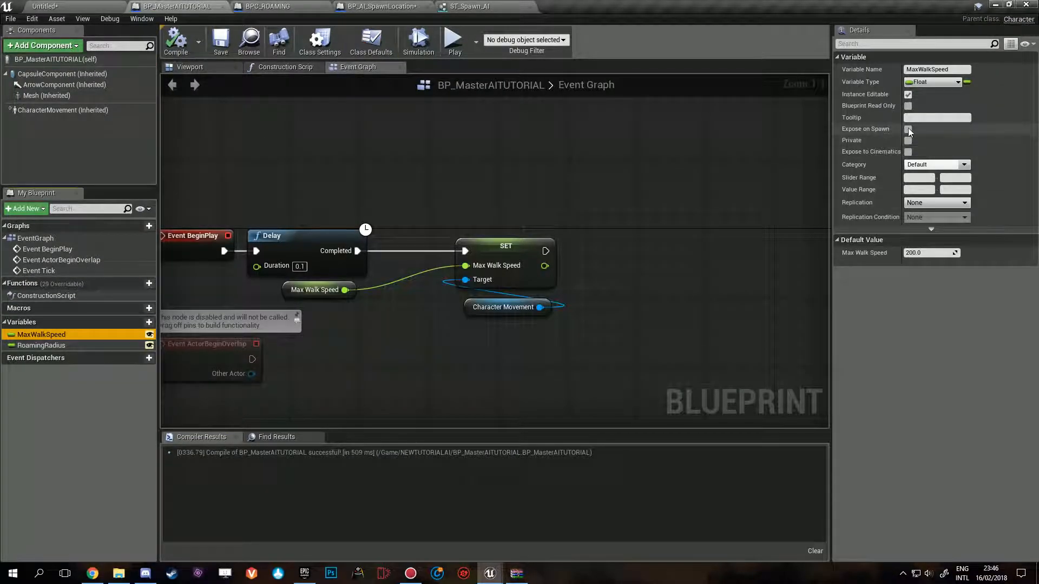
{"action": "left_click", "coordinate": [908, 129]}
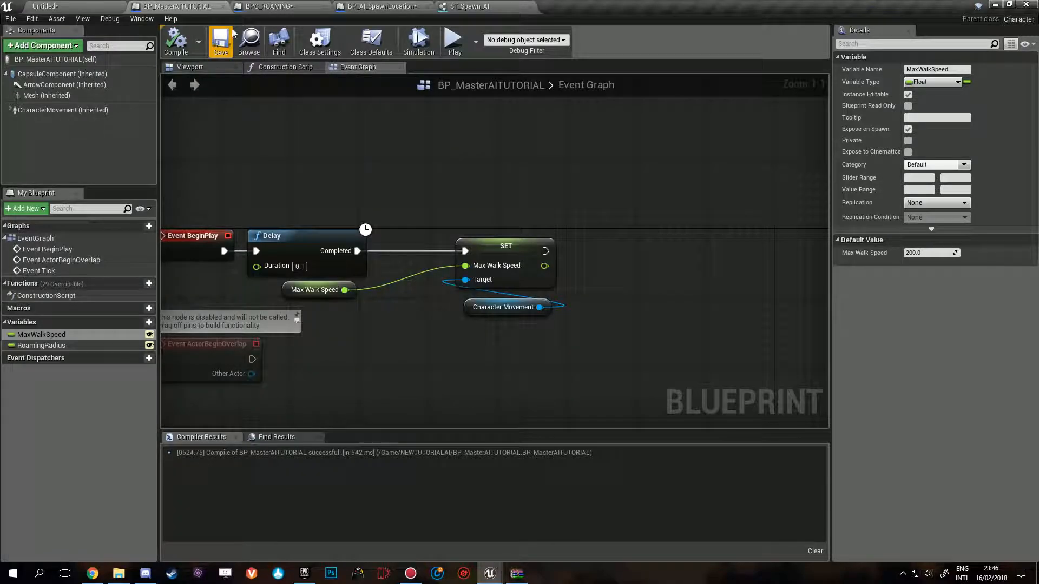
{"action": "left_click", "coordinate": [379, 6]}
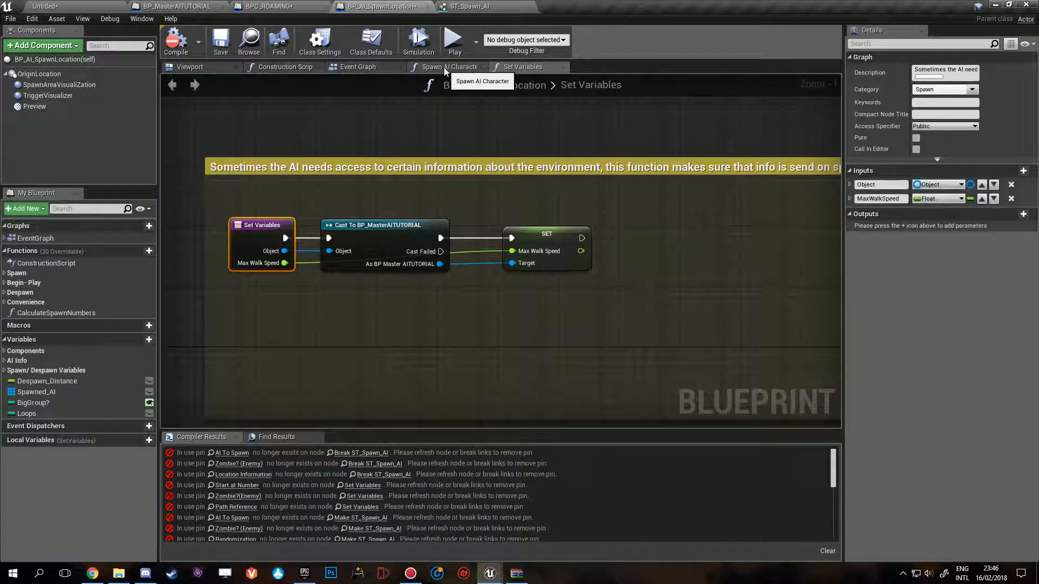
{"action": "left_click", "coordinate": [452, 66]}
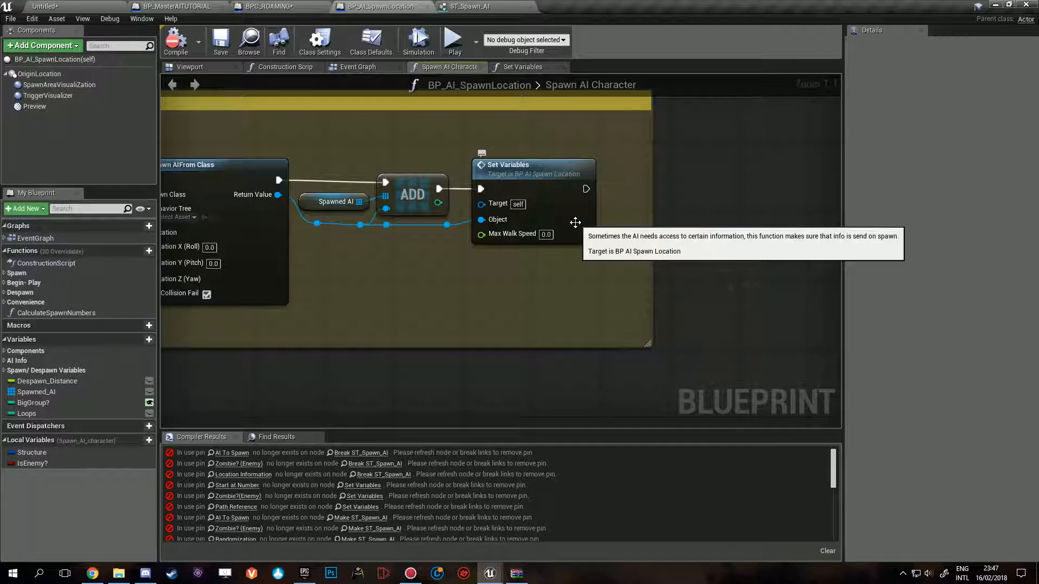
Step: Add a Set Roaming Radius node to Set Variables, fed by a new input
{"action": "left_click", "coordinate": [523, 66]}
{"action": "type", "text": "a"}
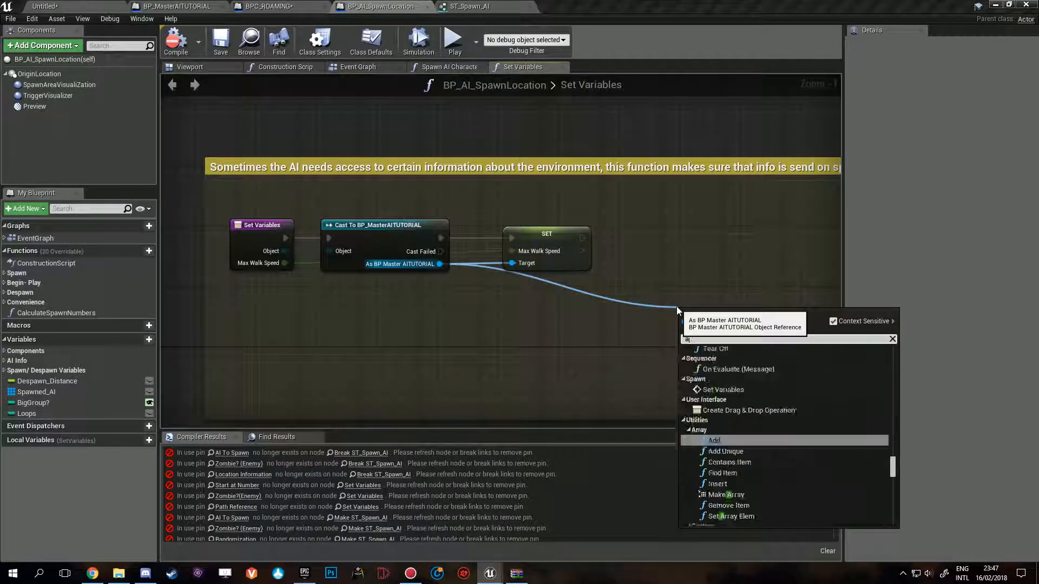
{"action": "type", "text": "max wal"}
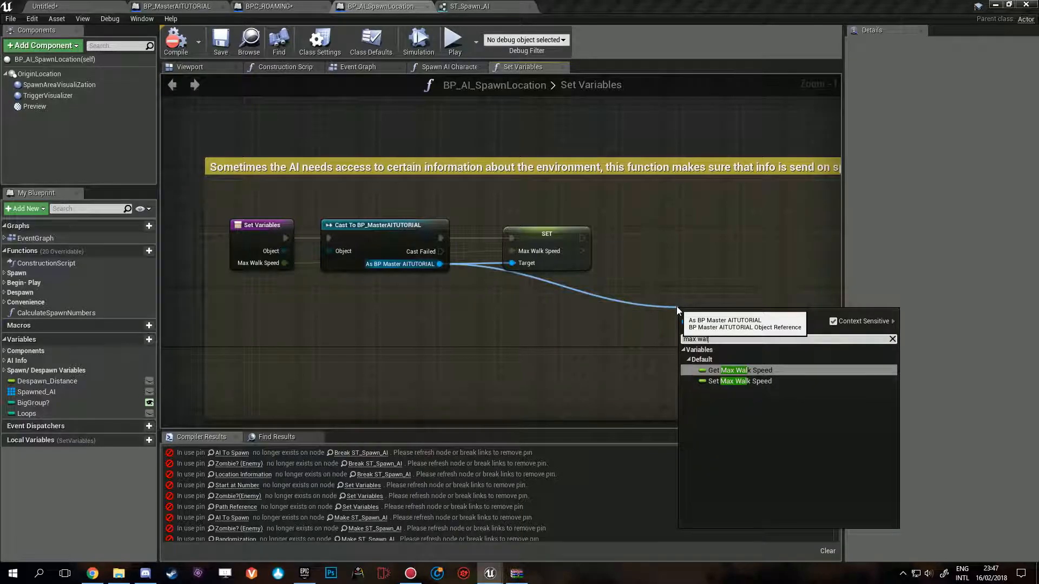
{"action": "type", "text": "radis"}
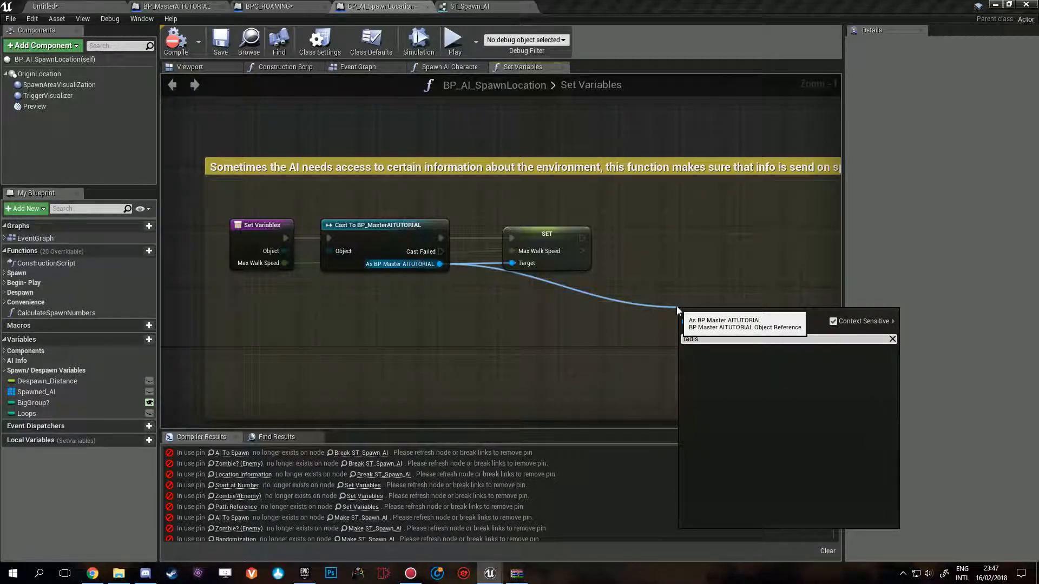
{"action": "left_click", "coordinate": [724, 319]}
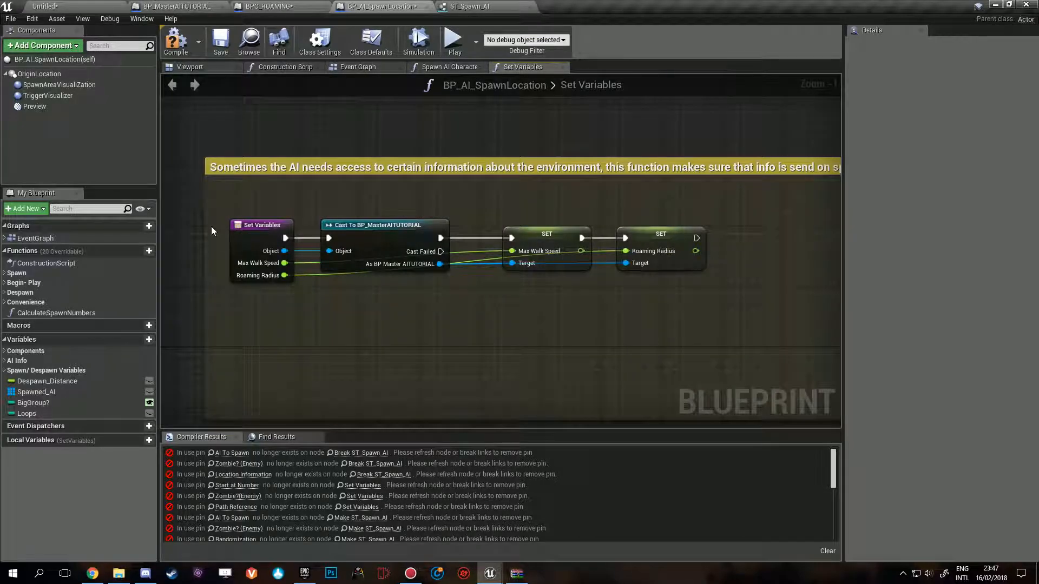
{"action": "left_click", "coordinate": [449, 66]}
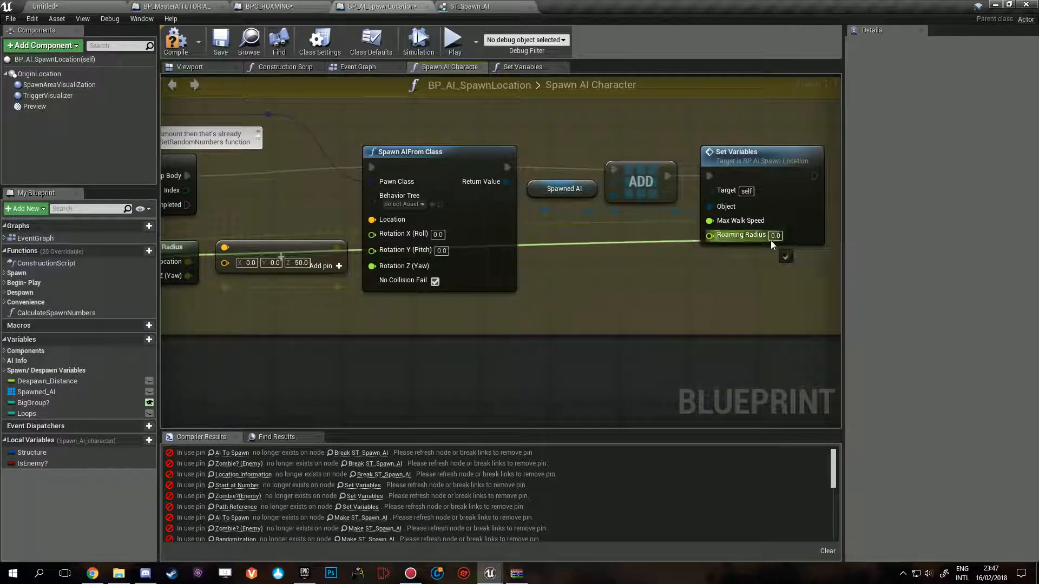
{"action": "scroll", "scroll_direction": "down", "scroll_amount": 3}
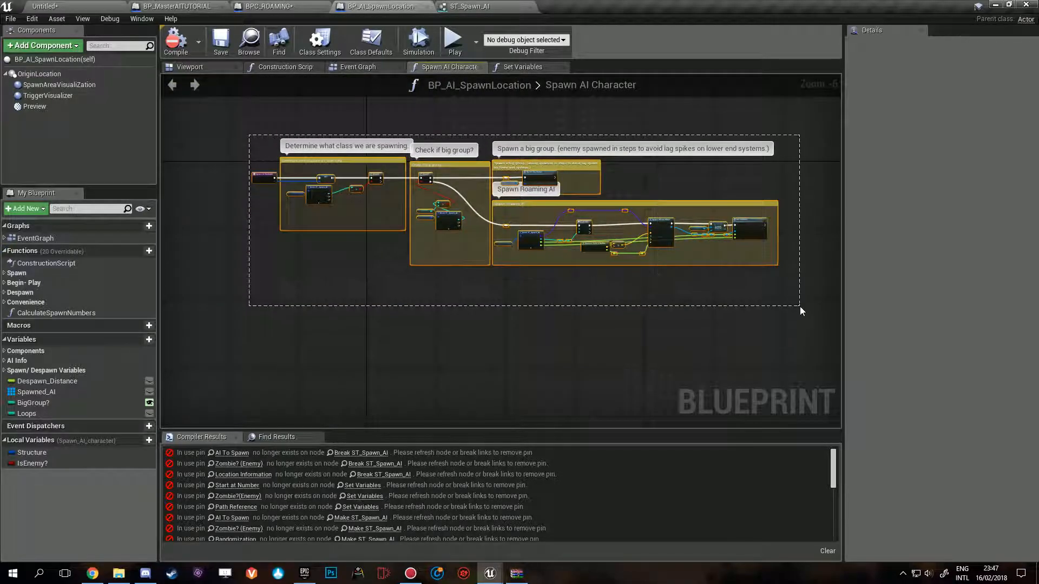
Step: Connect Break ST_Spawn_AI's Roaming Radius pin to Make ST_Spawn_AI in Set Random Numbers
{"action": "left_click", "coordinate": [357, 66]}
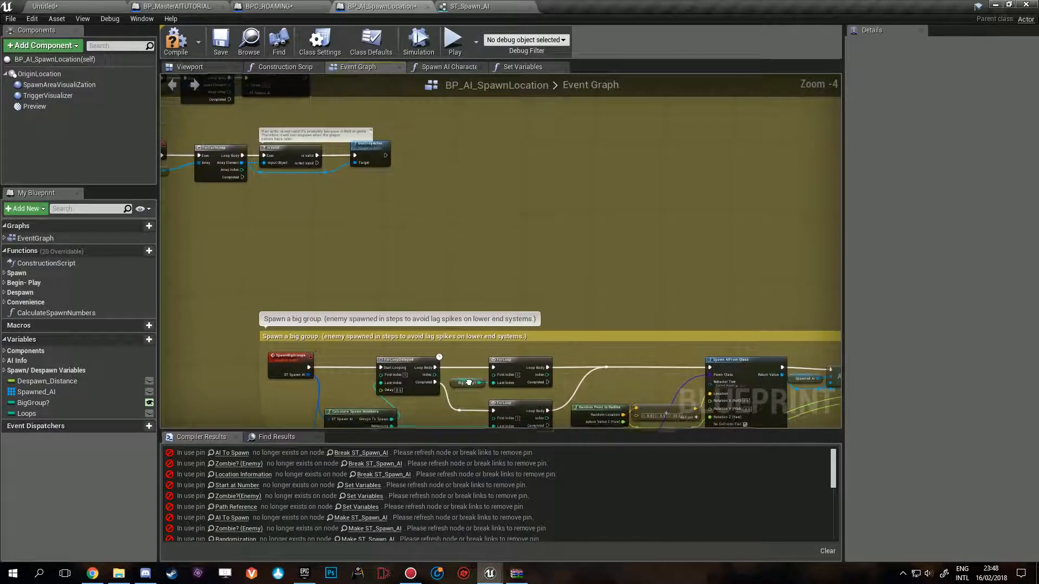
{"action": "left_click", "coordinate": [174, 38]}
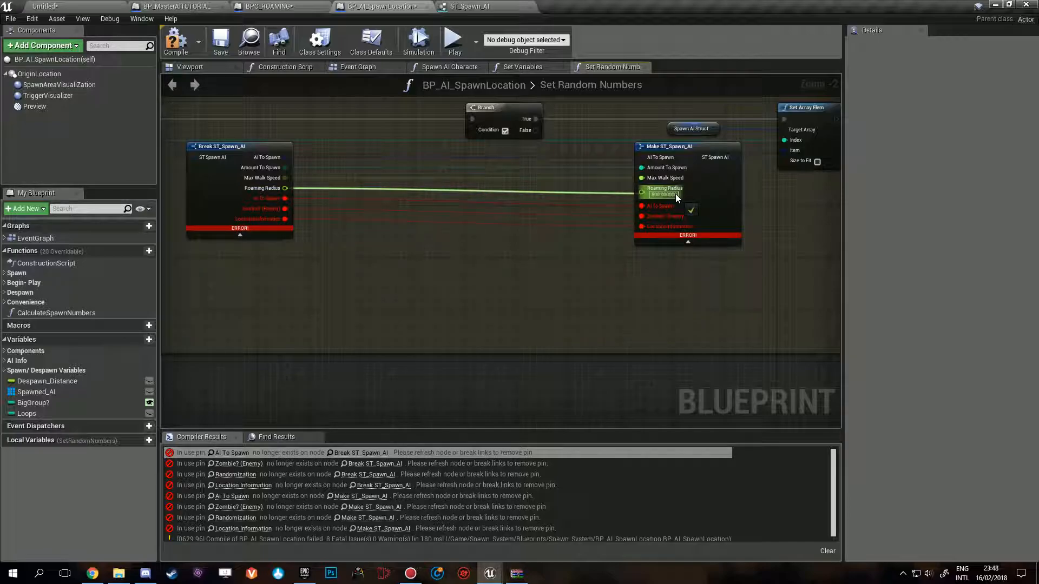
Step: Refresh the struct nodes to clear stale enemy pins and compile BP_AI_SpawnLocation successfully
{"action": "right_click", "coordinate": [670, 198]}
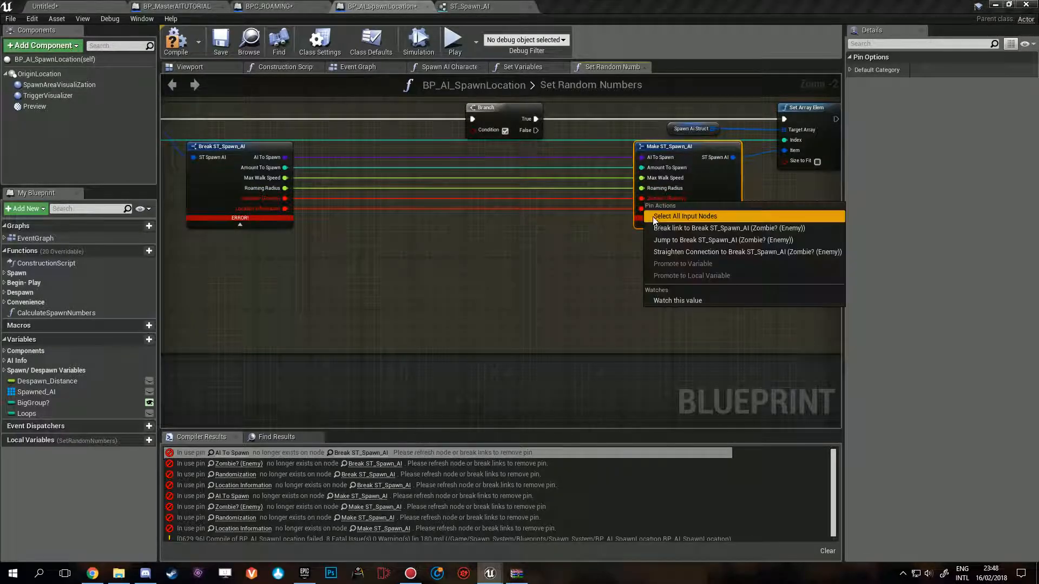
{"action": "left_click", "coordinate": [684, 216]}
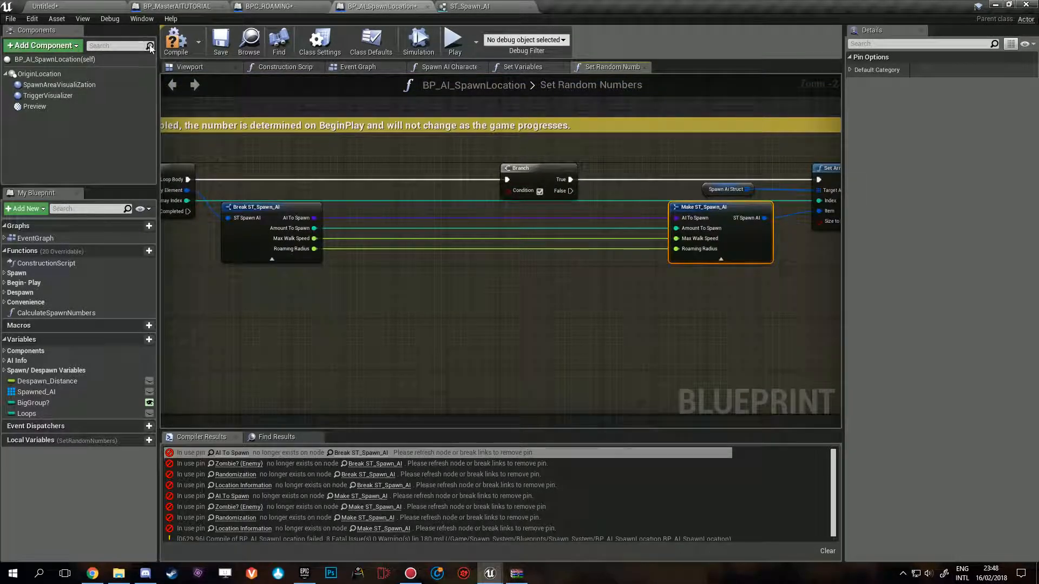
{"action": "left_click", "coordinate": [177, 42]}
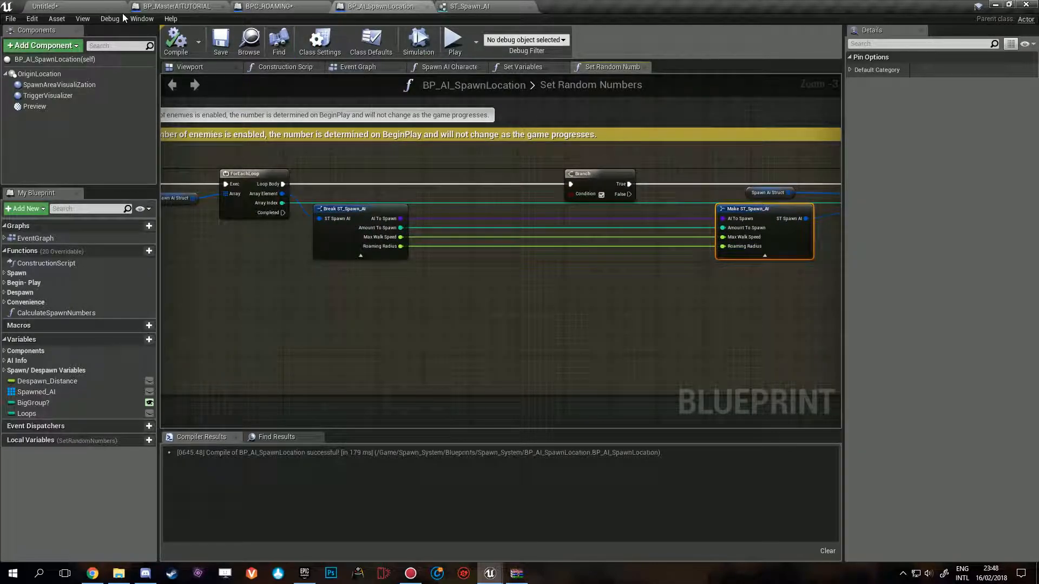
{"action": "left_click", "coordinate": [357, 66]}
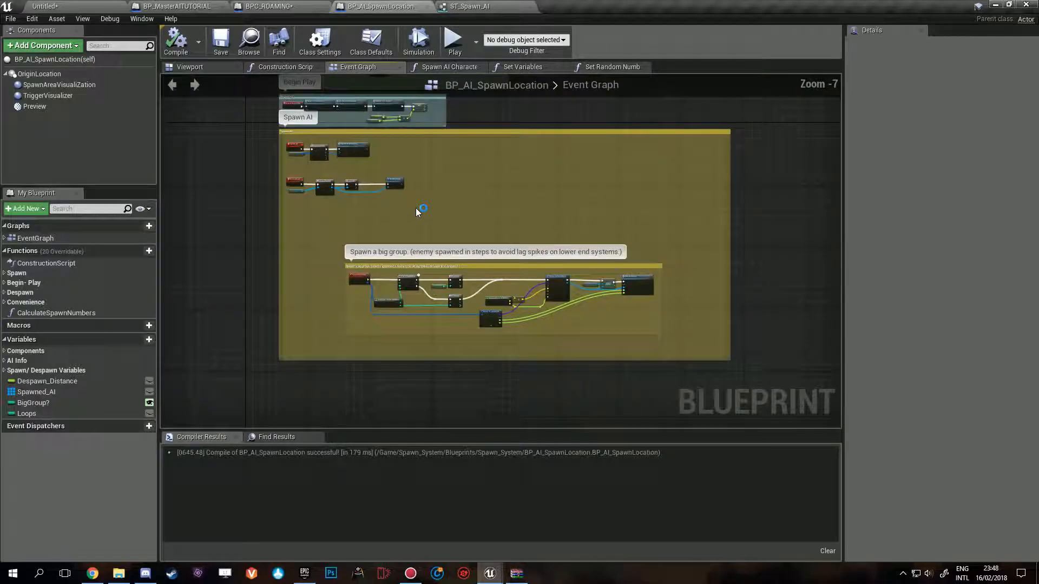
{"action": "mouse_move", "coordinate": [373, 263]}
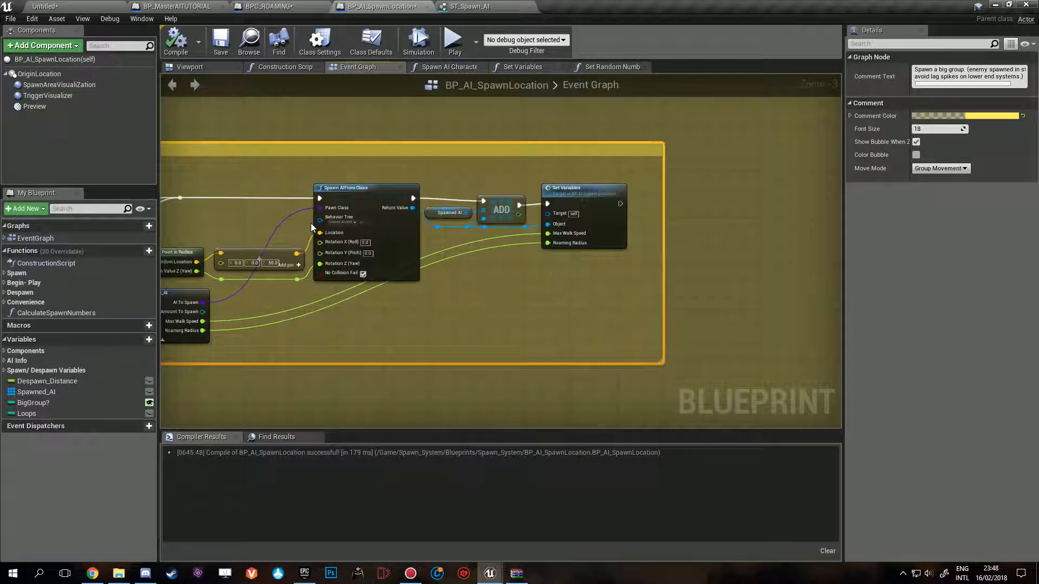
{"action": "mouse_move", "coordinate": [604, 213]}
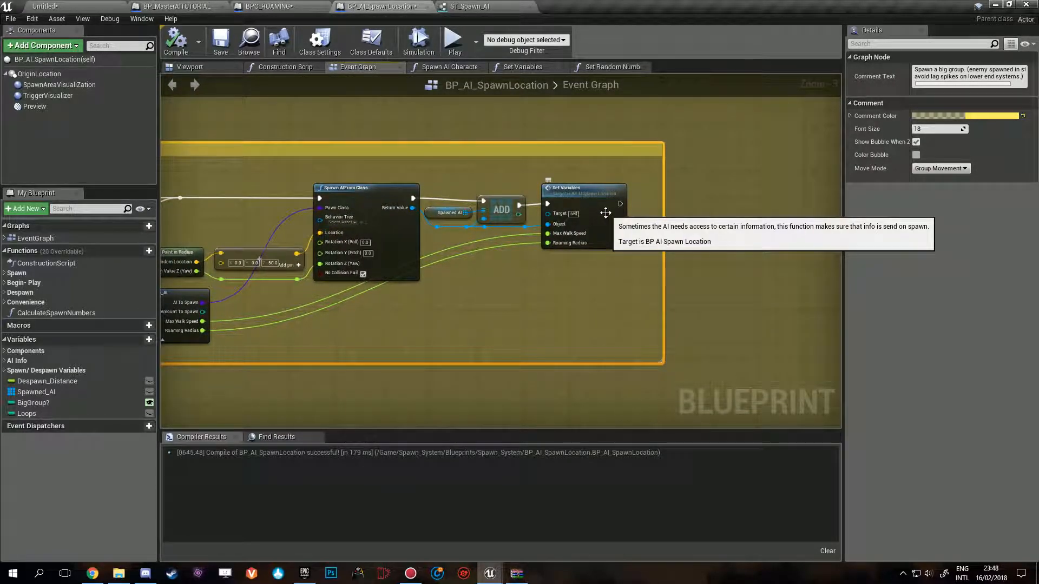
{"action": "scroll", "scroll_direction": "down", "scroll_amount": 3}
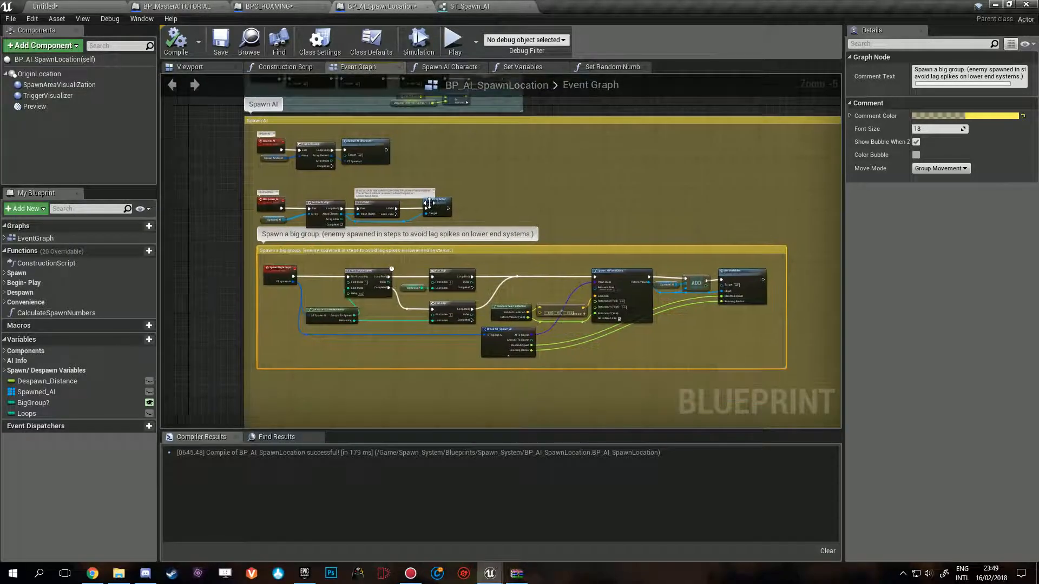
{"action": "left_click", "coordinate": [265, 6]}
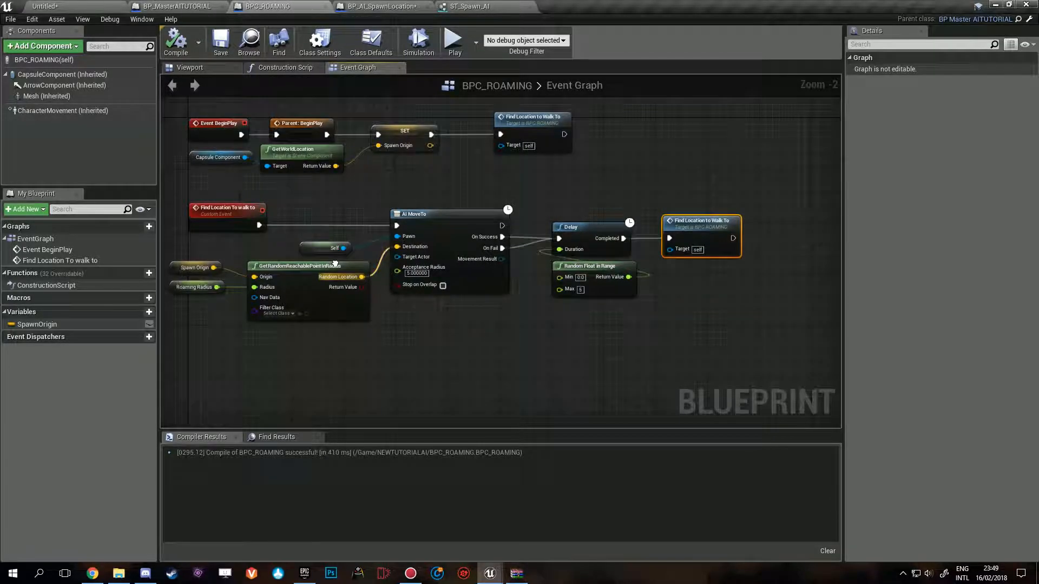
Step: Give the spawn point two BPC_ROAMING groups of 4, at walk speeds 50 and 500, radius 2000
{"action": "left_click", "coordinate": [56, 6]}
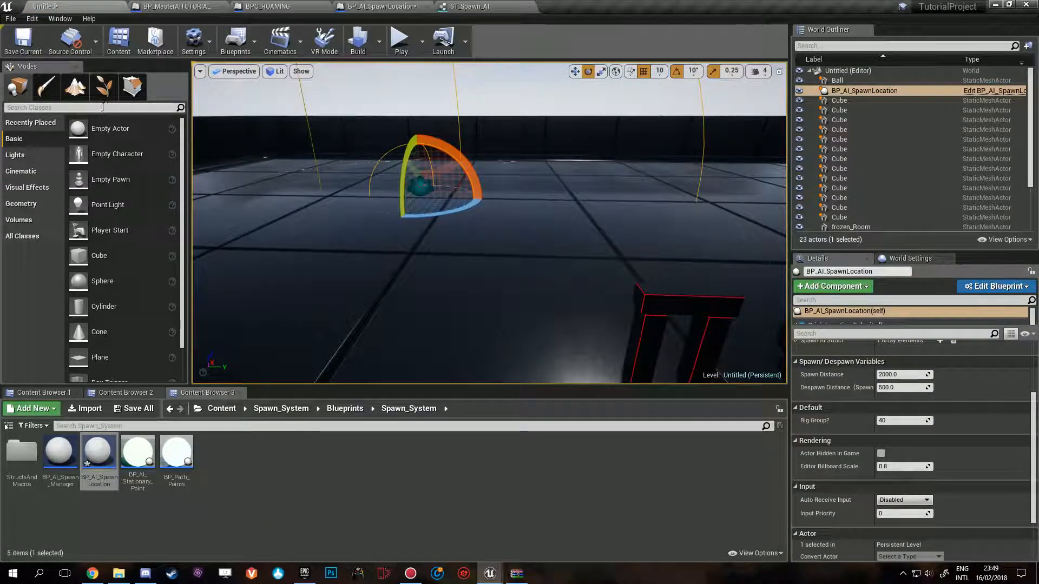
{"action": "type", "text": "nav"}
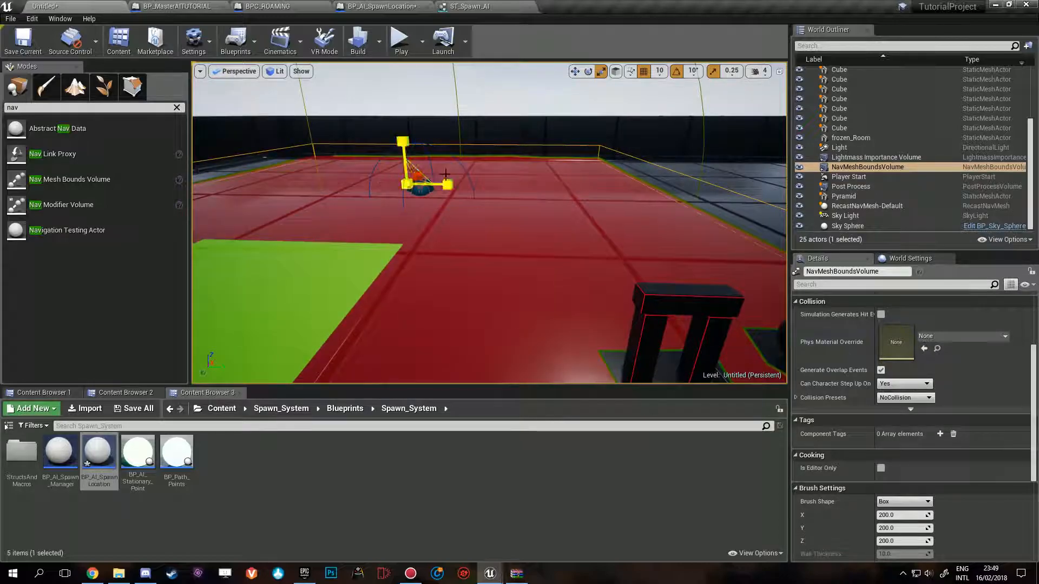
{"action": "left_click", "coordinate": [864, 90]}
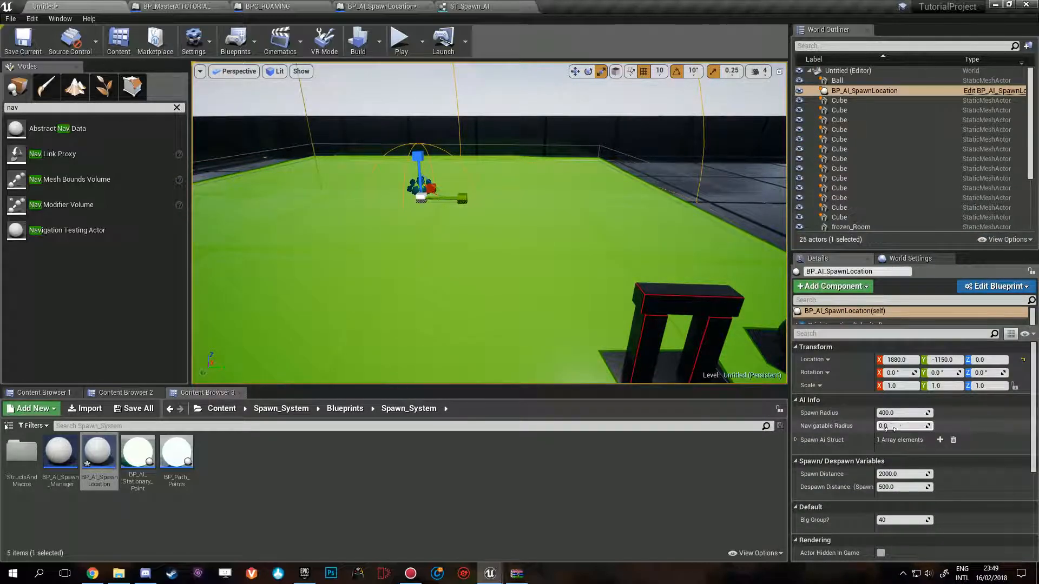
{"action": "left_click", "coordinate": [800, 454]}
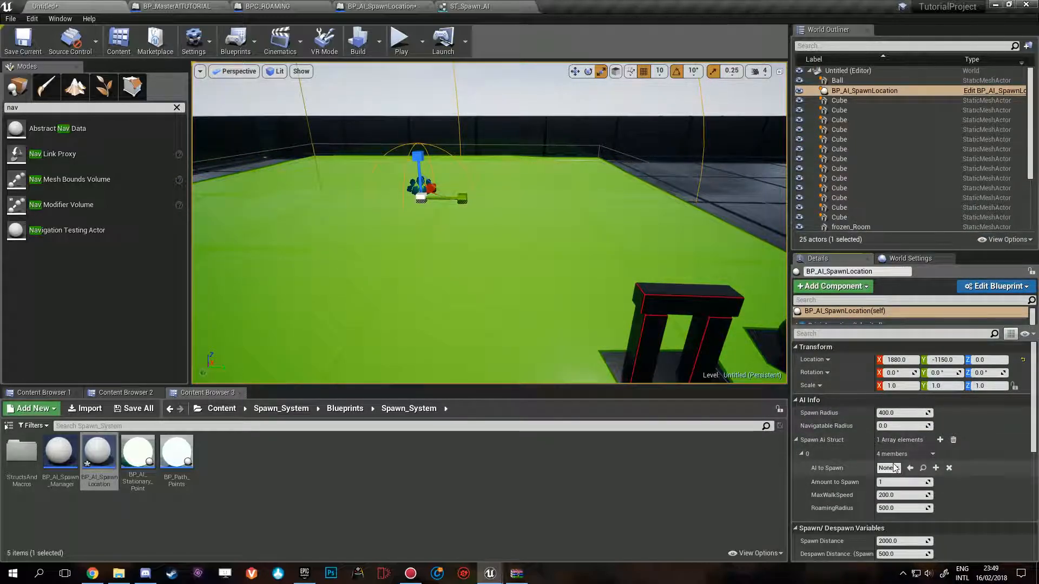
{"action": "left_click", "coordinate": [904, 468]}
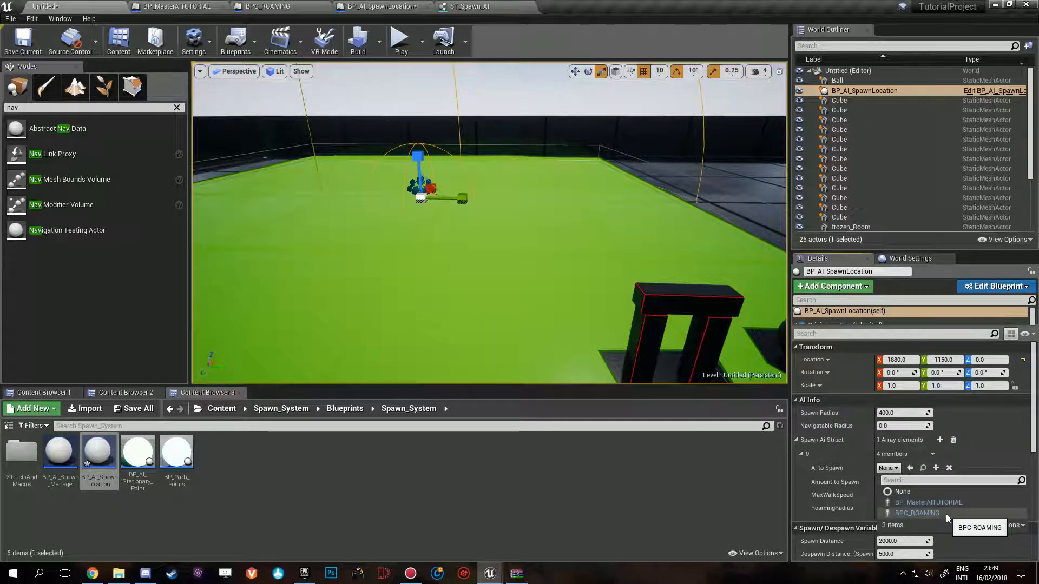
{"action": "left_click", "coordinate": [916, 513]}
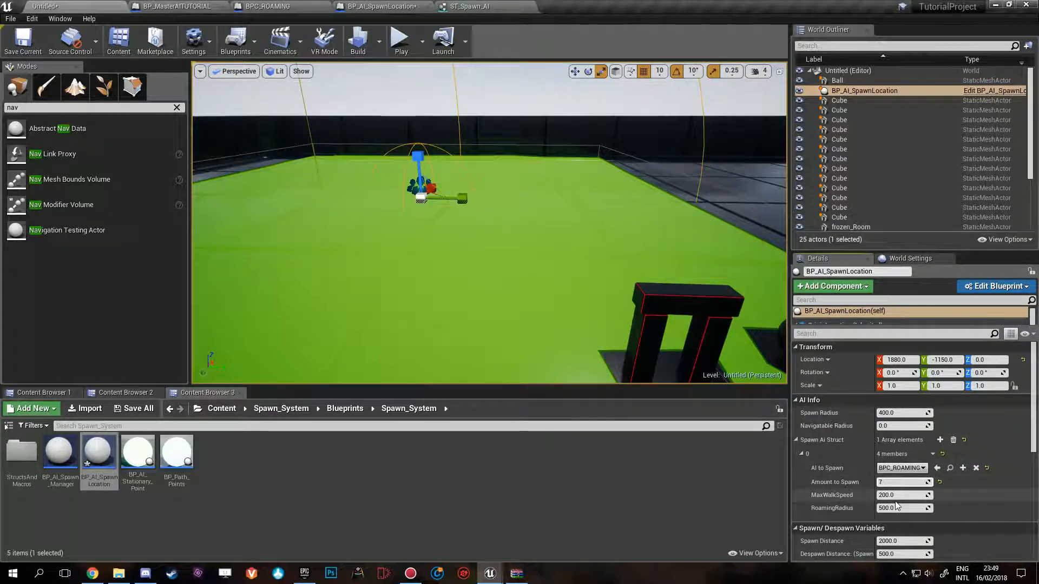
{"action": "mouse_move", "coordinate": [901, 482]}
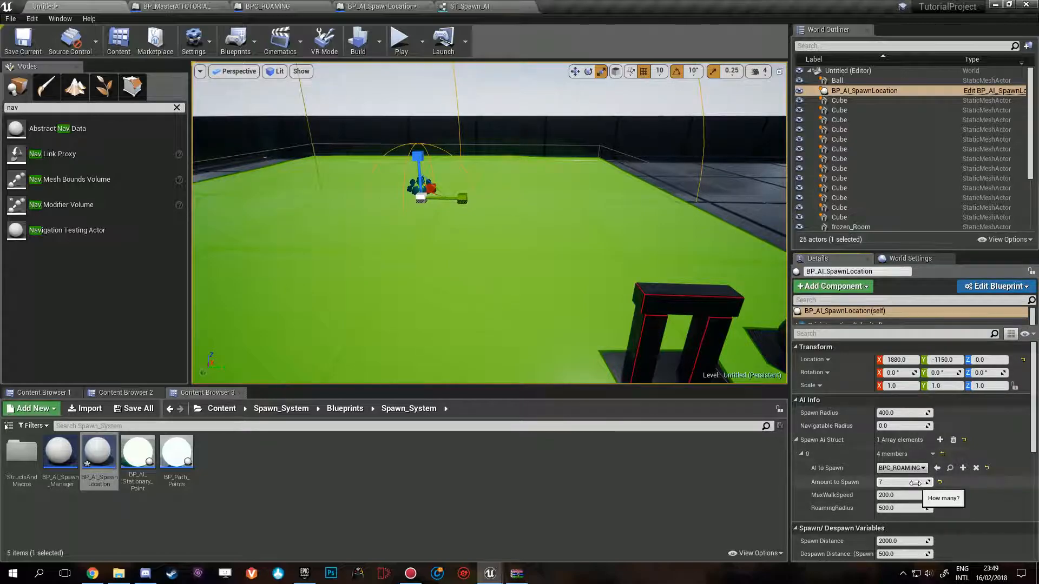
{"action": "left_click", "coordinate": [903, 495]}
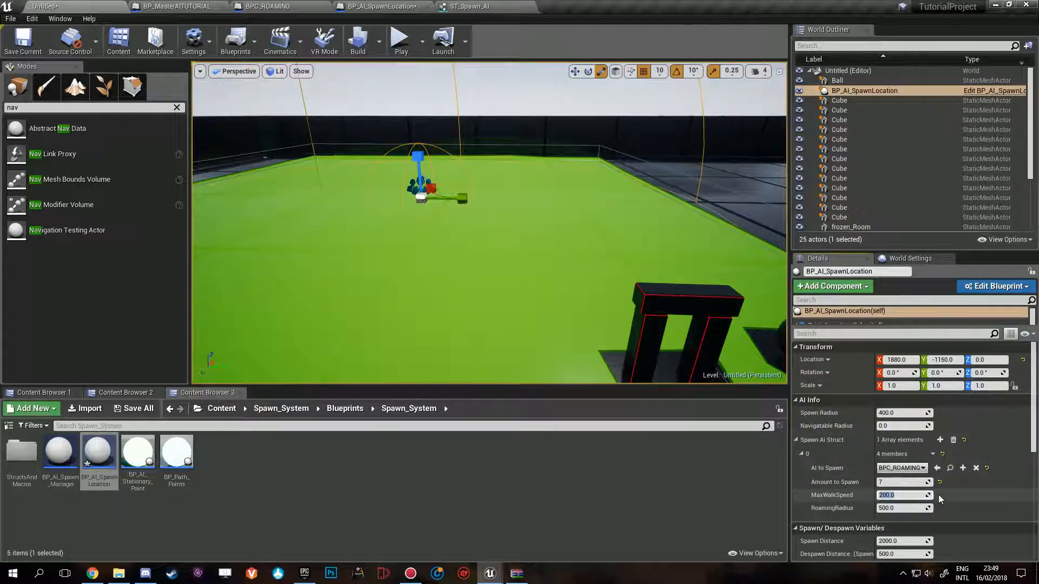
{"action": "left_click", "coordinate": [941, 440]}
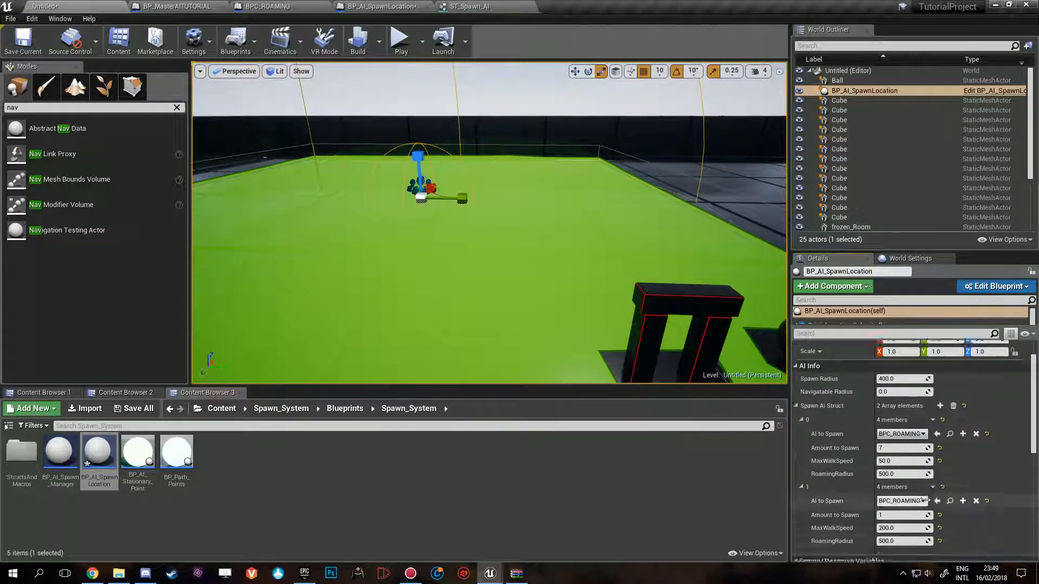
{"action": "scroll", "scroll_direction": "down", "scroll_amount": 3}
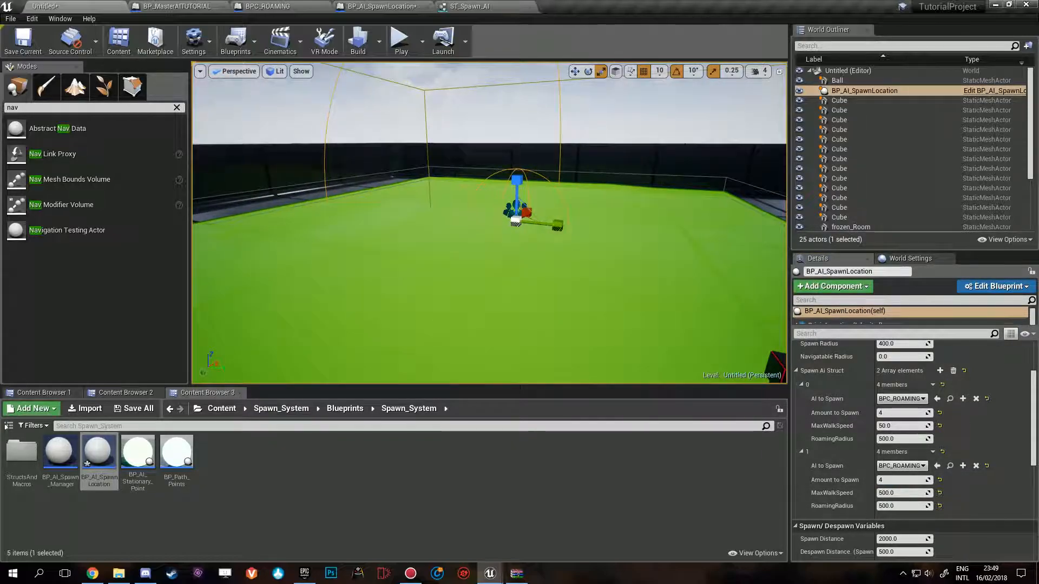
{"action": "left_click", "coordinate": [903, 505]}
{"action": "type", "text": "2000"}
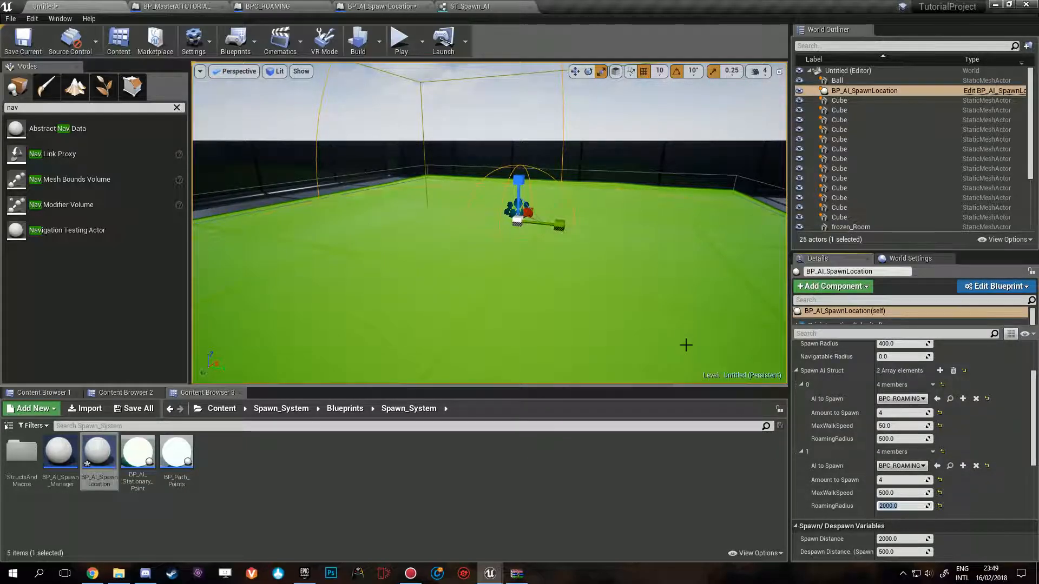
{"action": "mouse_move", "coordinate": [401, 41]}
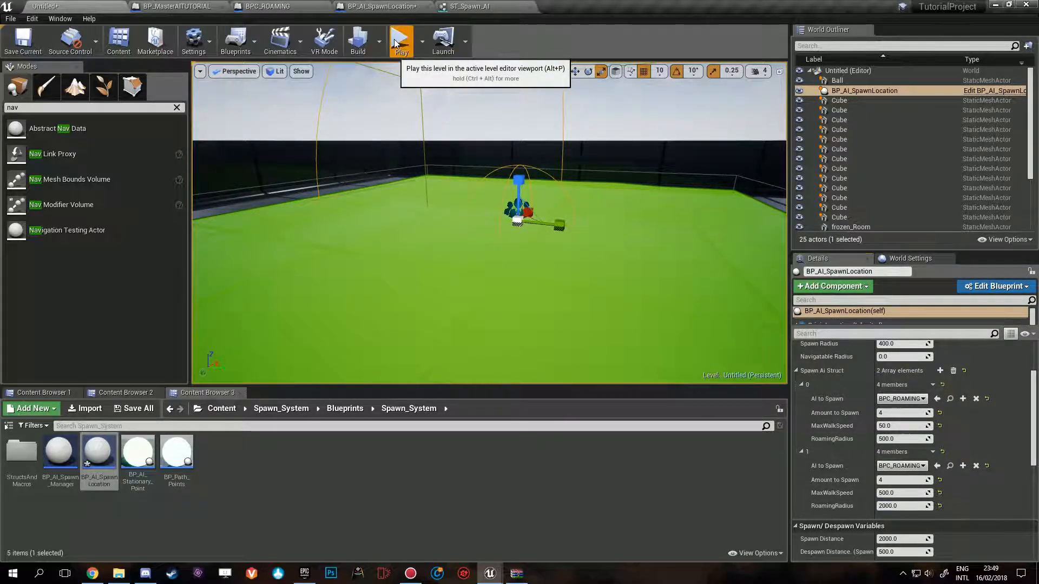
Step: Play-test the level twice, setting the GameMode Override in between, and watch the roamers spawn
{"action": "left_click", "coordinate": [400, 39]}
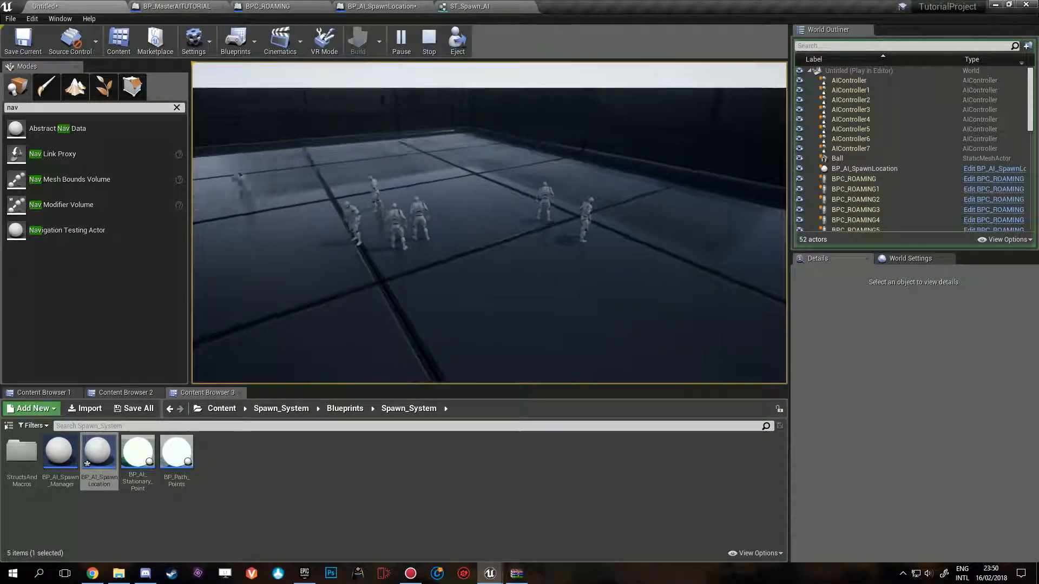
{"action": "left_click", "coordinate": [429, 42]}
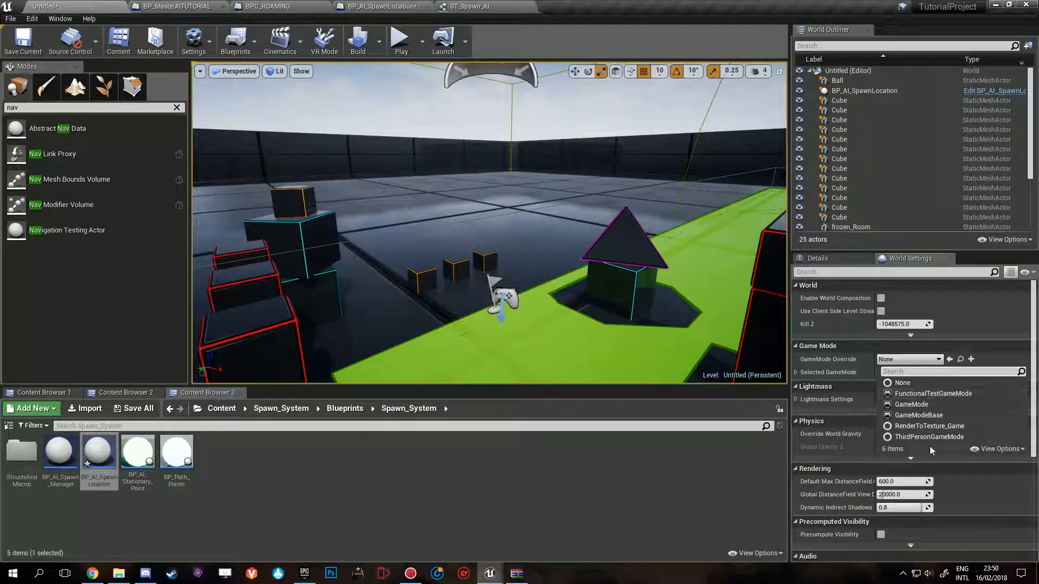
{"action": "left_click", "coordinate": [401, 39]}
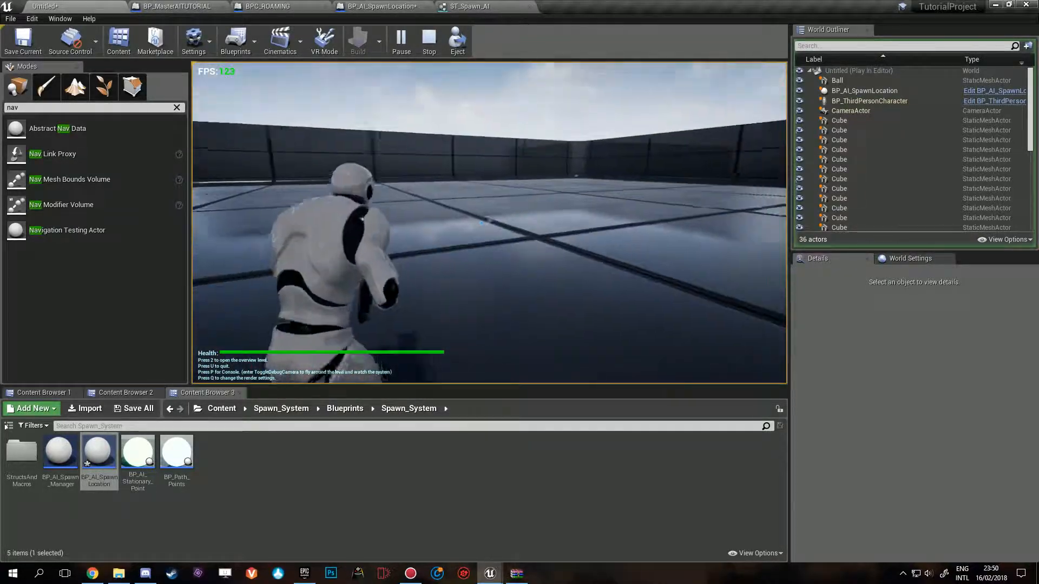
{"action": "left_click", "coordinate": [428, 41]}
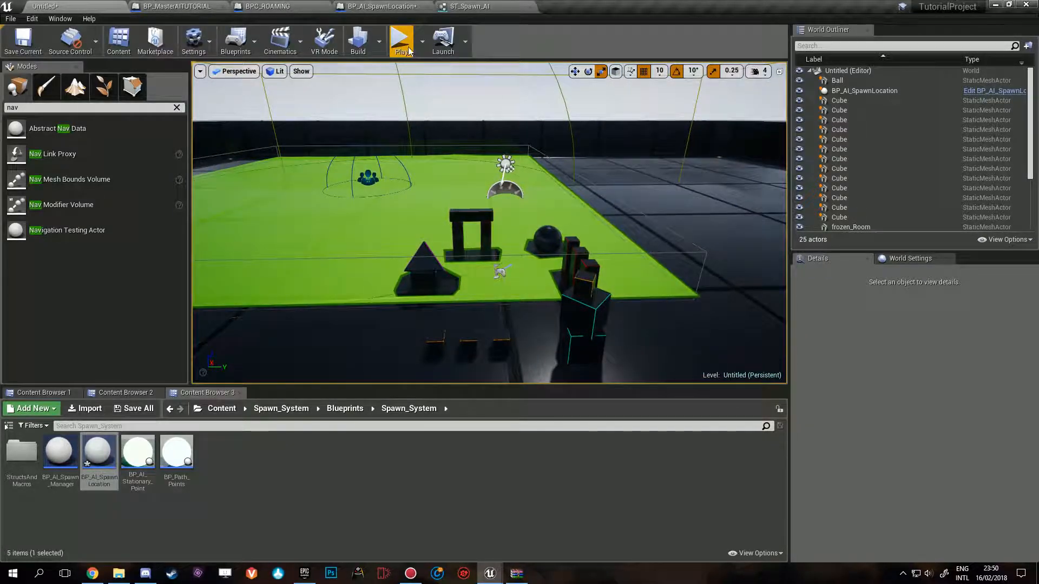
{"action": "left_click", "coordinate": [401, 39]}
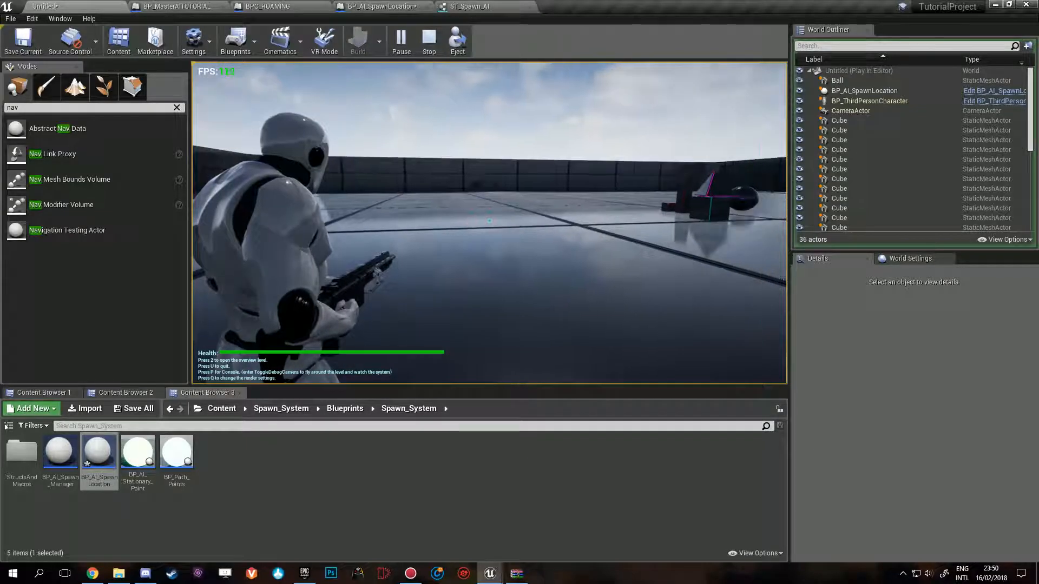
{"action": "left_click", "coordinate": [429, 41]}
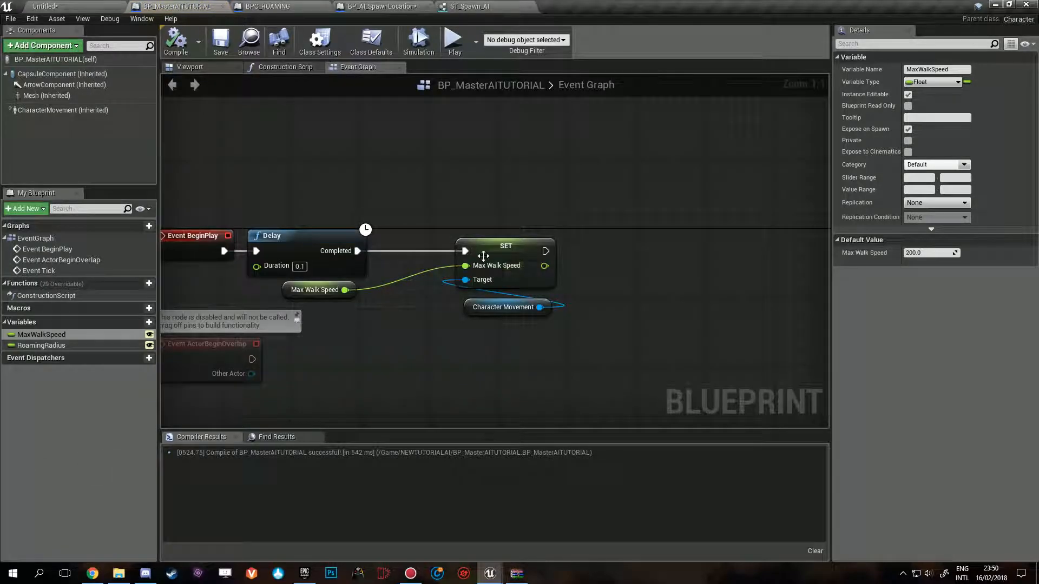
{"action": "mouse_move", "coordinate": [410, 272]}
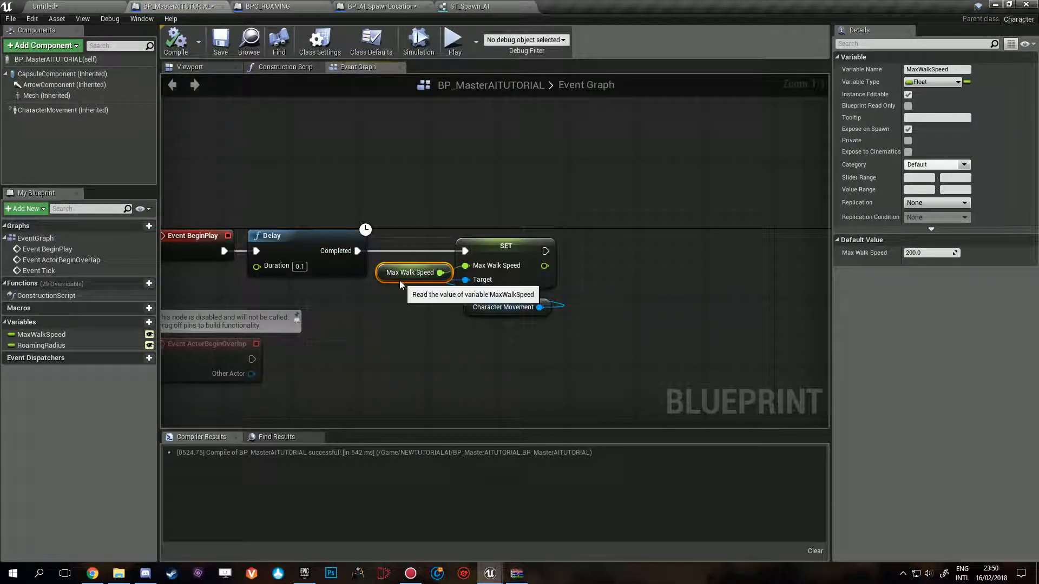
{"action": "mouse_move", "coordinate": [445, 293]}
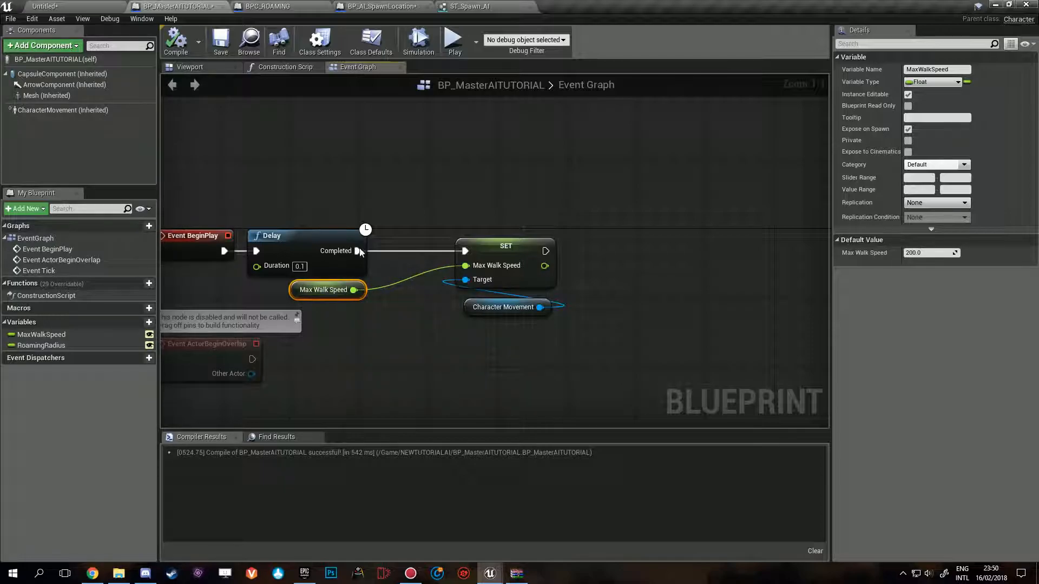
Step: Create BP_MasterAITUTORIAL_Child from BP_MasterAITUTORIAL with Max Walk Speed 400, compiled and saved
{"action": "left_click", "coordinate": [378, 6]}
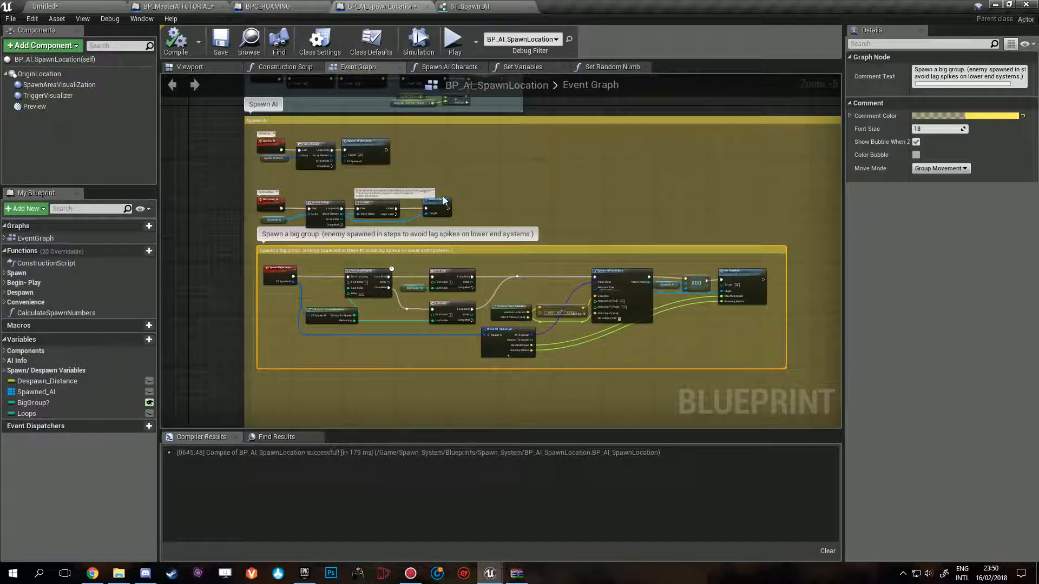
{"action": "left_click", "coordinate": [56, 6]}
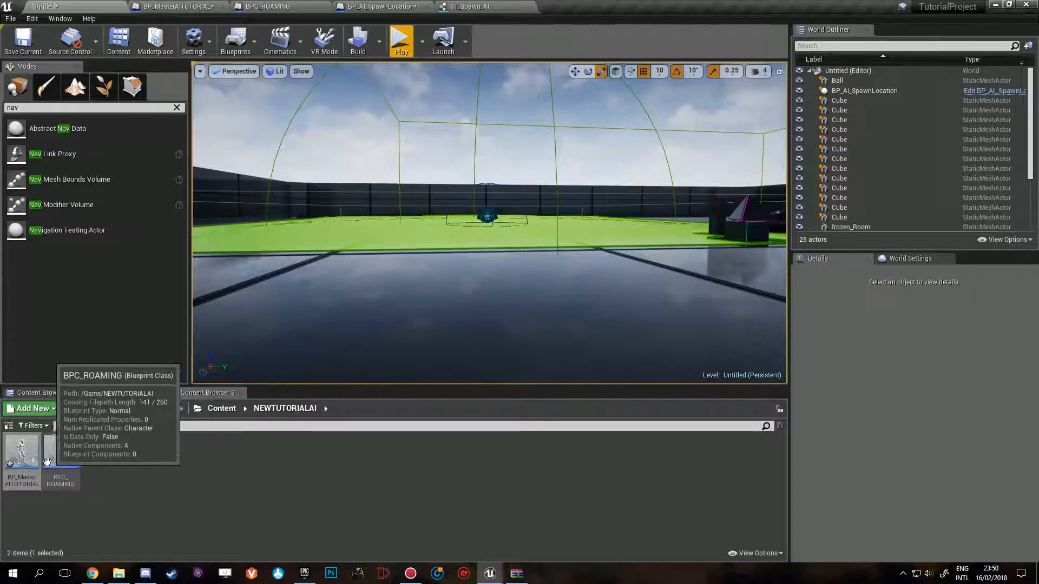
{"action": "right_click", "coordinate": [59, 454]}
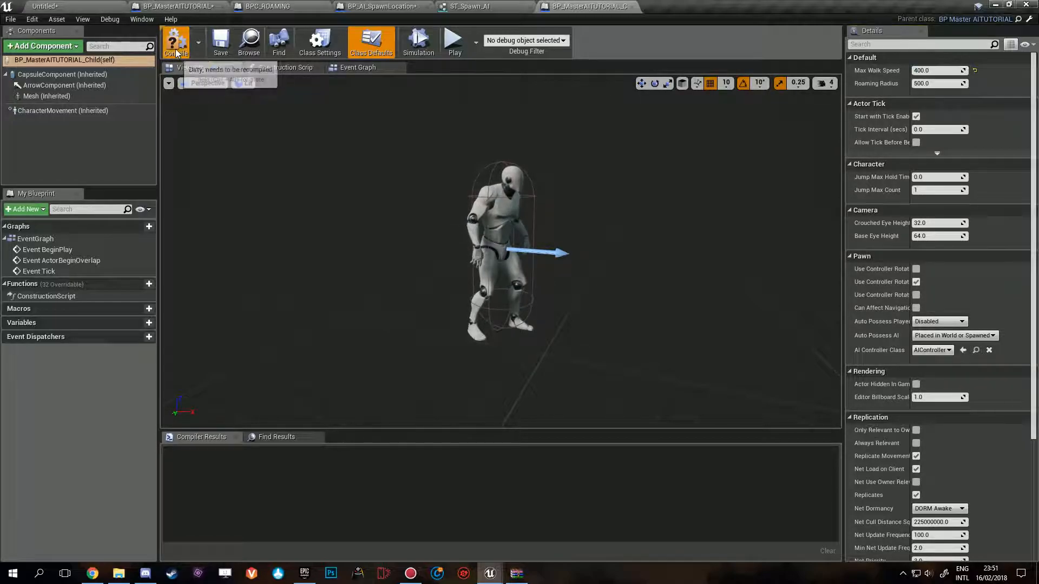
{"action": "left_click", "coordinate": [380, 6]}
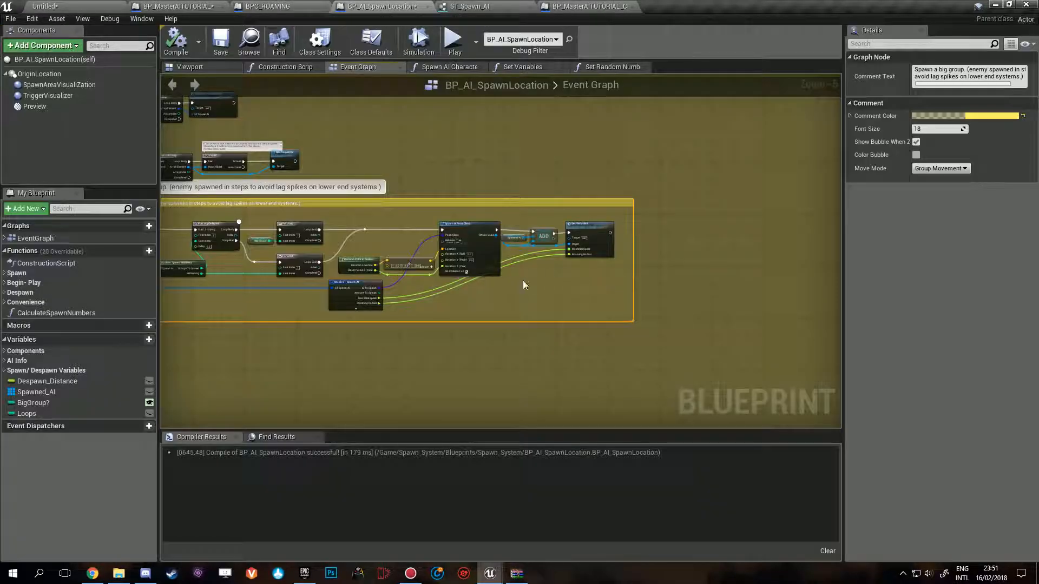
{"action": "left_click", "coordinate": [587, 6]}
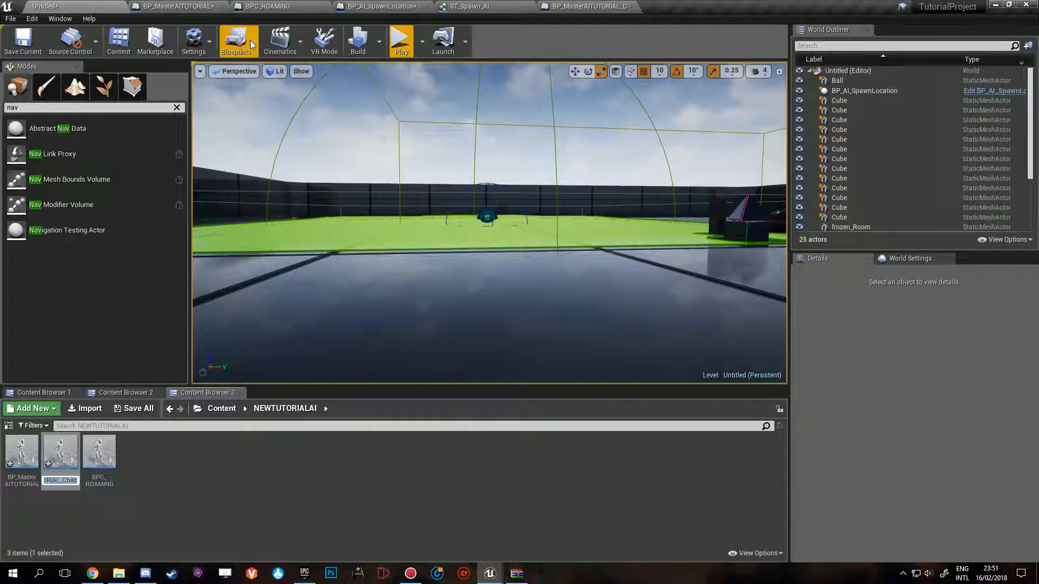
{"action": "mouse_move", "coordinate": [242, 478]}
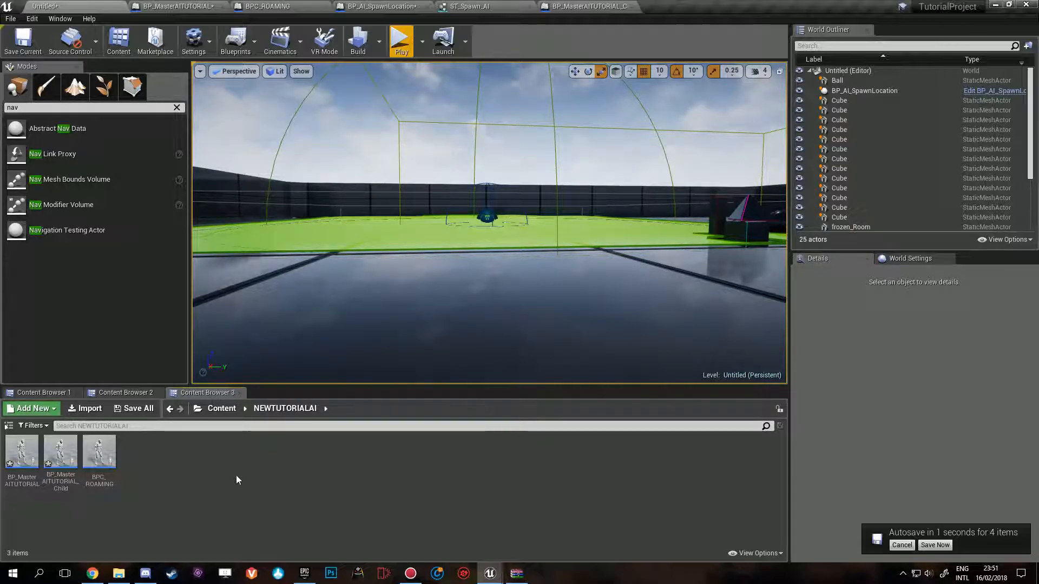
{"action": "left_click", "coordinate": [935, 545]}
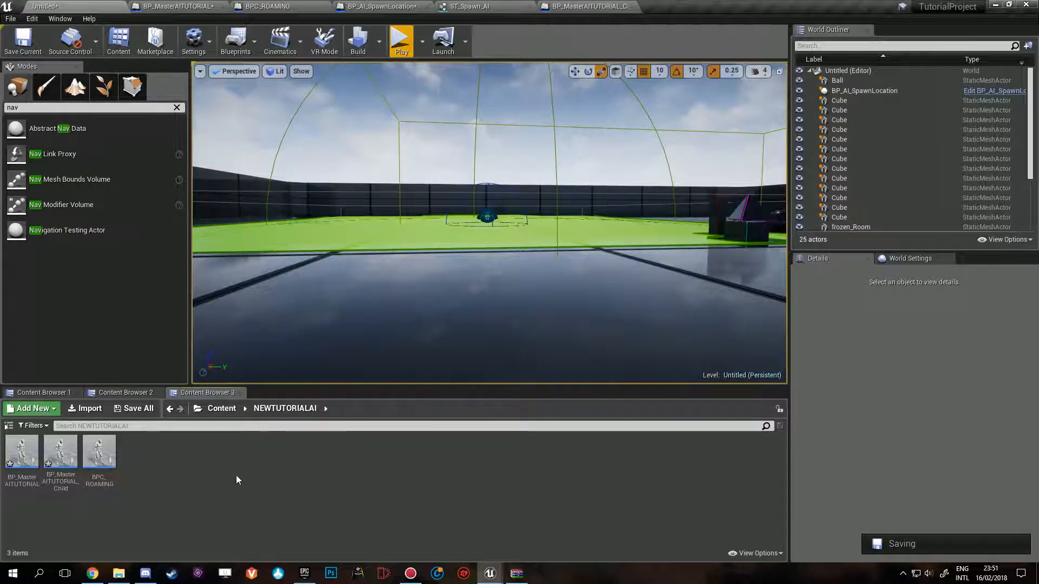